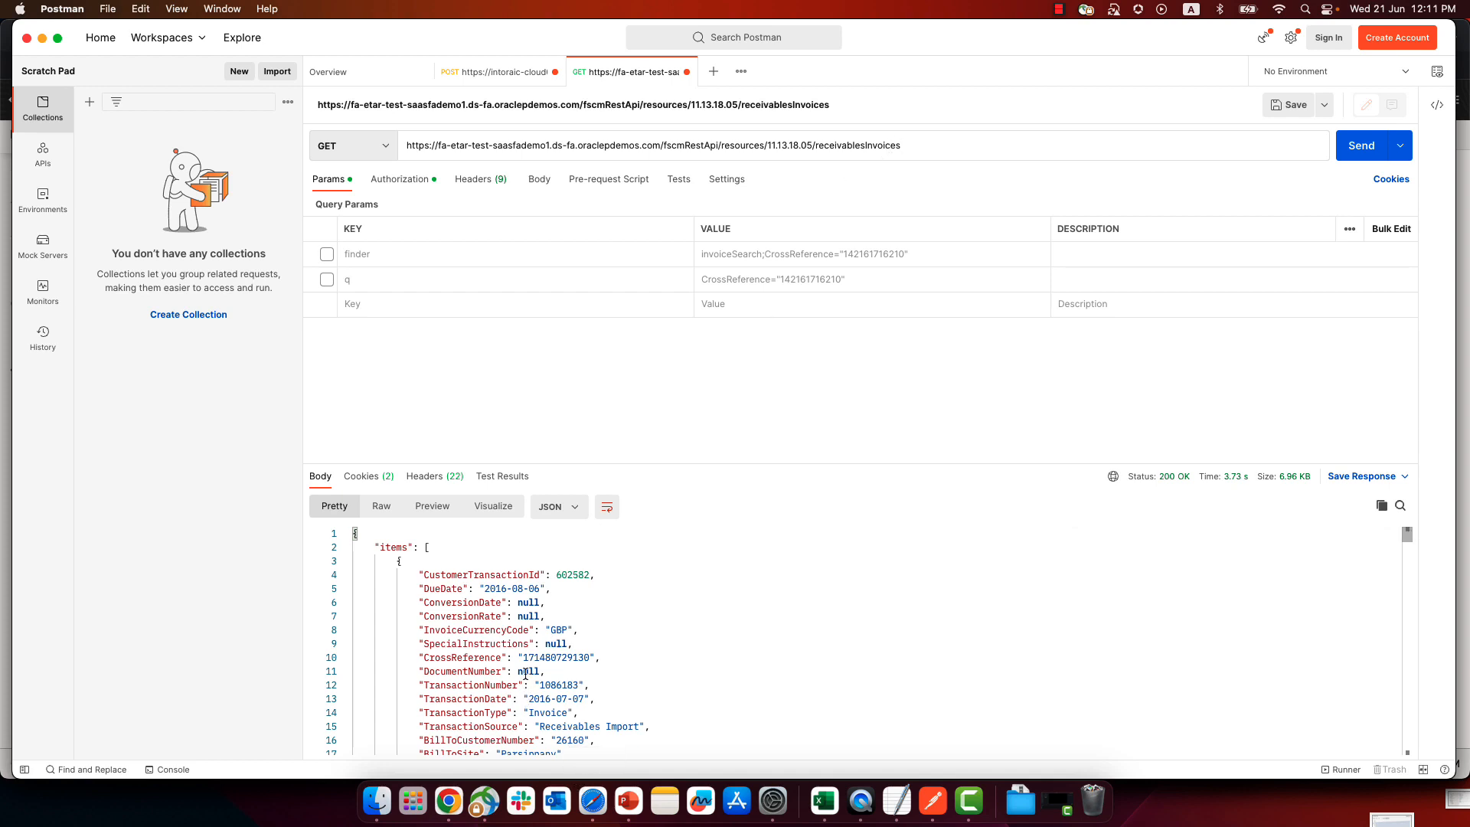
left_click(327, 279)
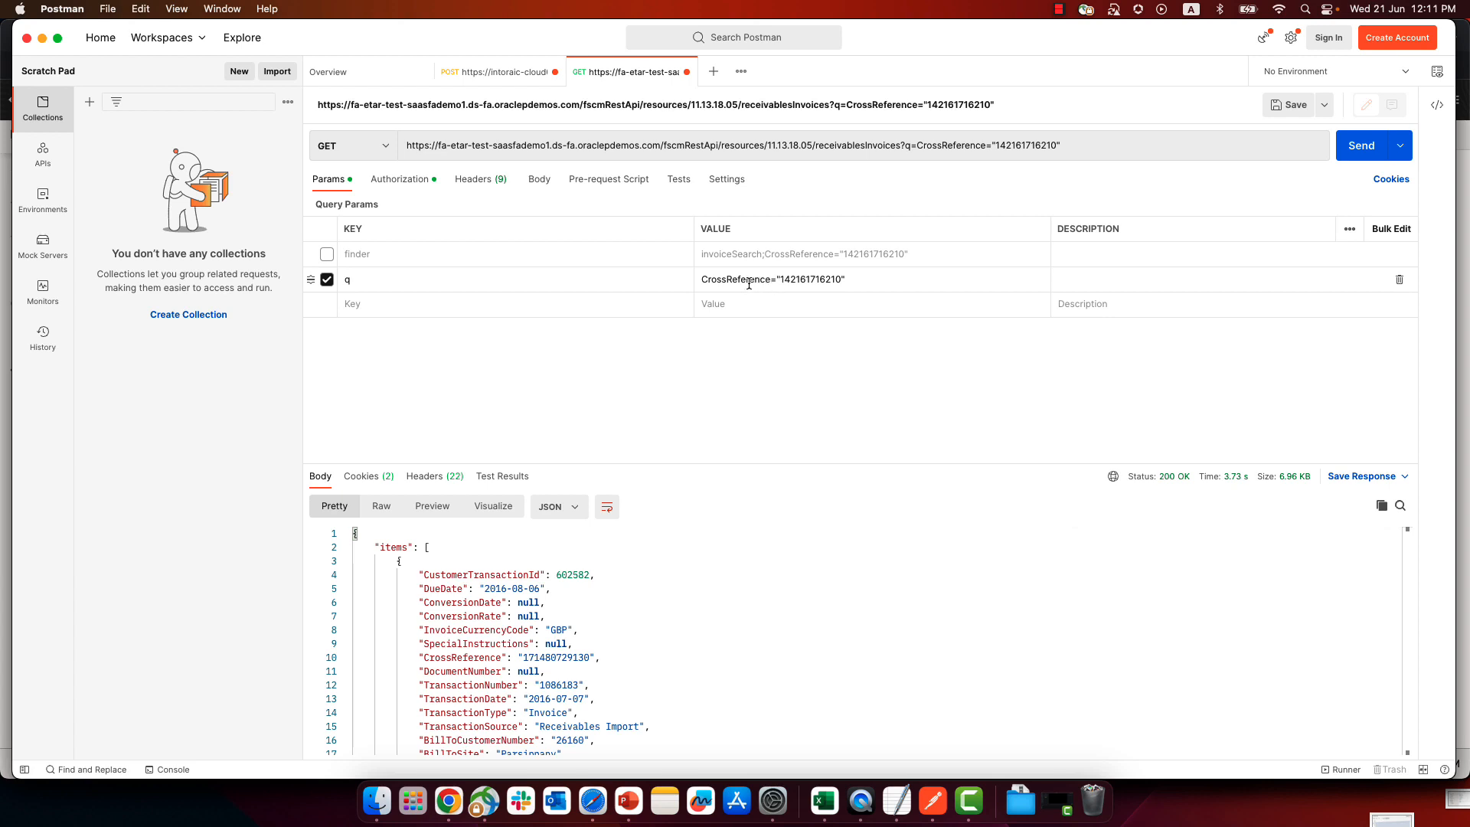
double_click(736, 278)
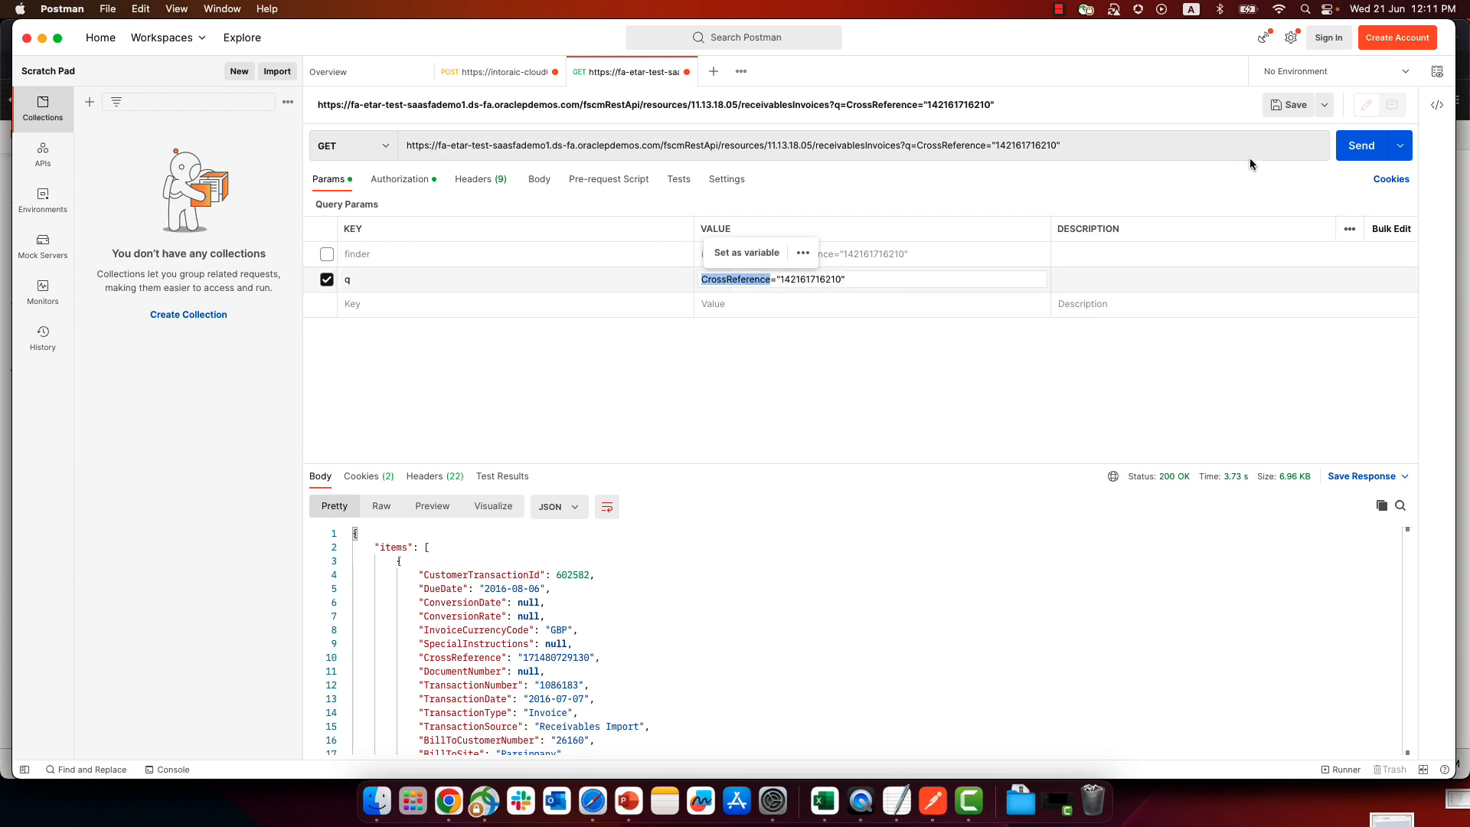
left_click(1361, 146)
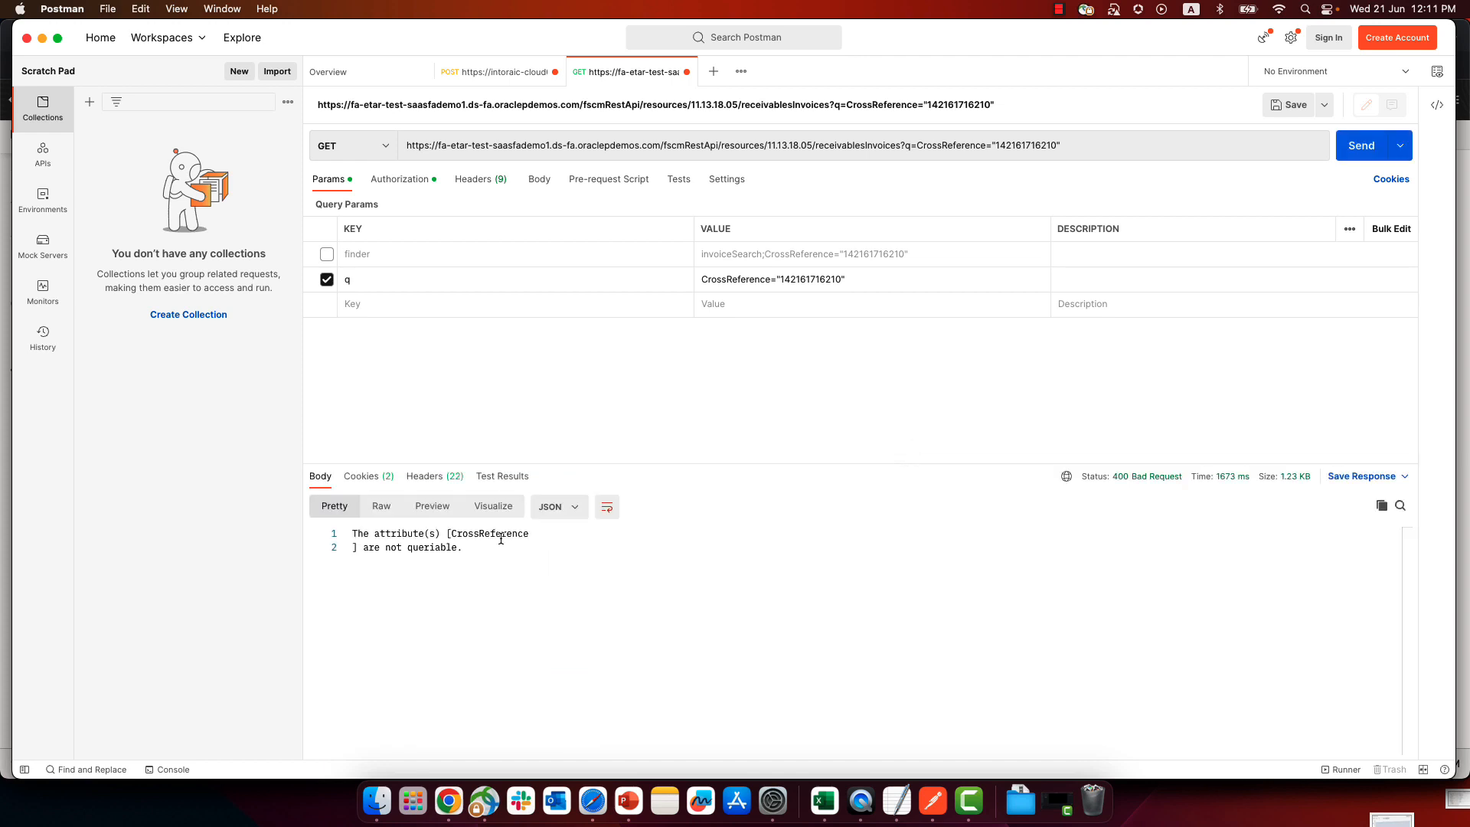
double_click(489, 533)
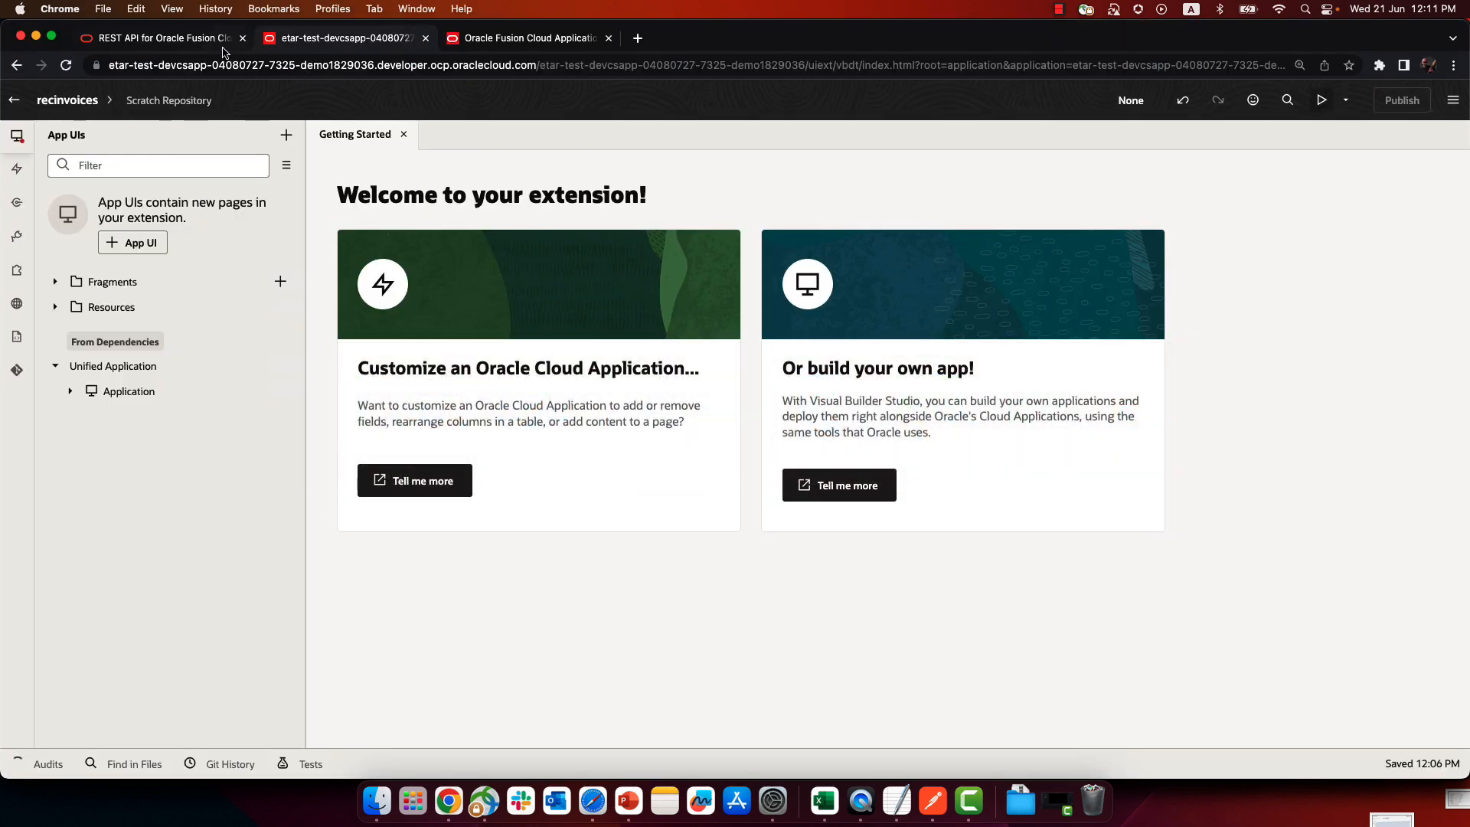
- Locate the finder query parameter in the receivables invoices REST API documentation
left_click(159, 38)
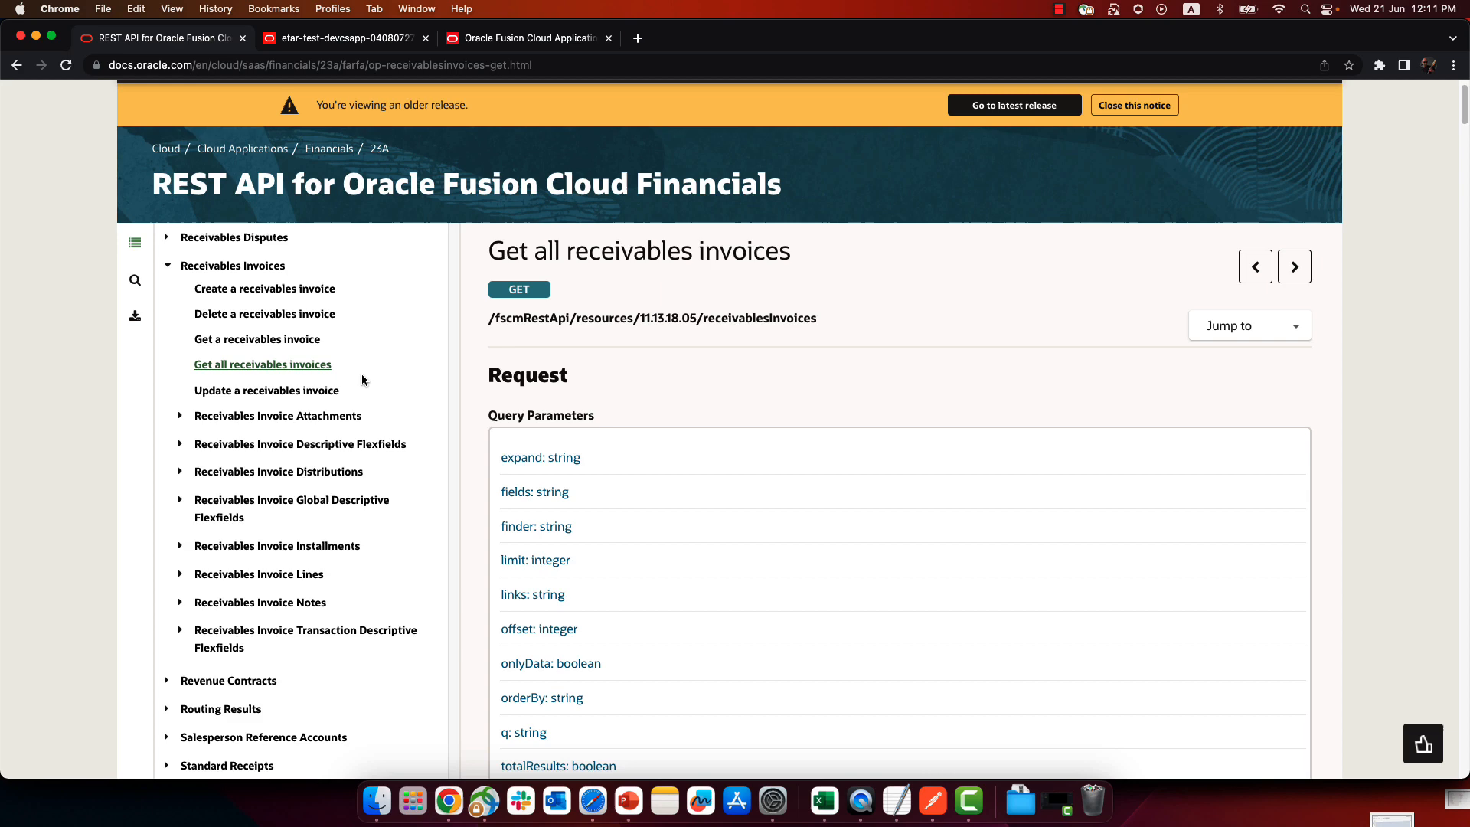
scroll("down", 3)
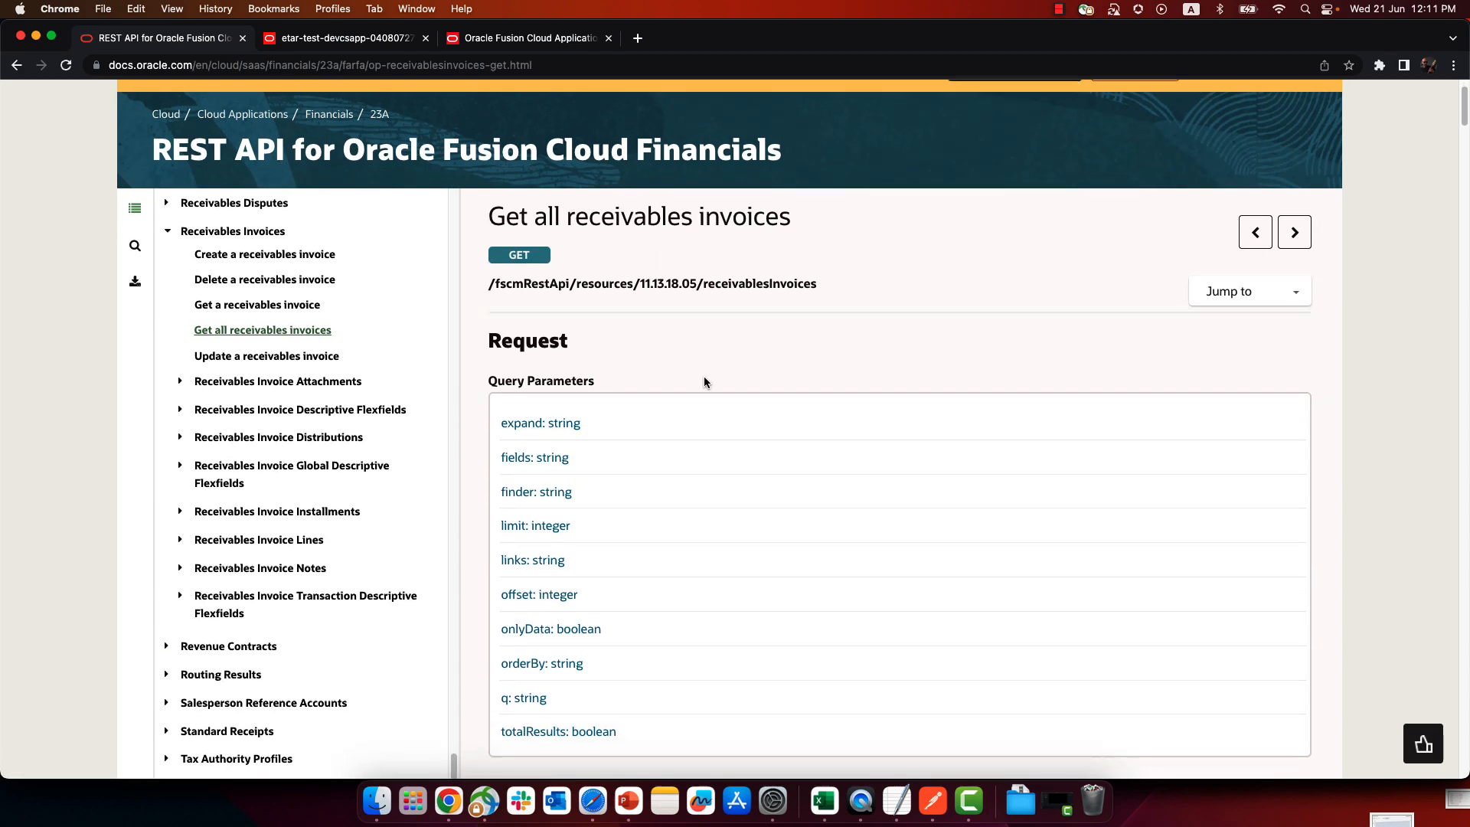
scroll("down", 3)
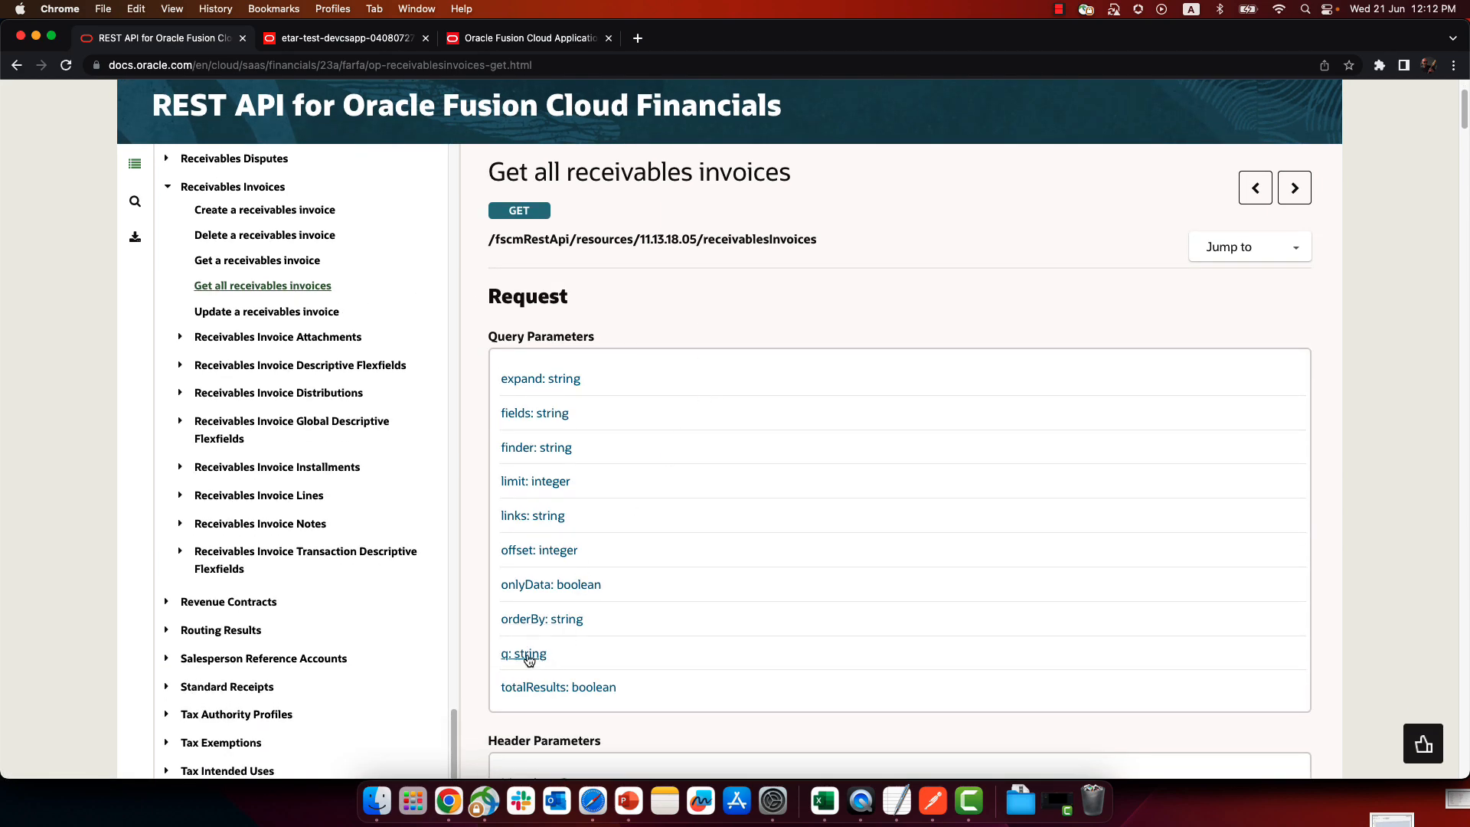
left_click(535, 447)
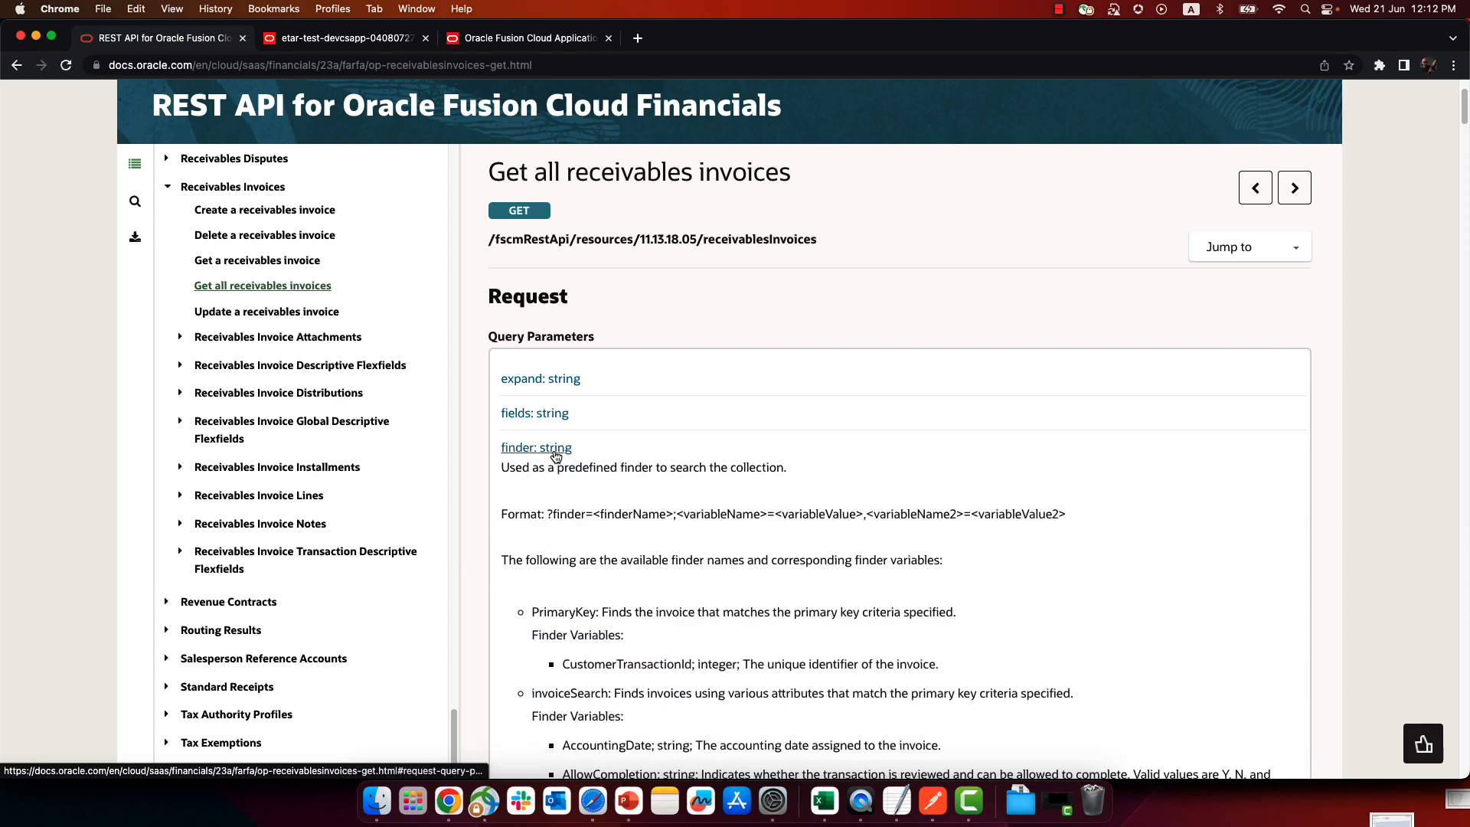
- Identify the invoiceSearch finder and its CrossReference variable in the expanded description
scroll("down", 3)
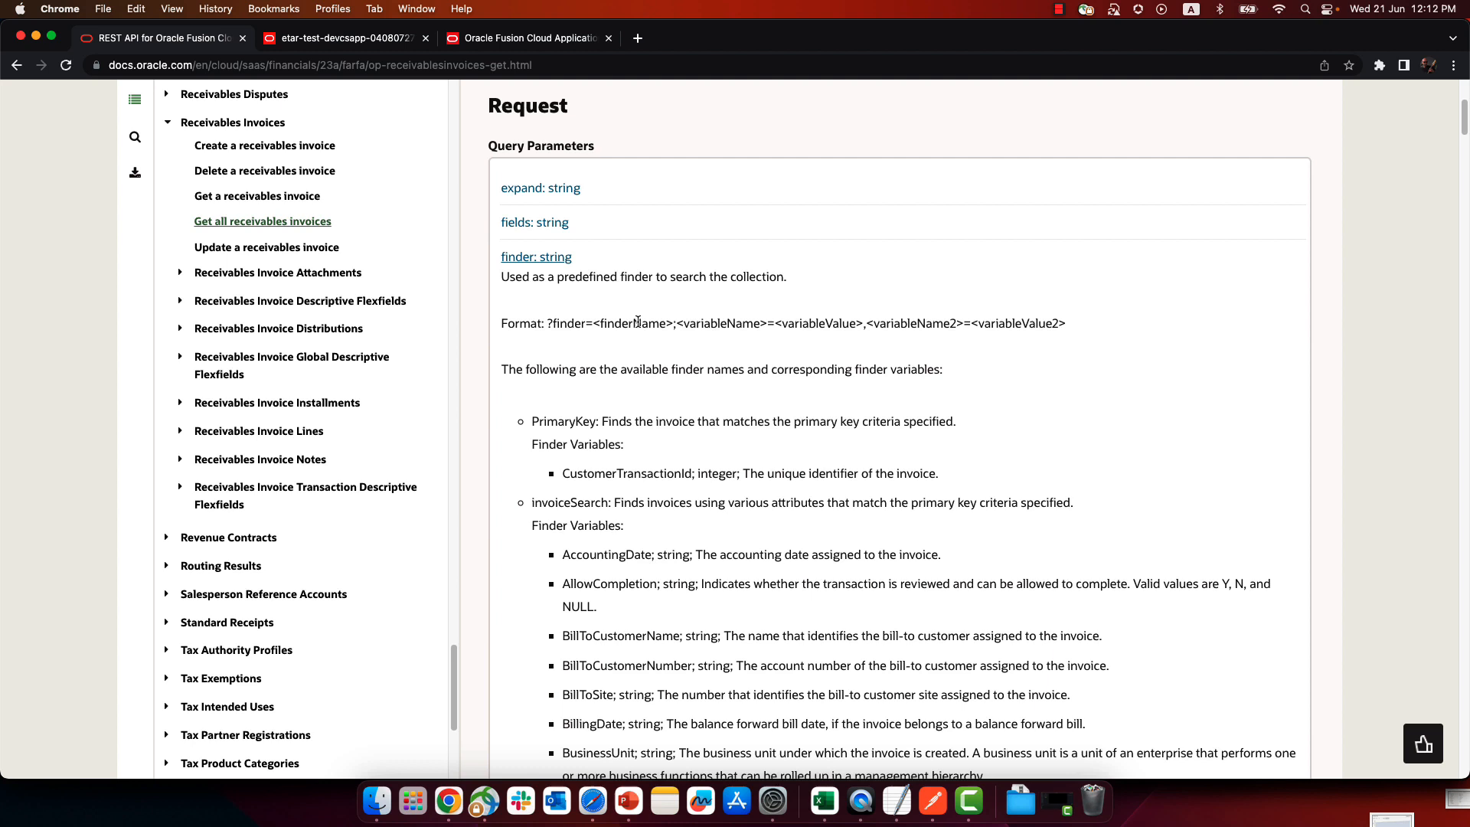
mouse_move(608, 541)
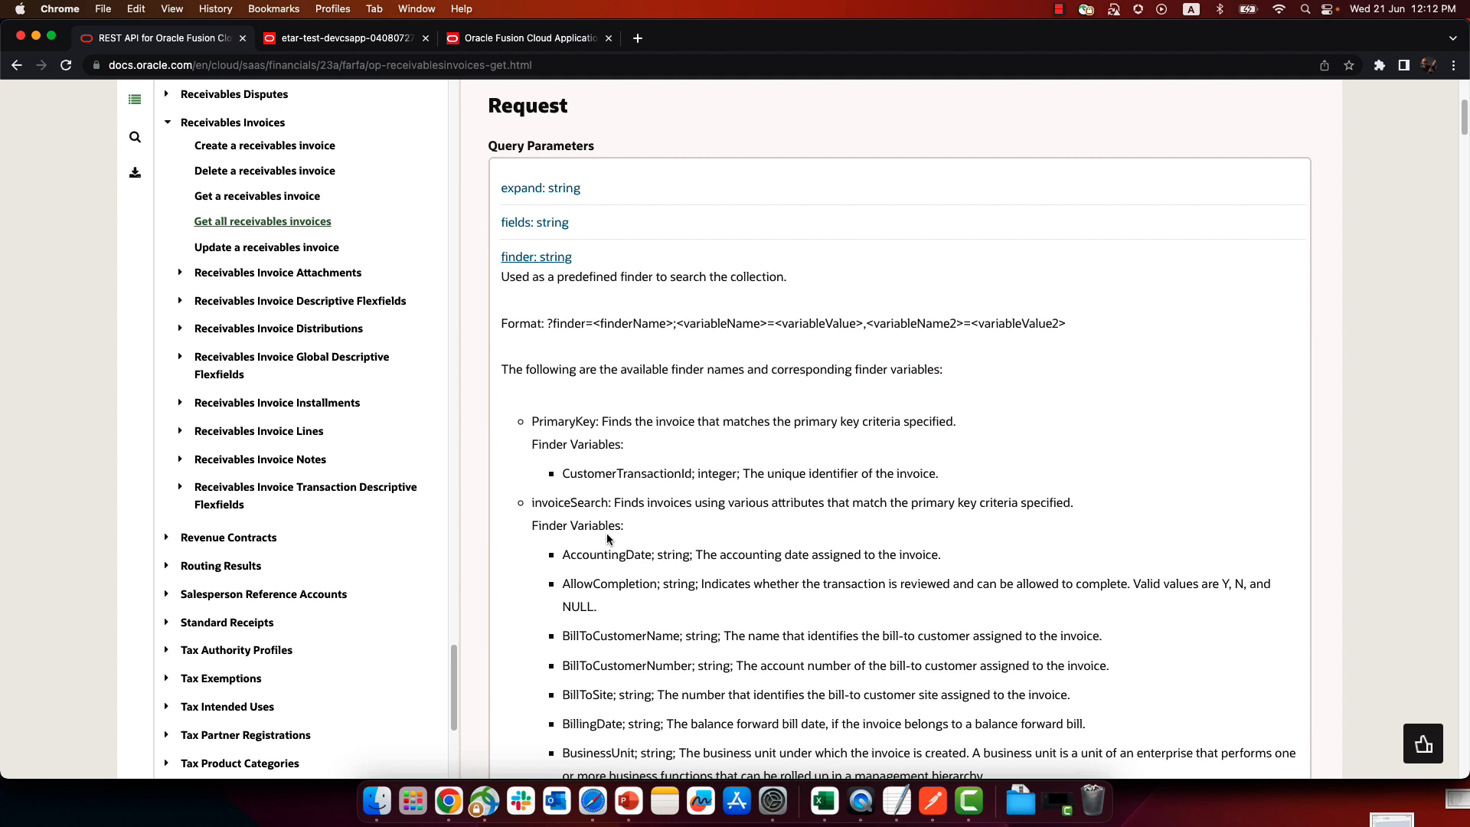
double_click(569, 502)
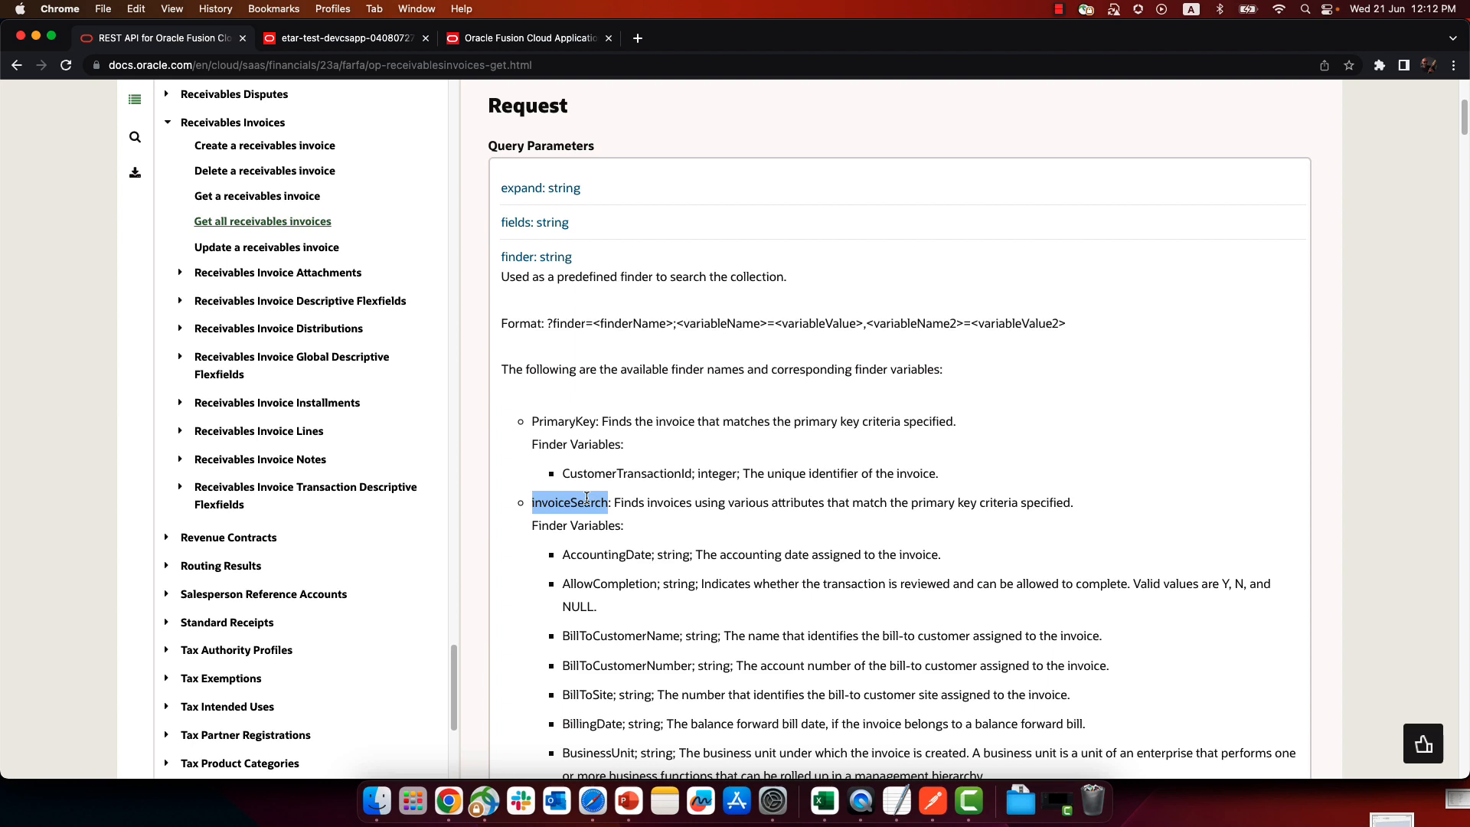
scroll("down", 3)
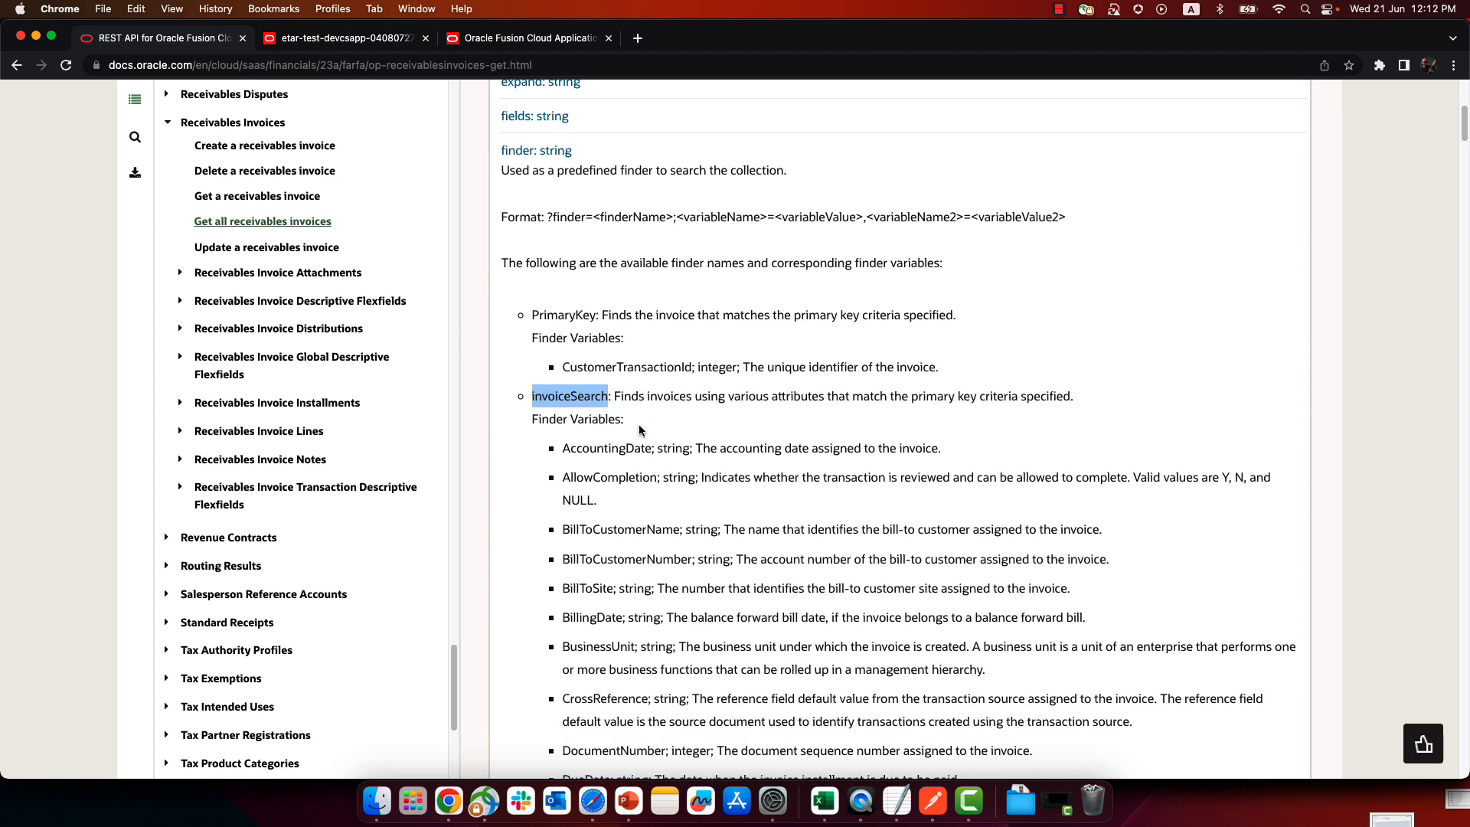
mouse_move(599, 716)
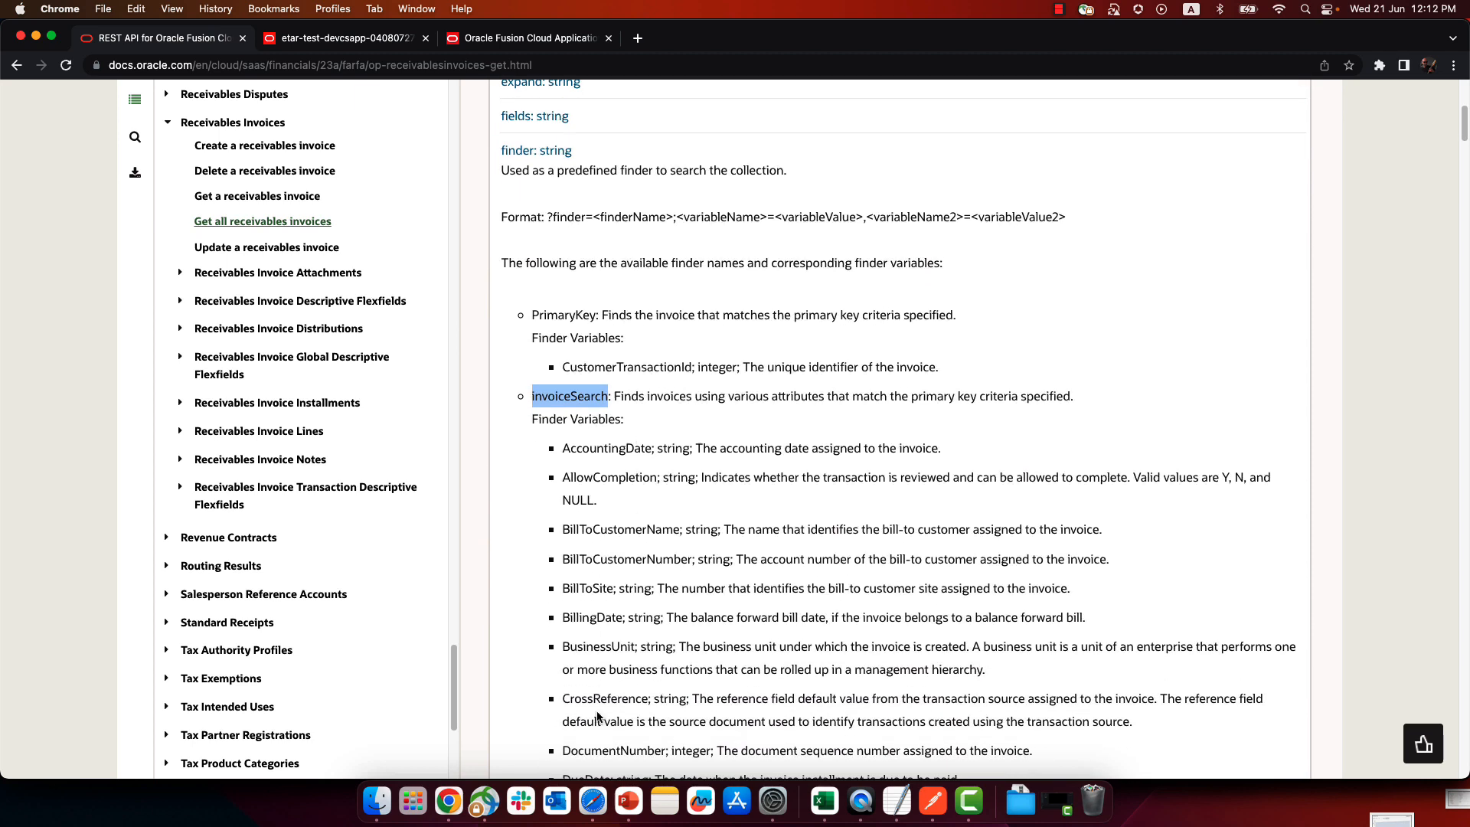
double_click(603, 698)
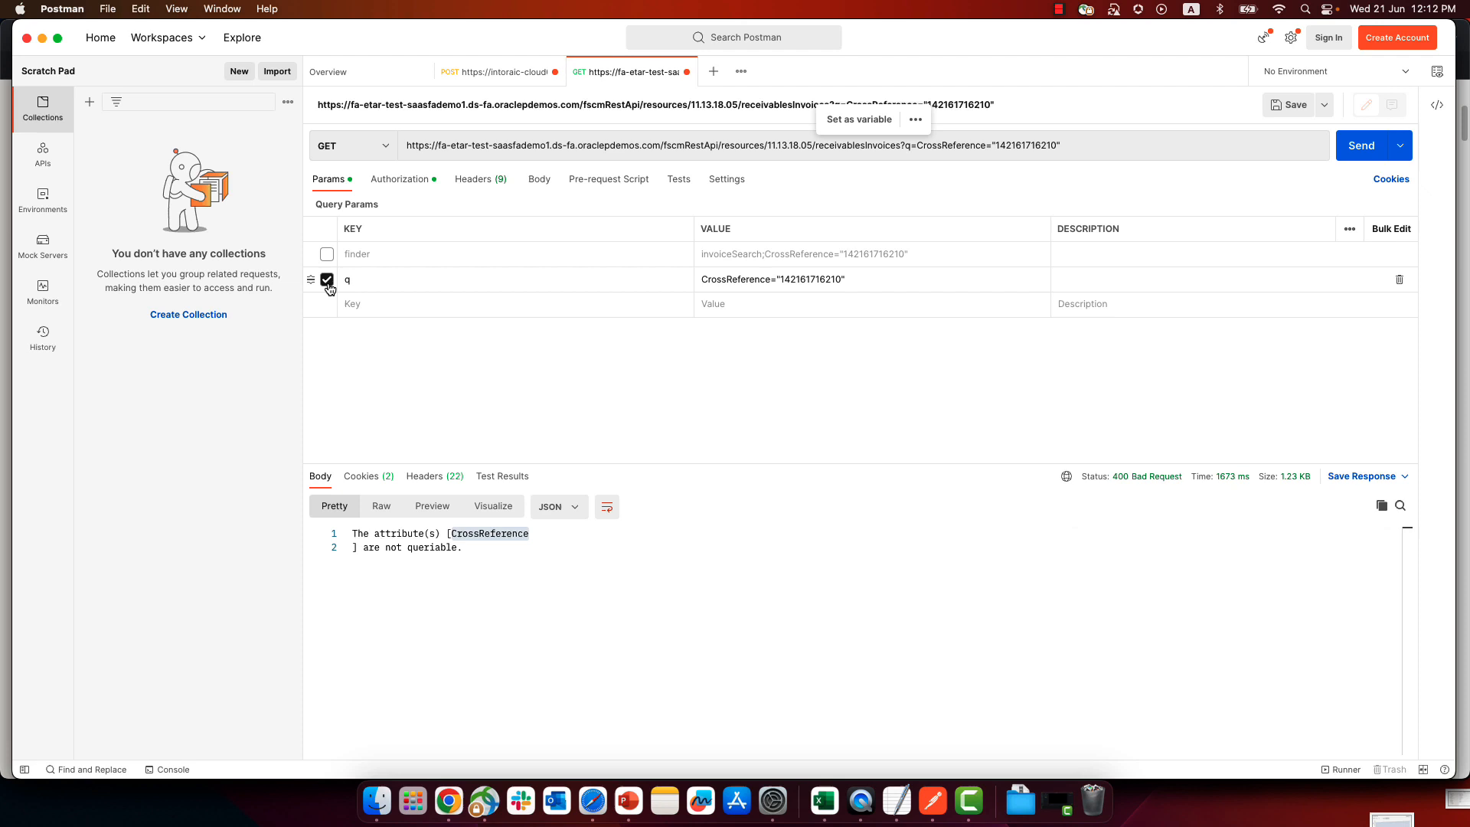
- Resend using the invoiceSearch finder with CrossReference, then with TransactionSource="Receivables Import" added
left_click(326, 254)
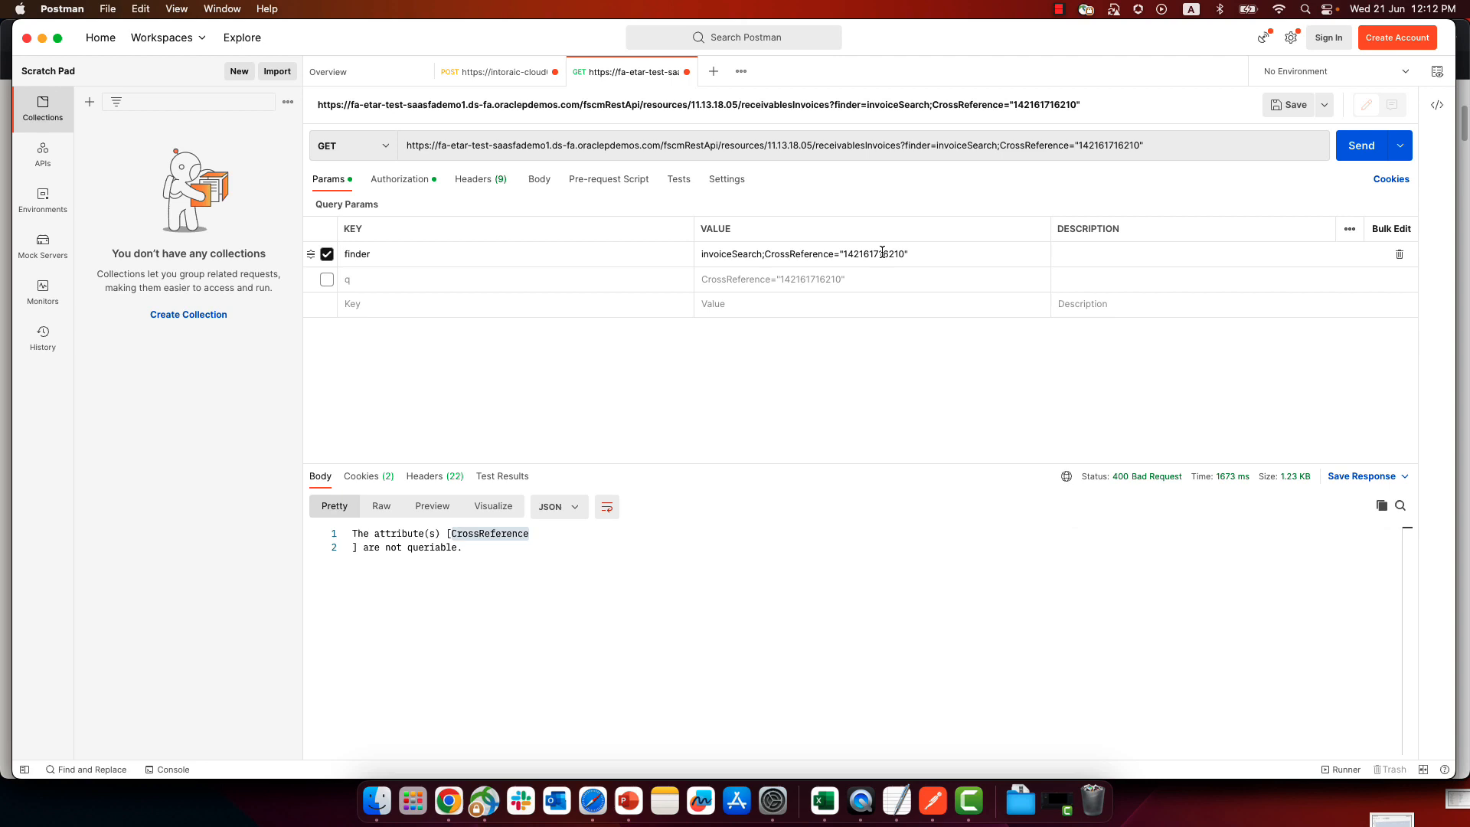
left_click(1372, 145)
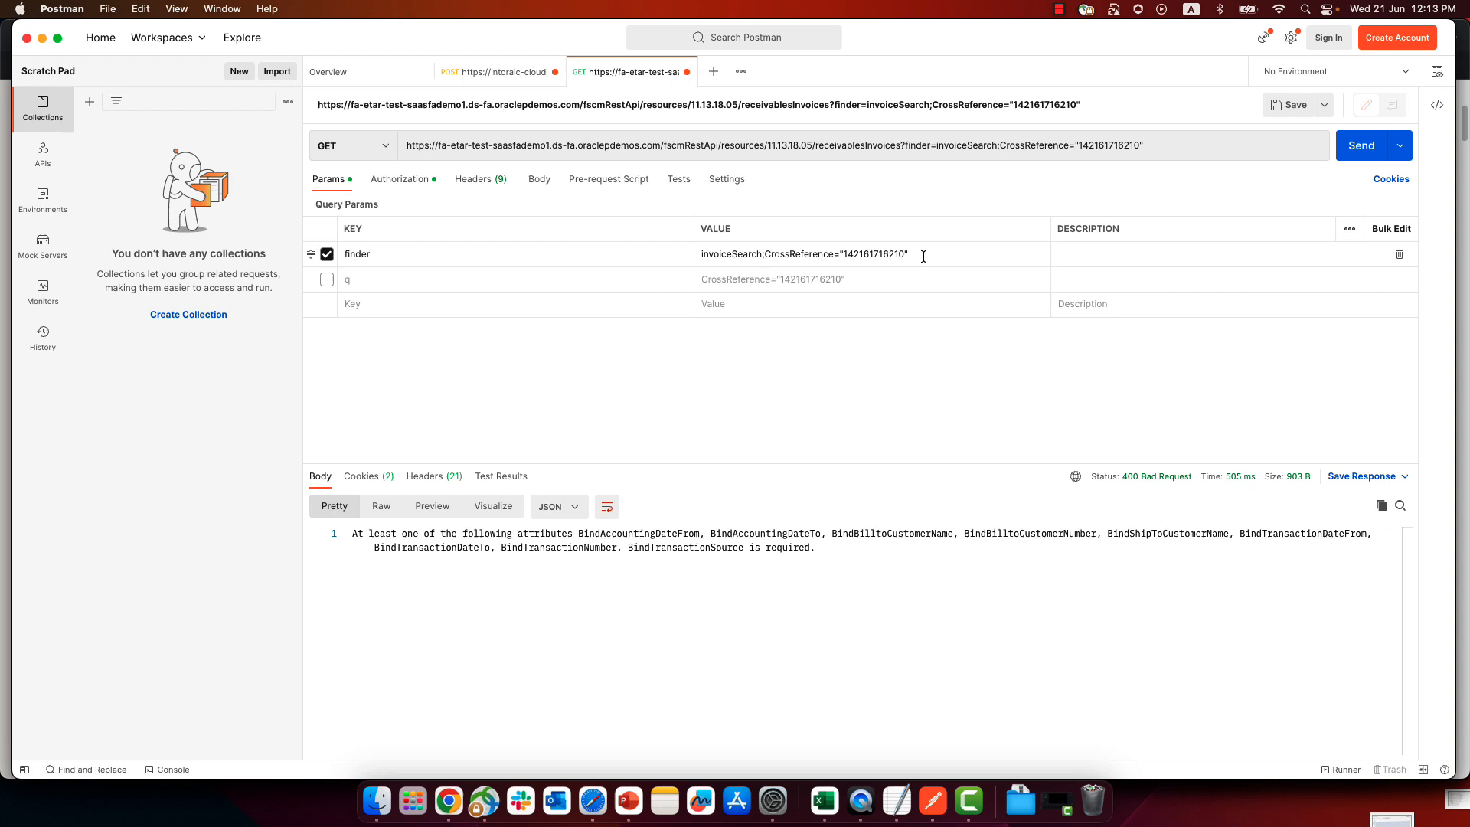
type(",")
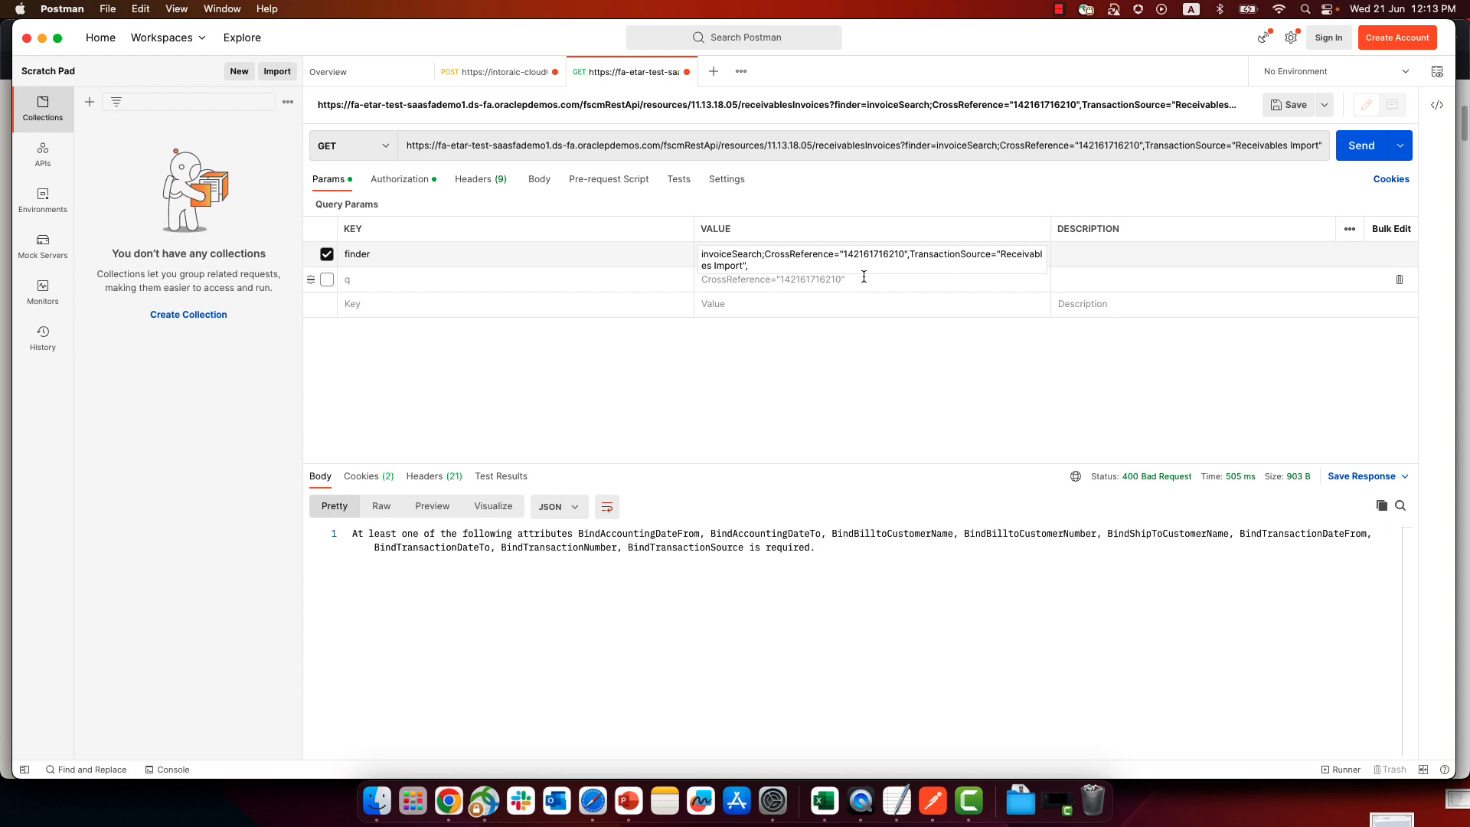
left_click(1361, 145)
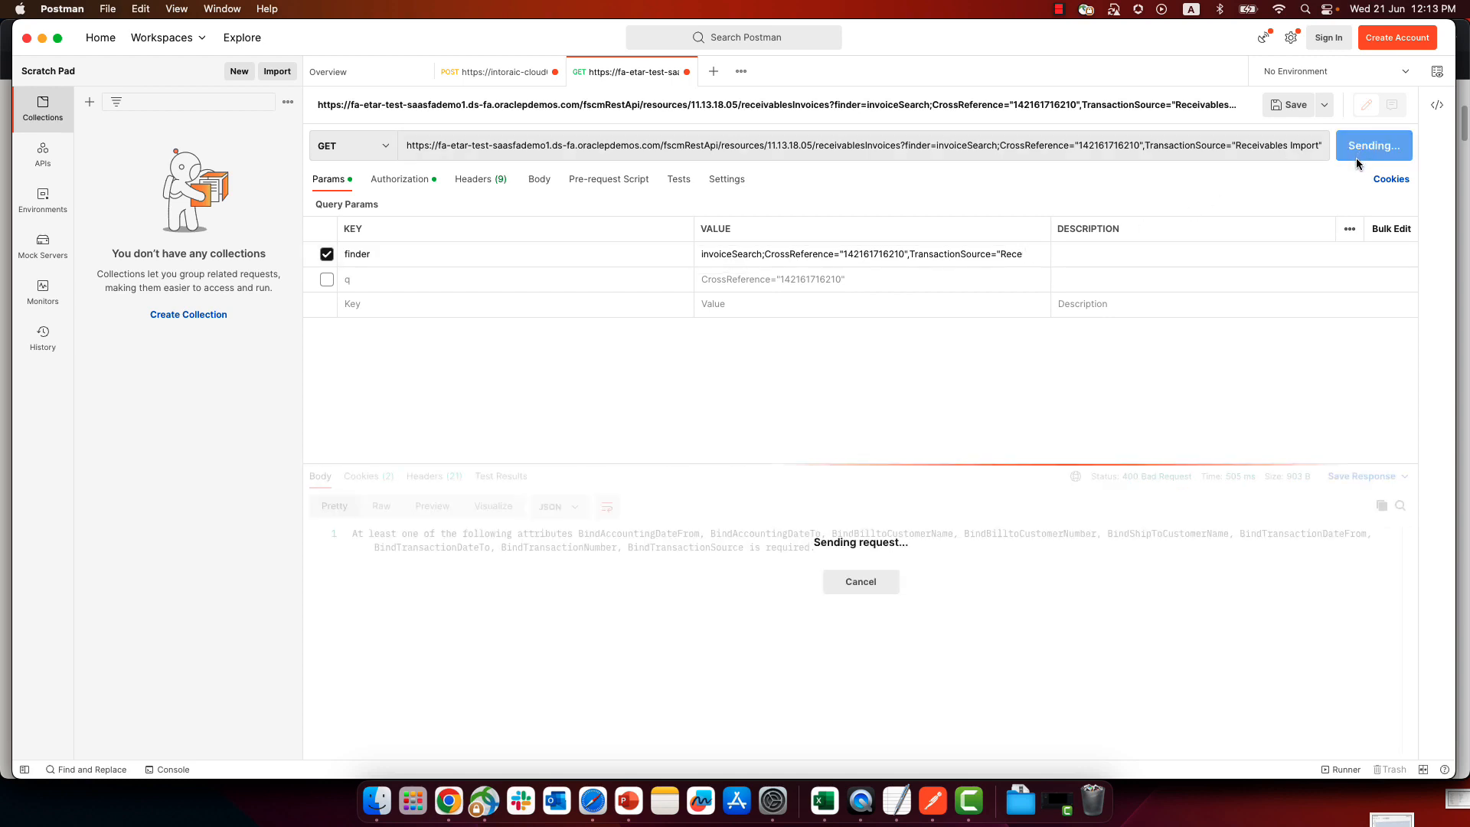
left_click(1360, 146)
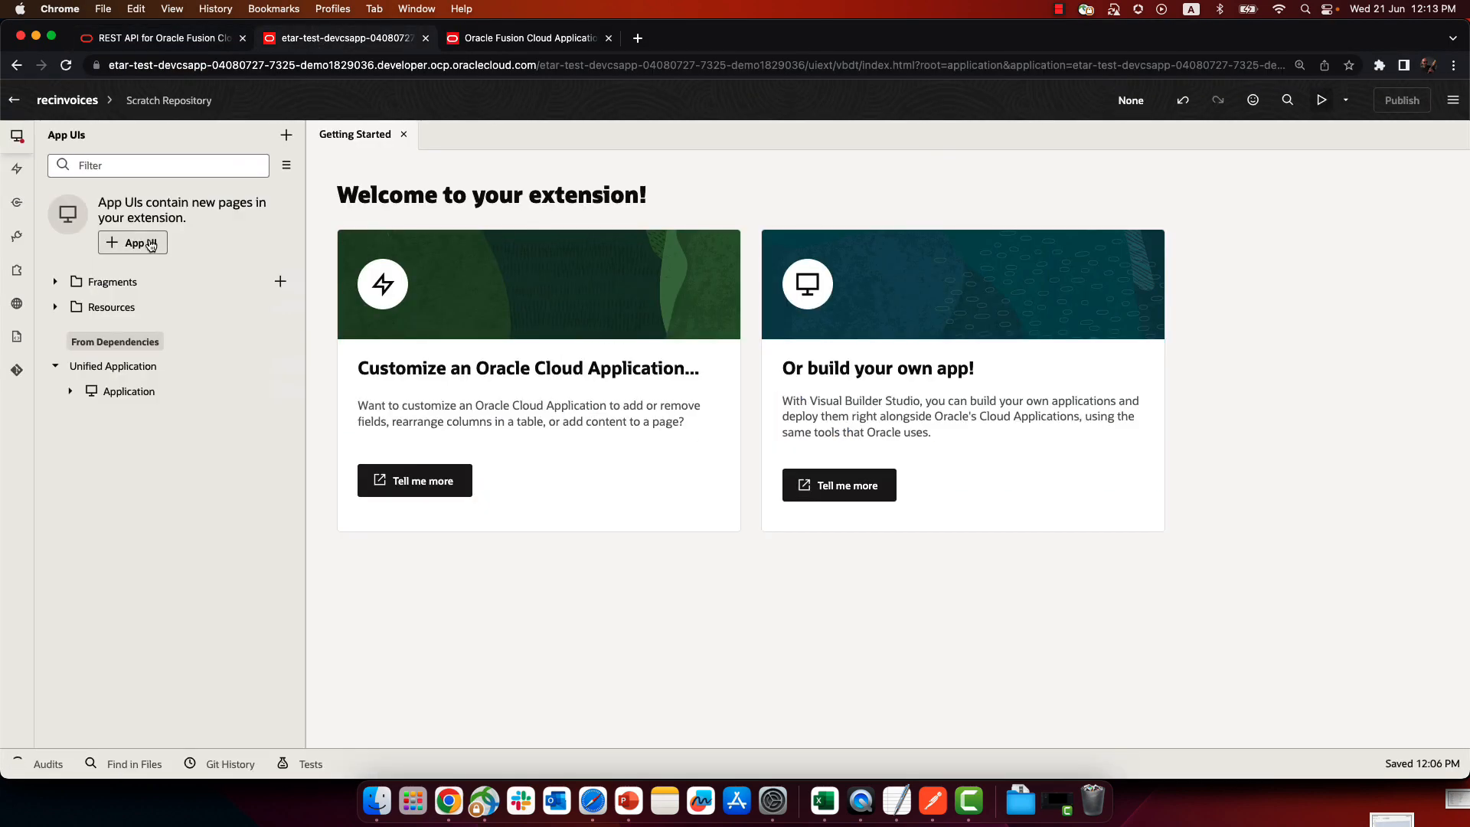
- Create App UI test with a search page set as the main flow's default, opened in the designer
type("te")
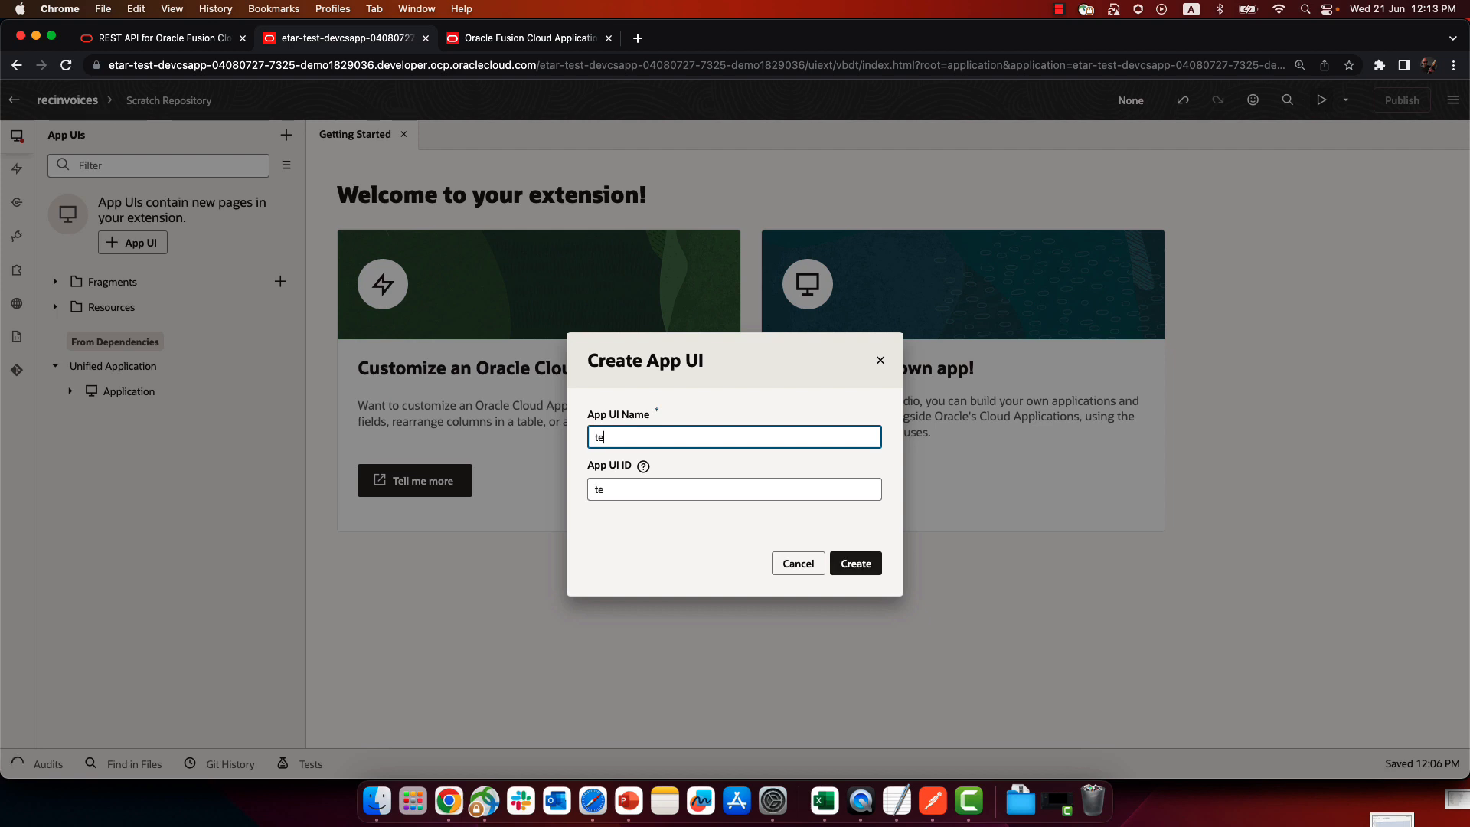
left_click(853, 561)
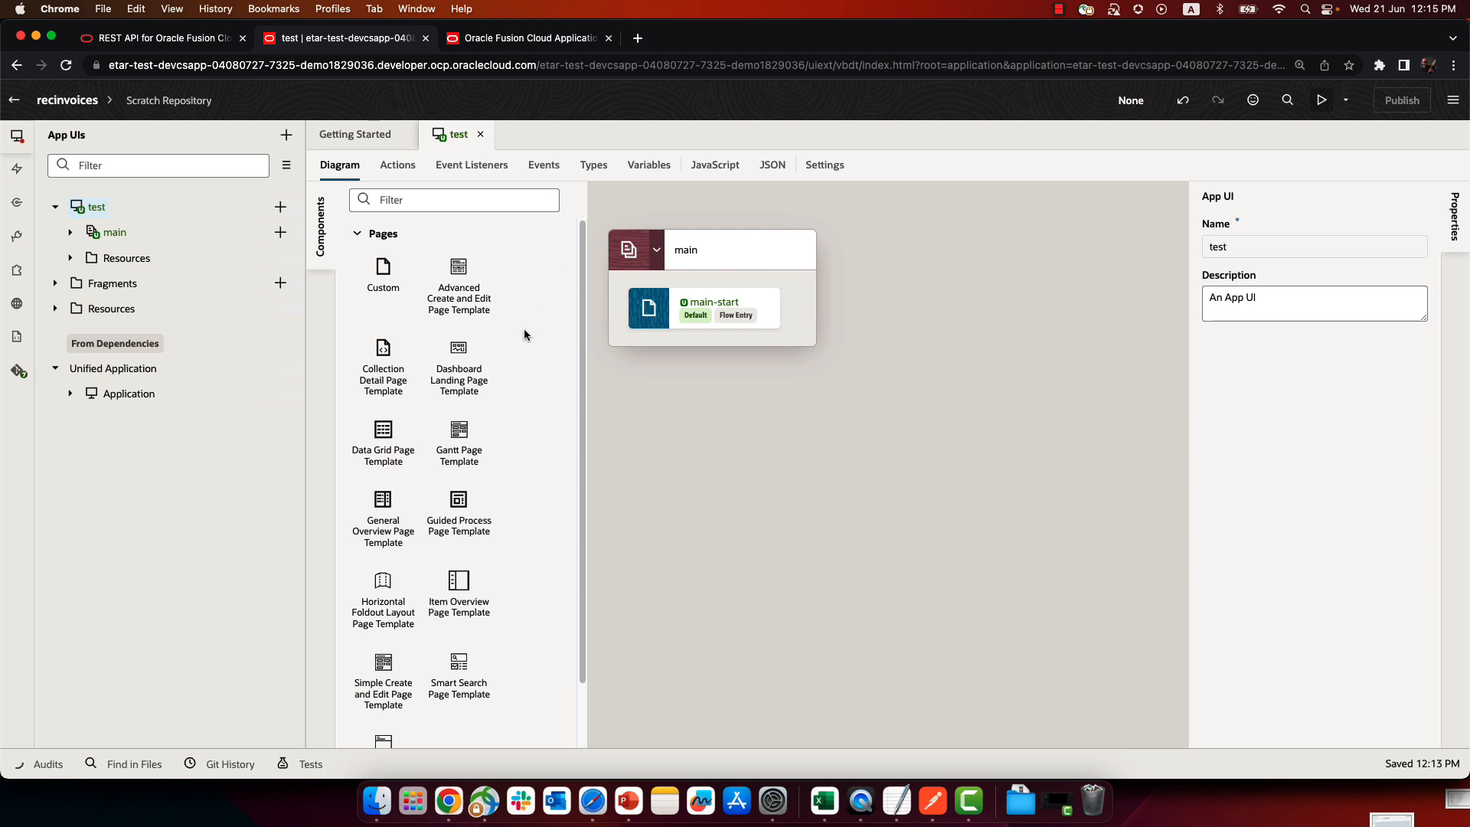
mouse_move(462, 678)
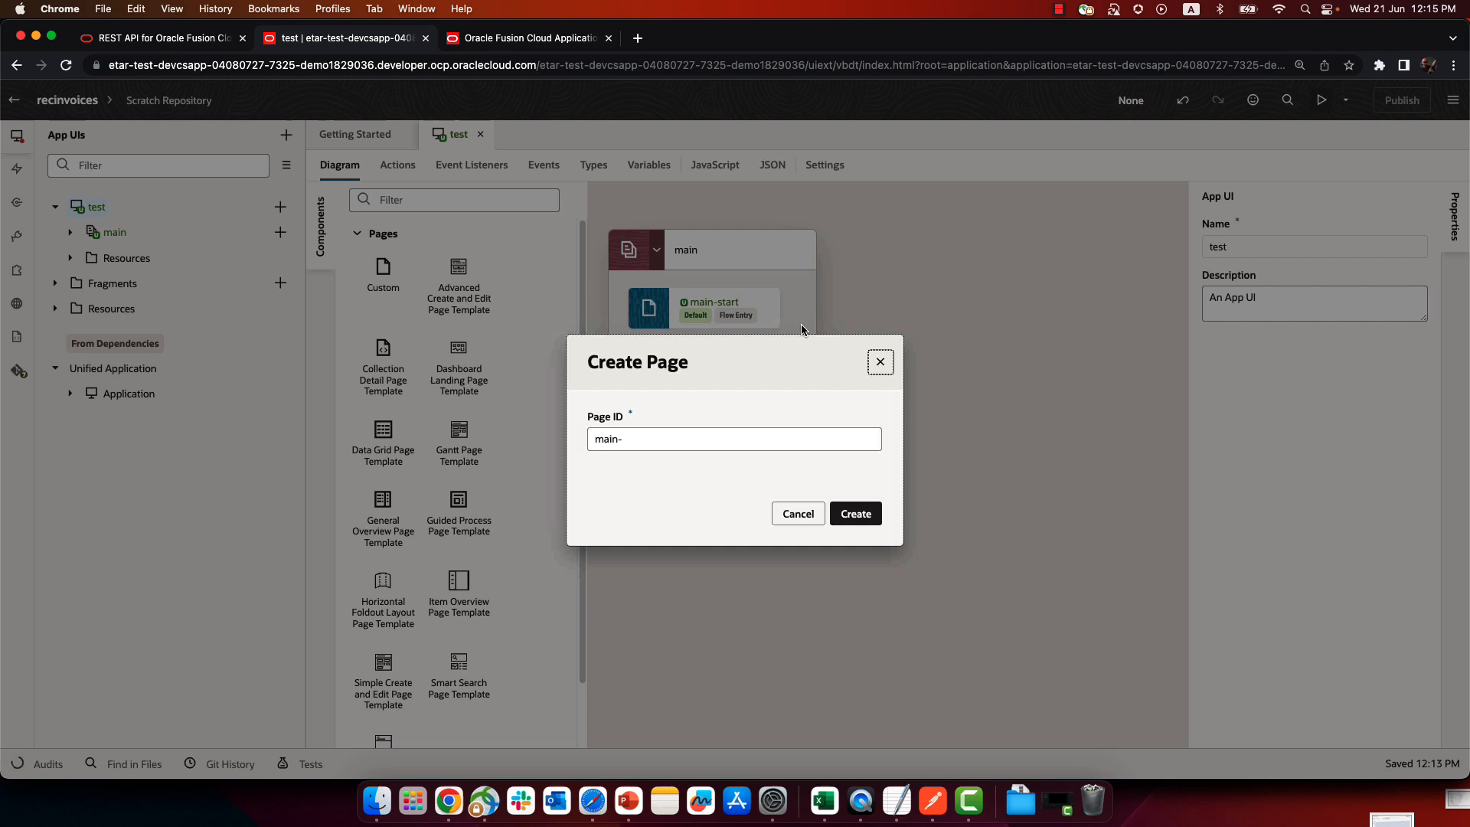
left_click(733, 440)
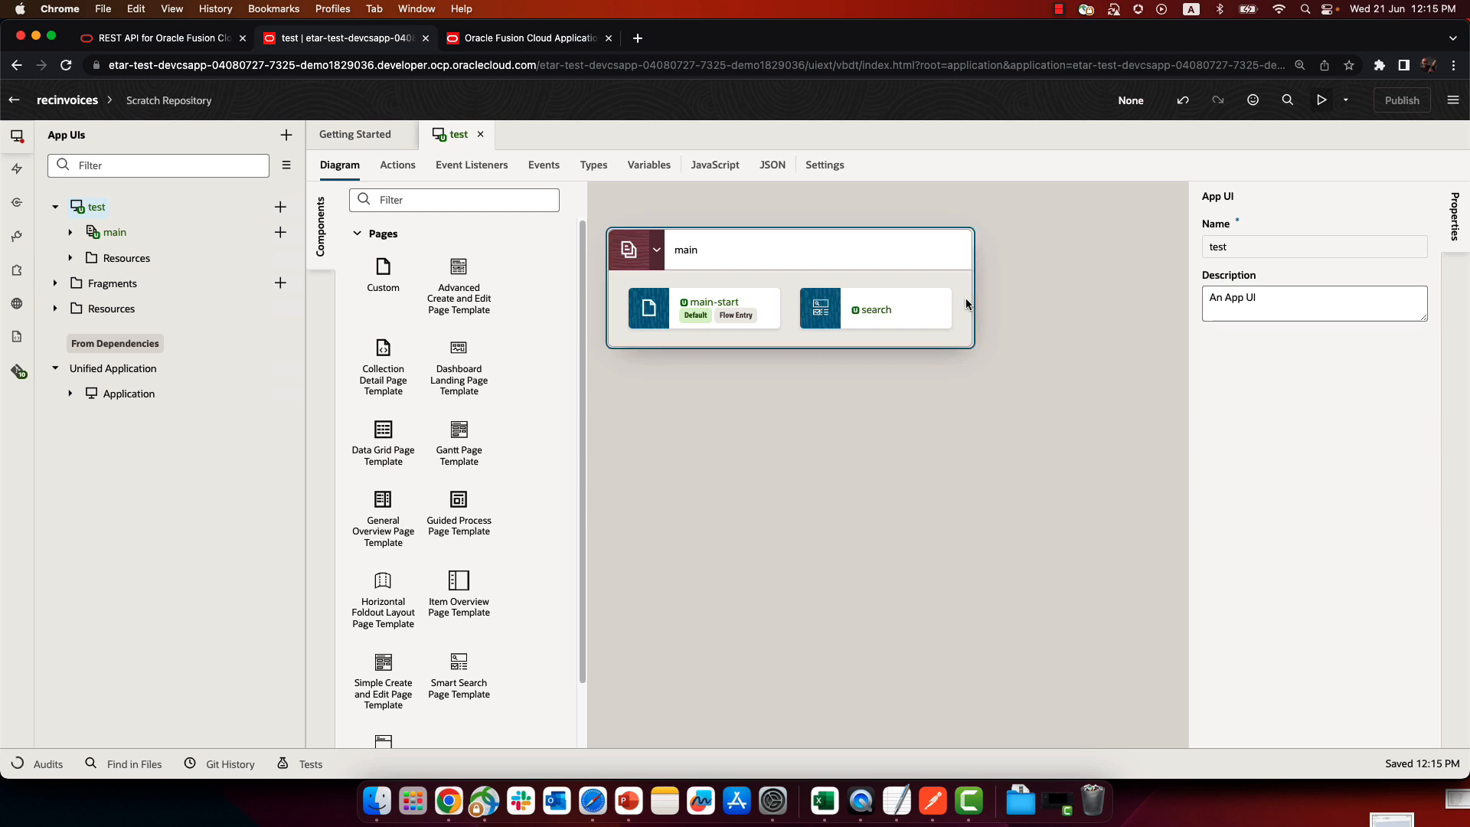
left_click(686, 250)
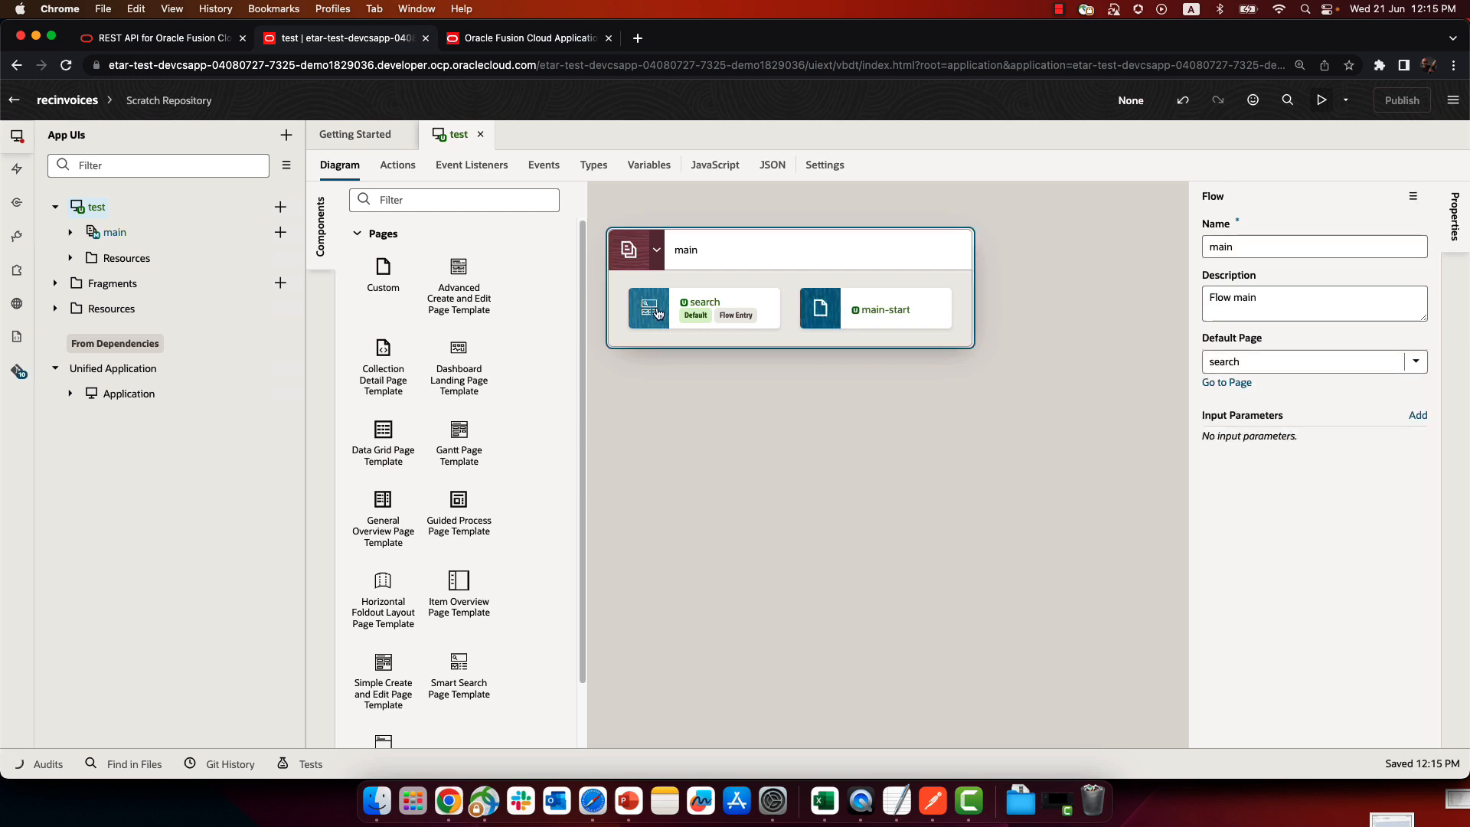
double_click(703, 307)
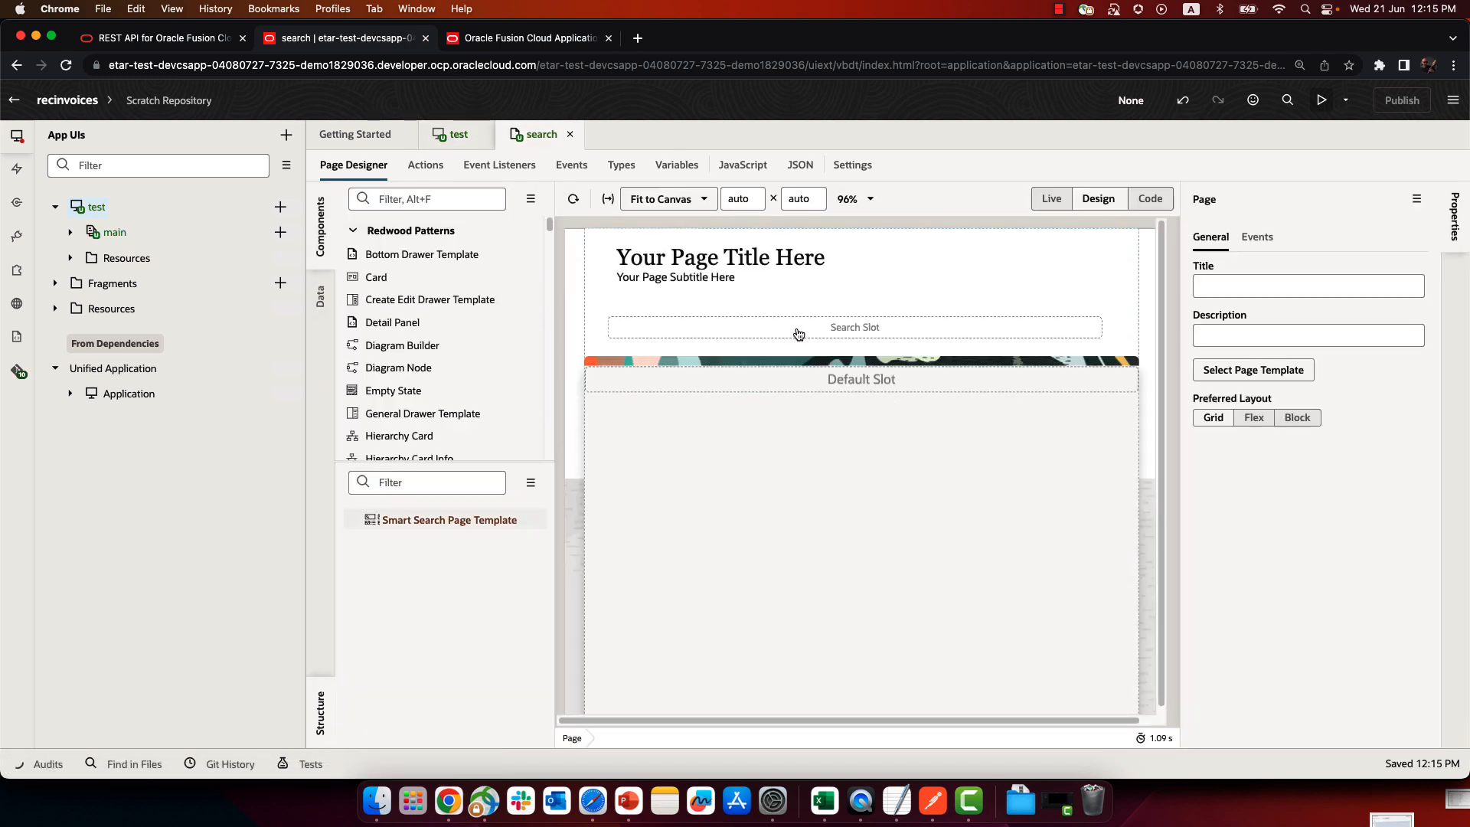
- Add an Input Text to the search slot with its value bound to a new String variable searchvar
left_click(425, 199)
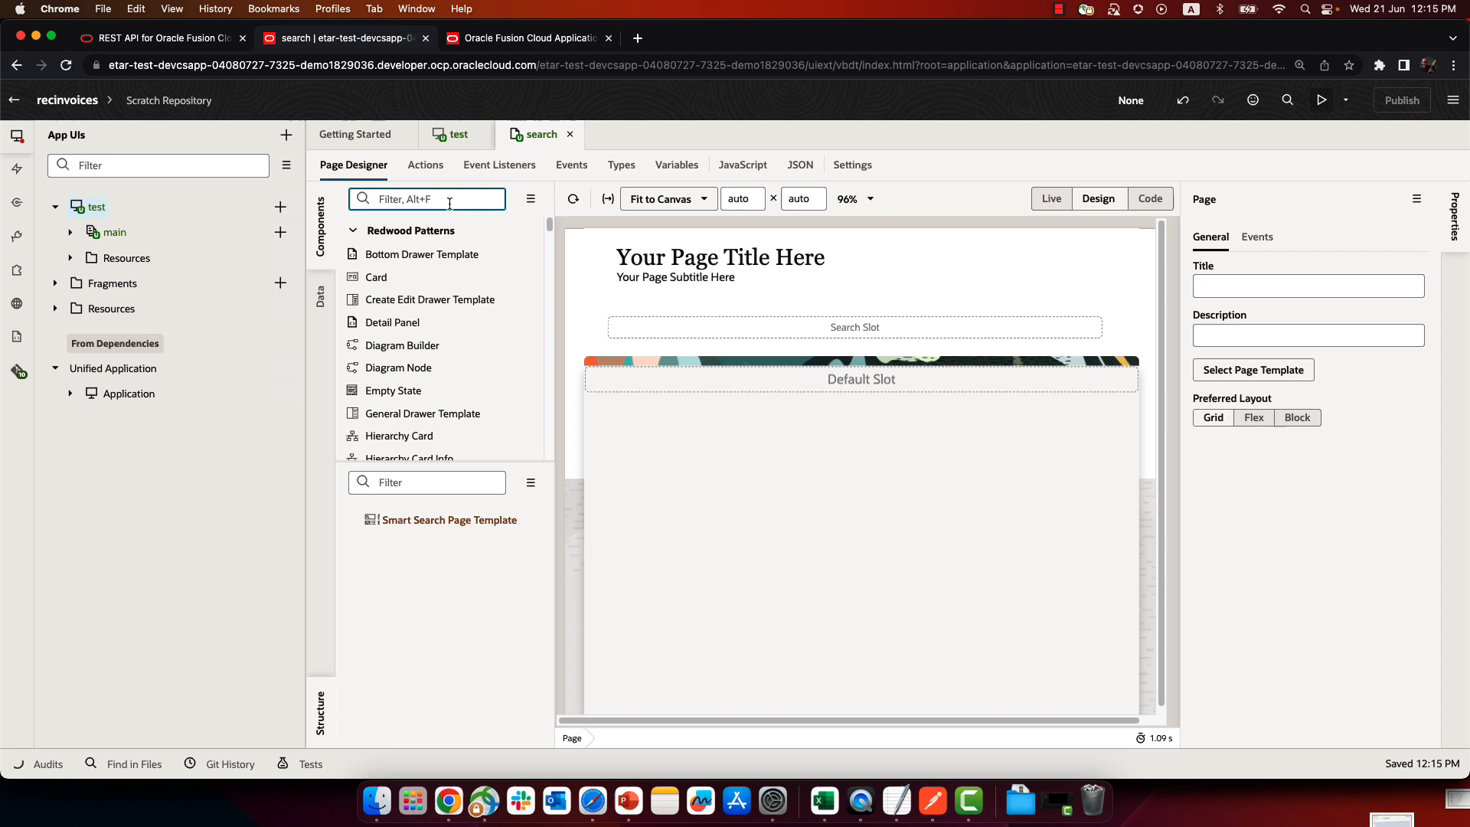
type("input")
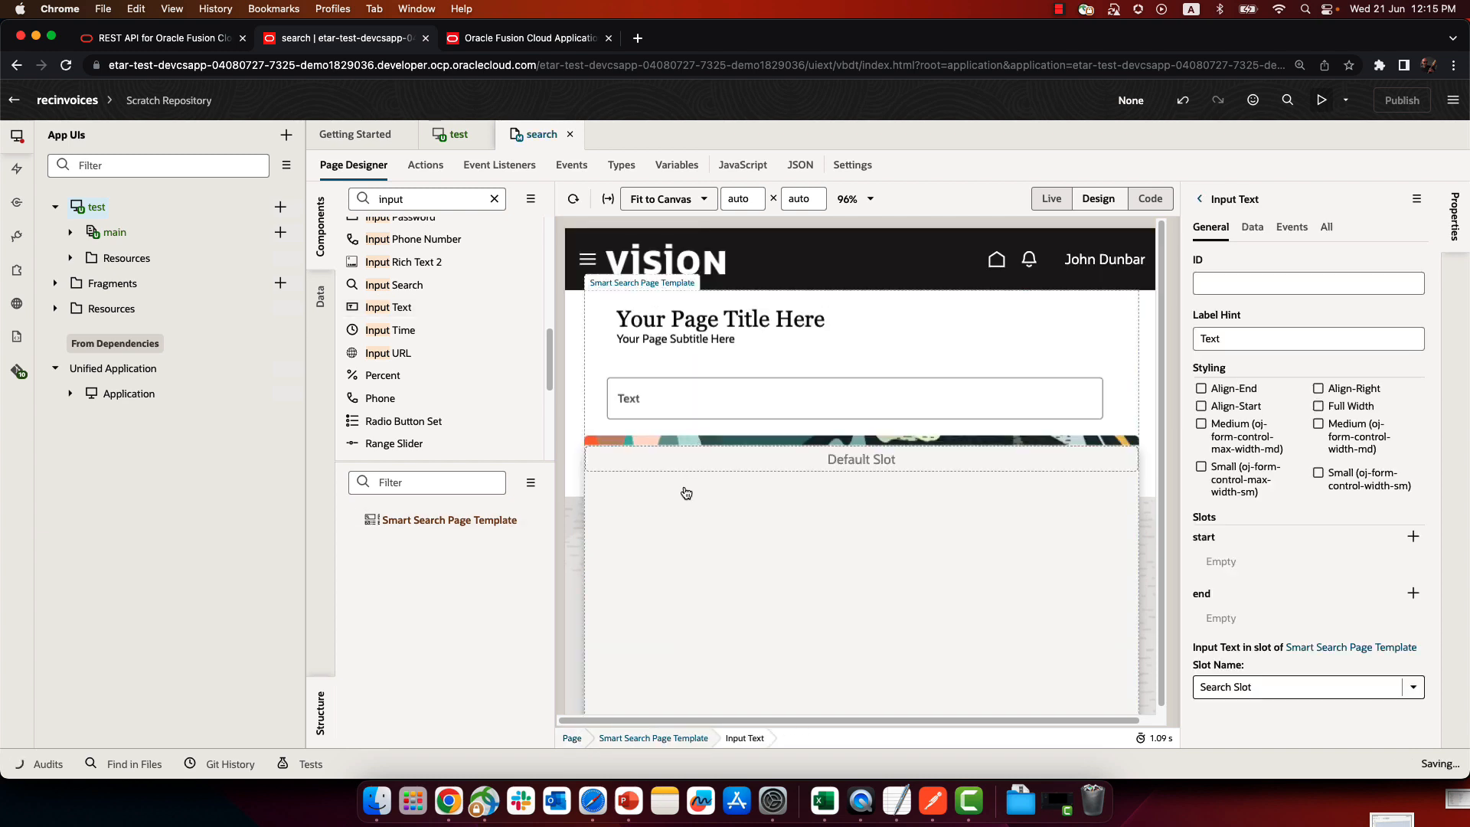
left_click(1250, 227)
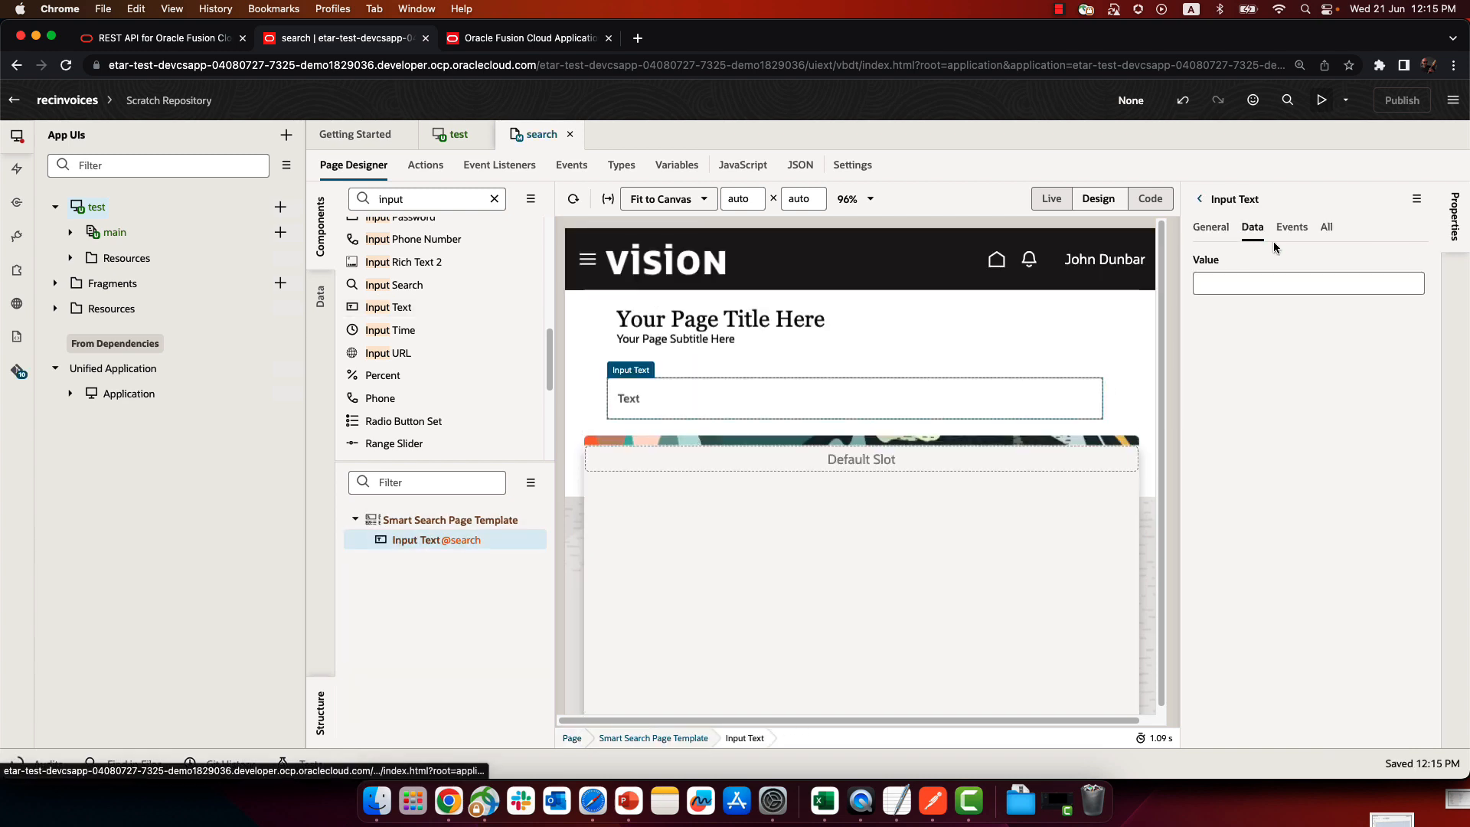
left_click(1305, 283)
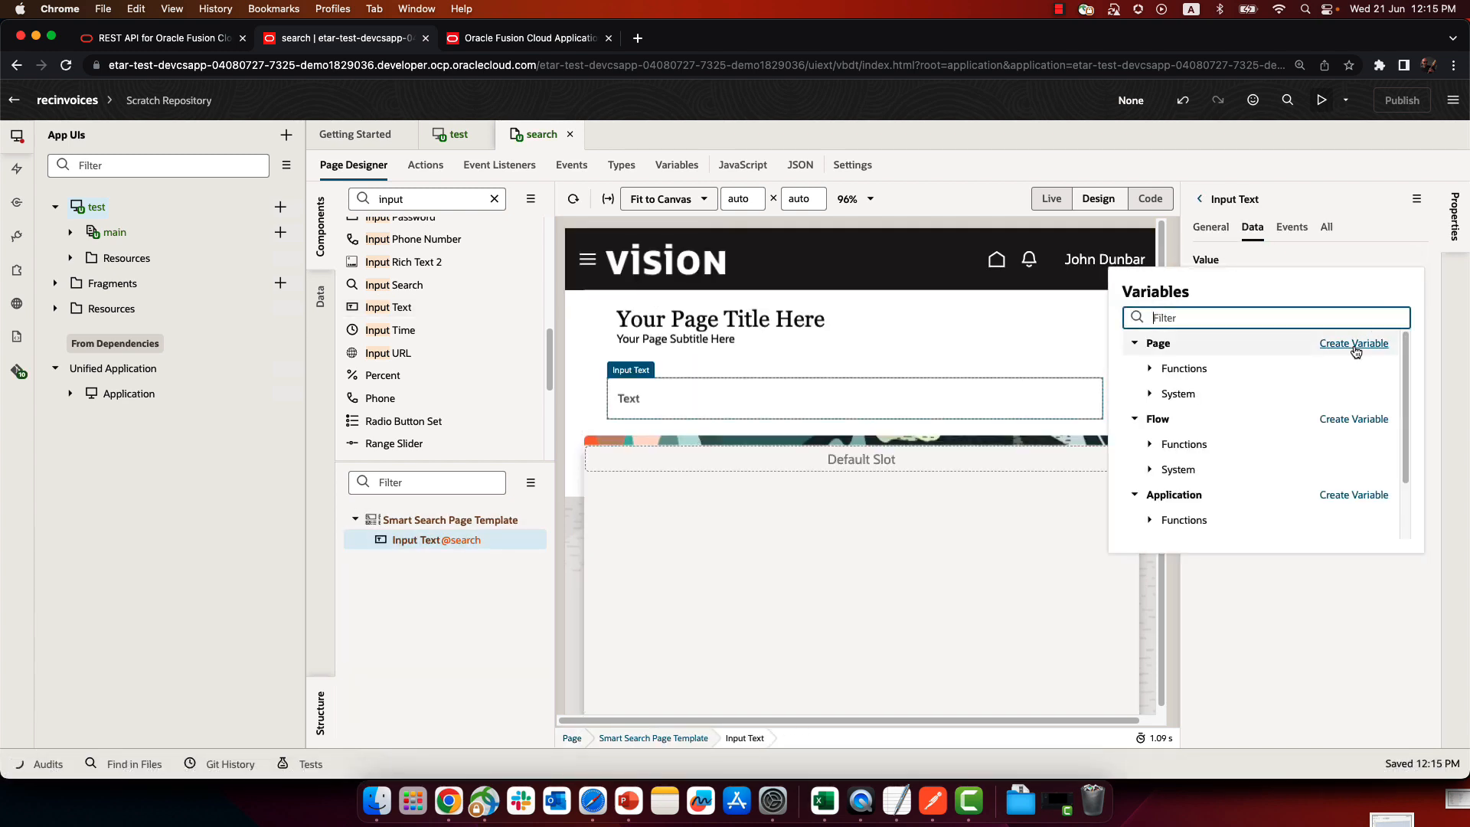
left_click(1353, 343)
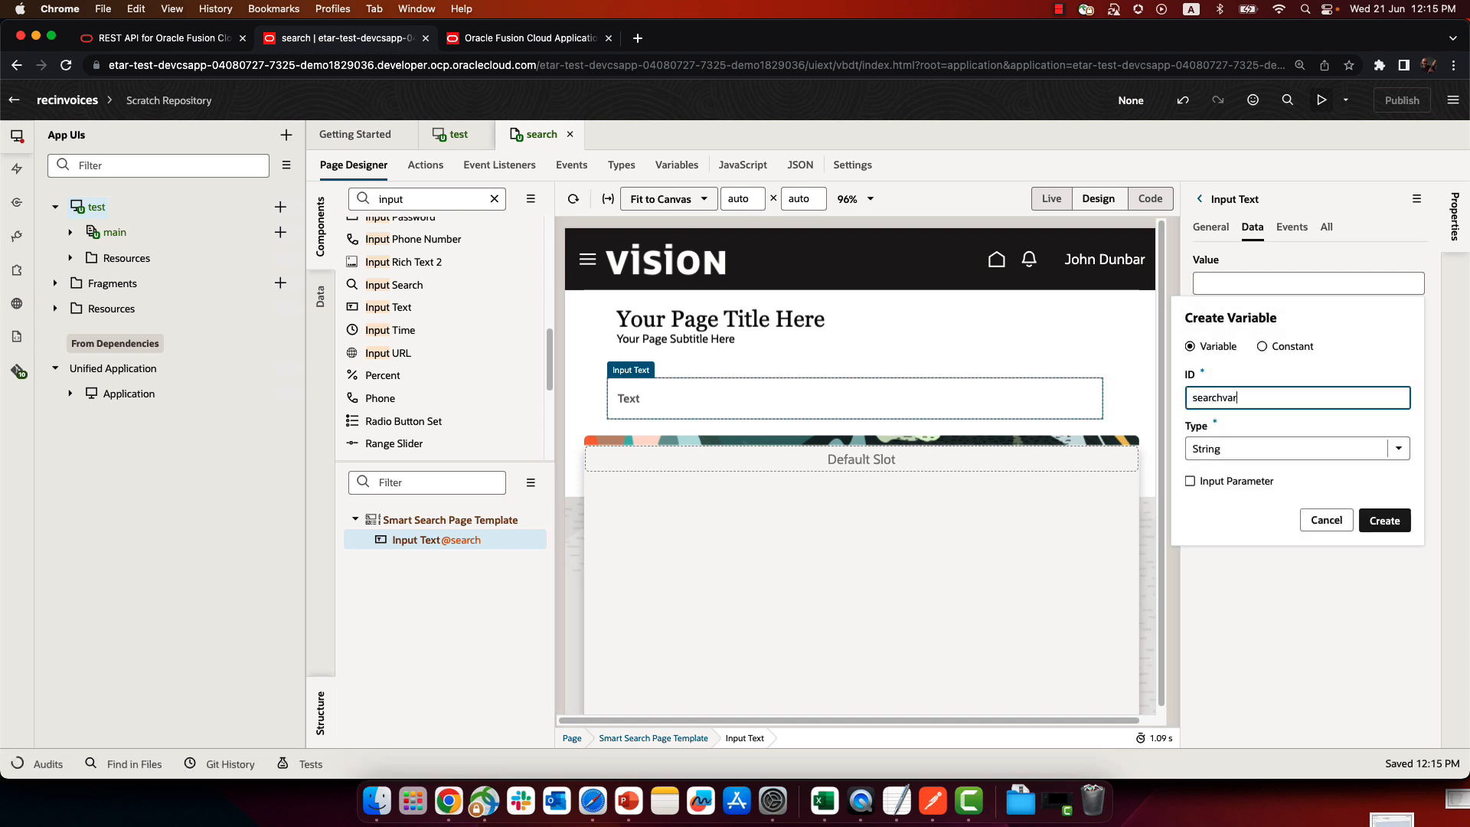
left_click(1383, 521)
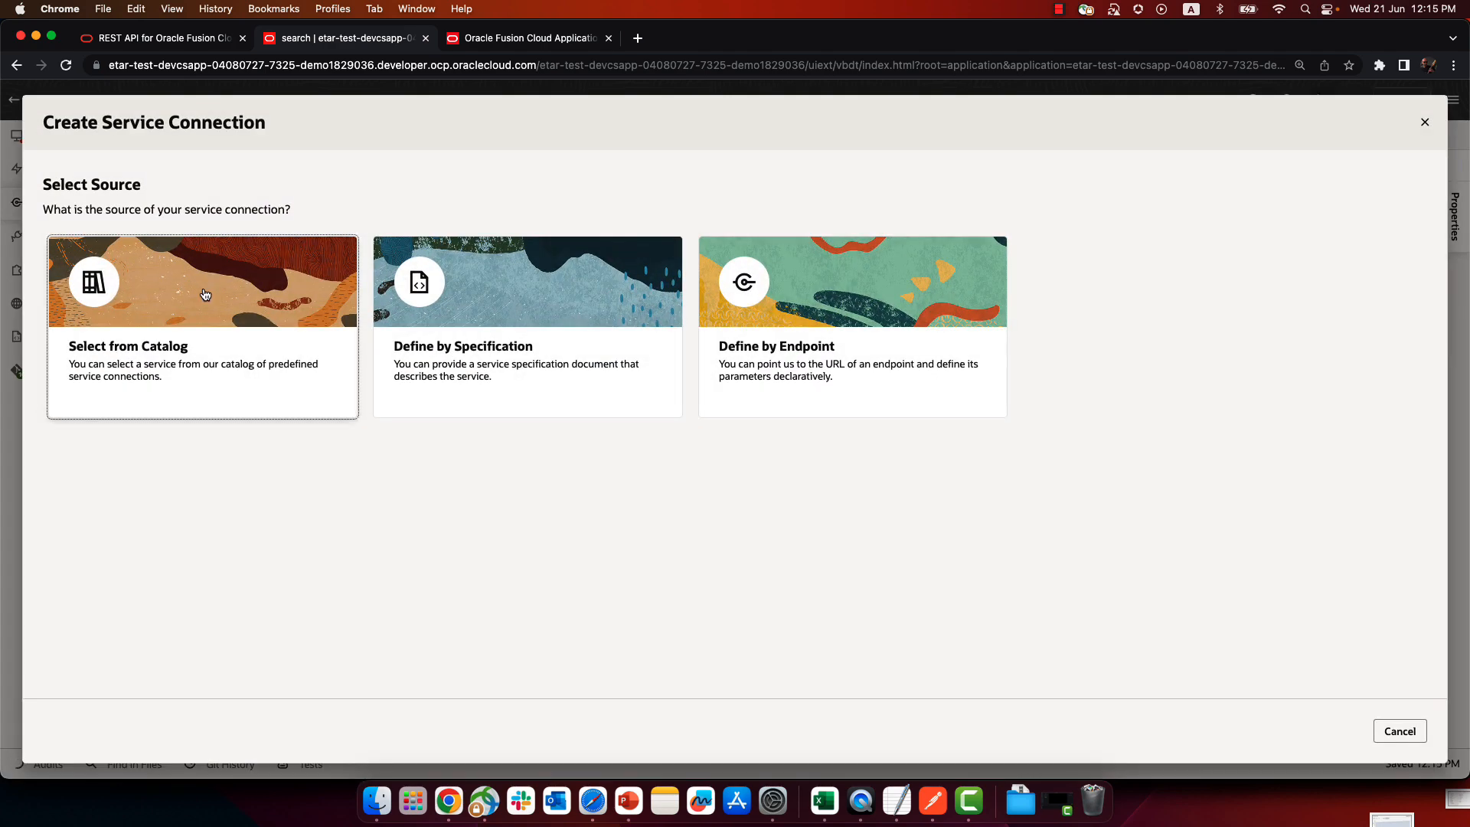
- Create the fscmRest service connection from the catalog with the receivablesInvoices endpoints selected
left_click(202, 282)
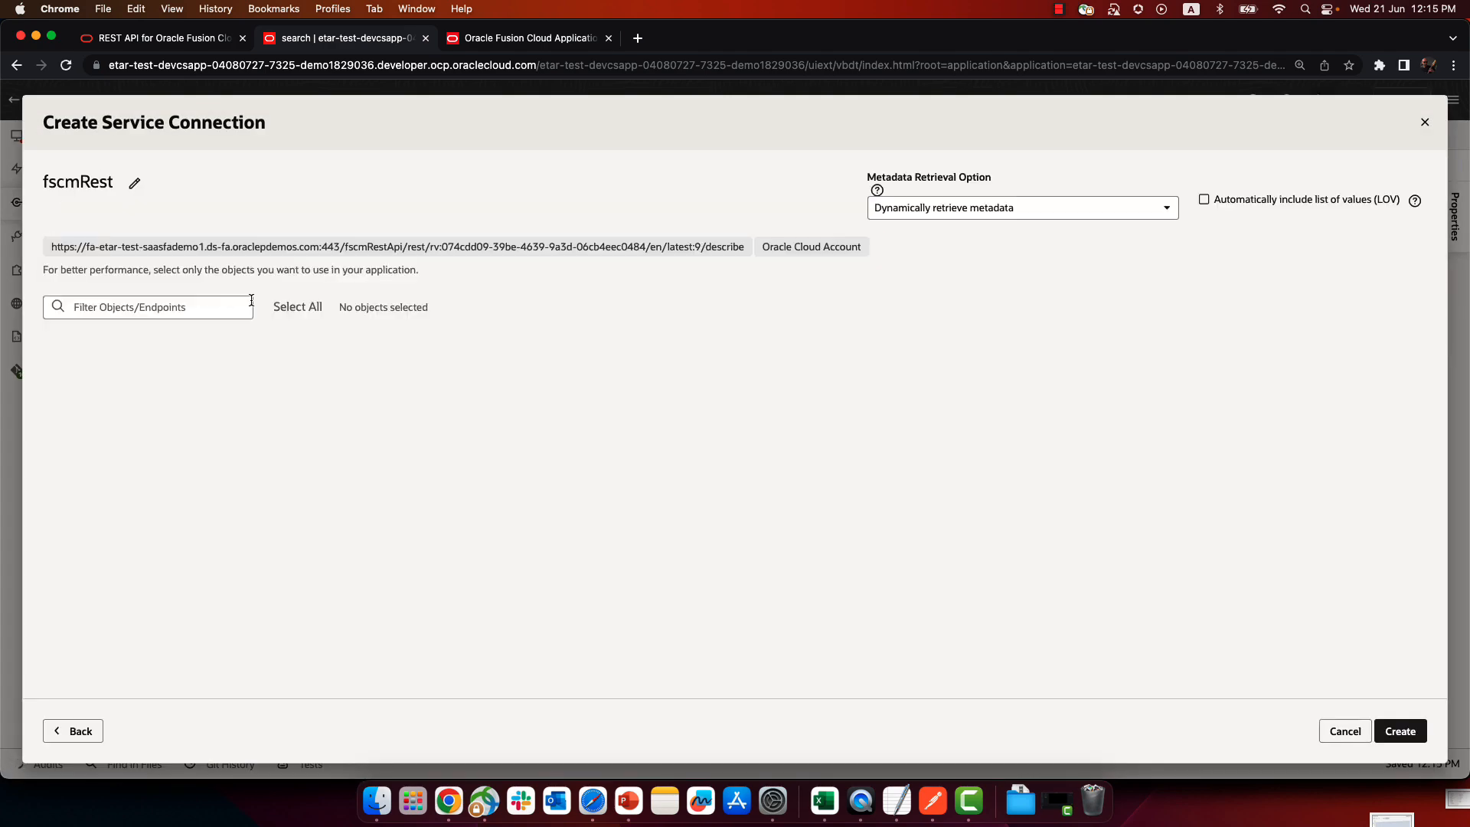
type("inv")
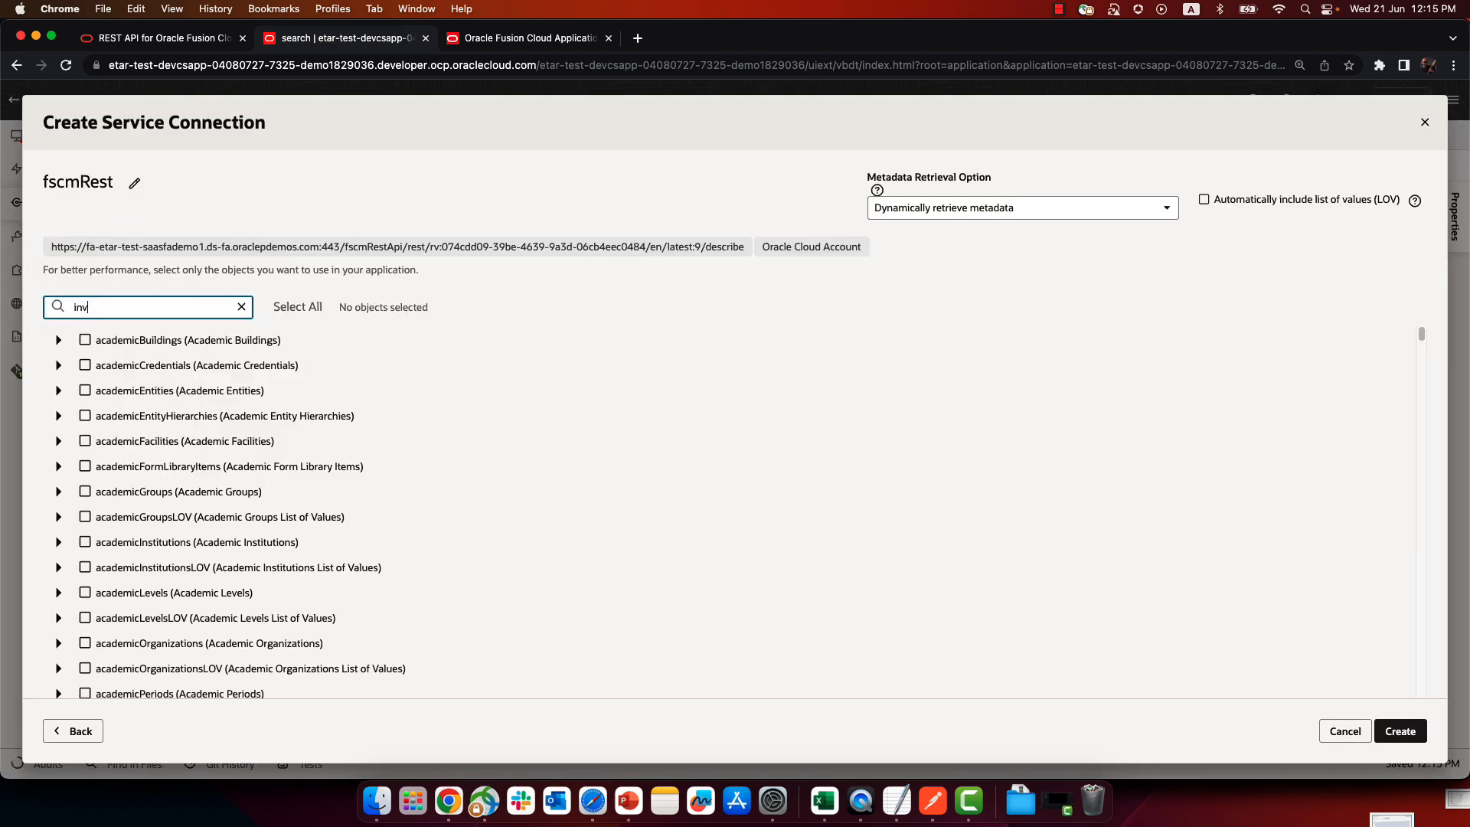
type("invoice")
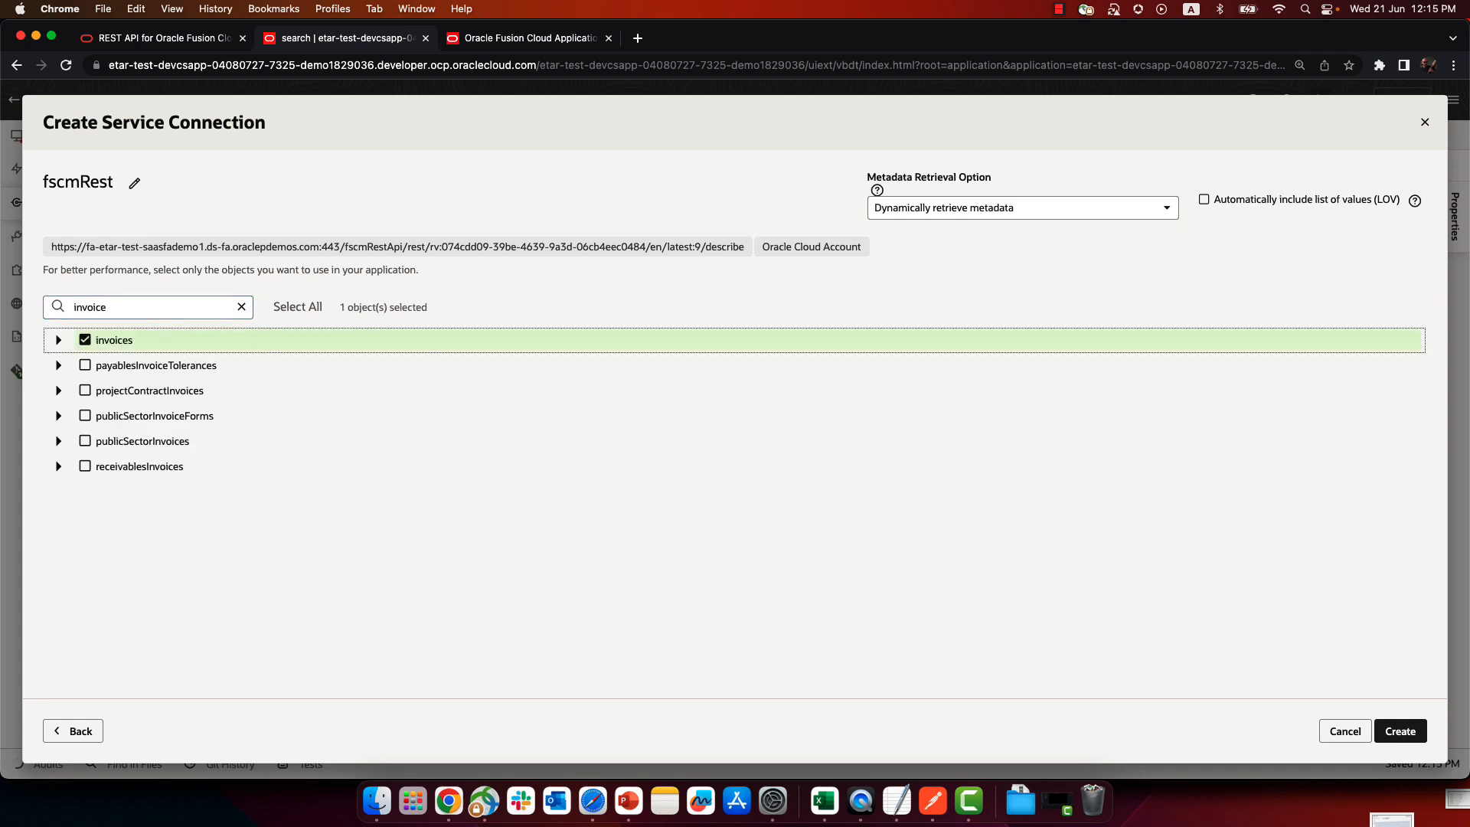
left_click(83, 340)
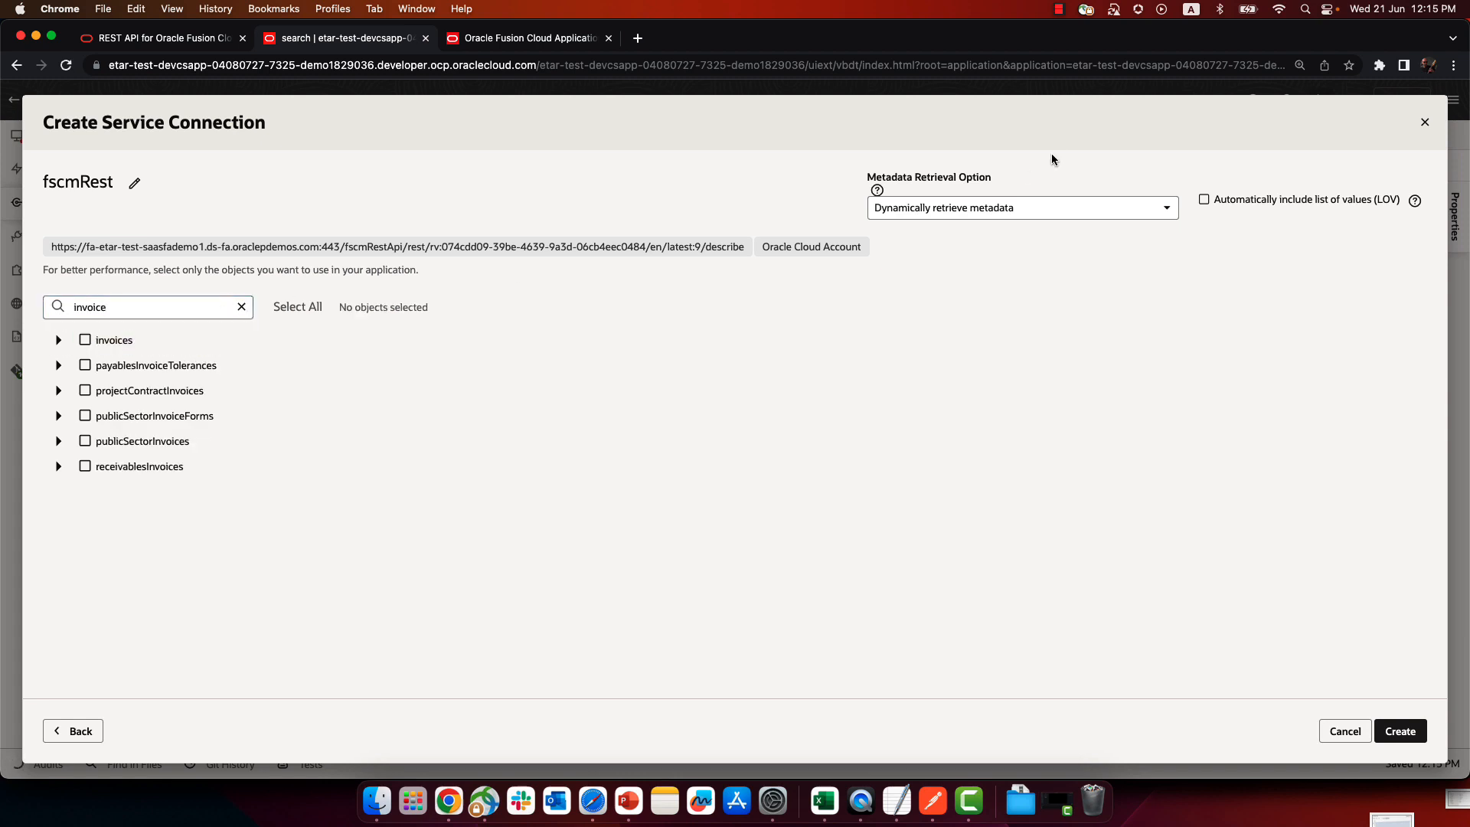
left_click(1021, 207)
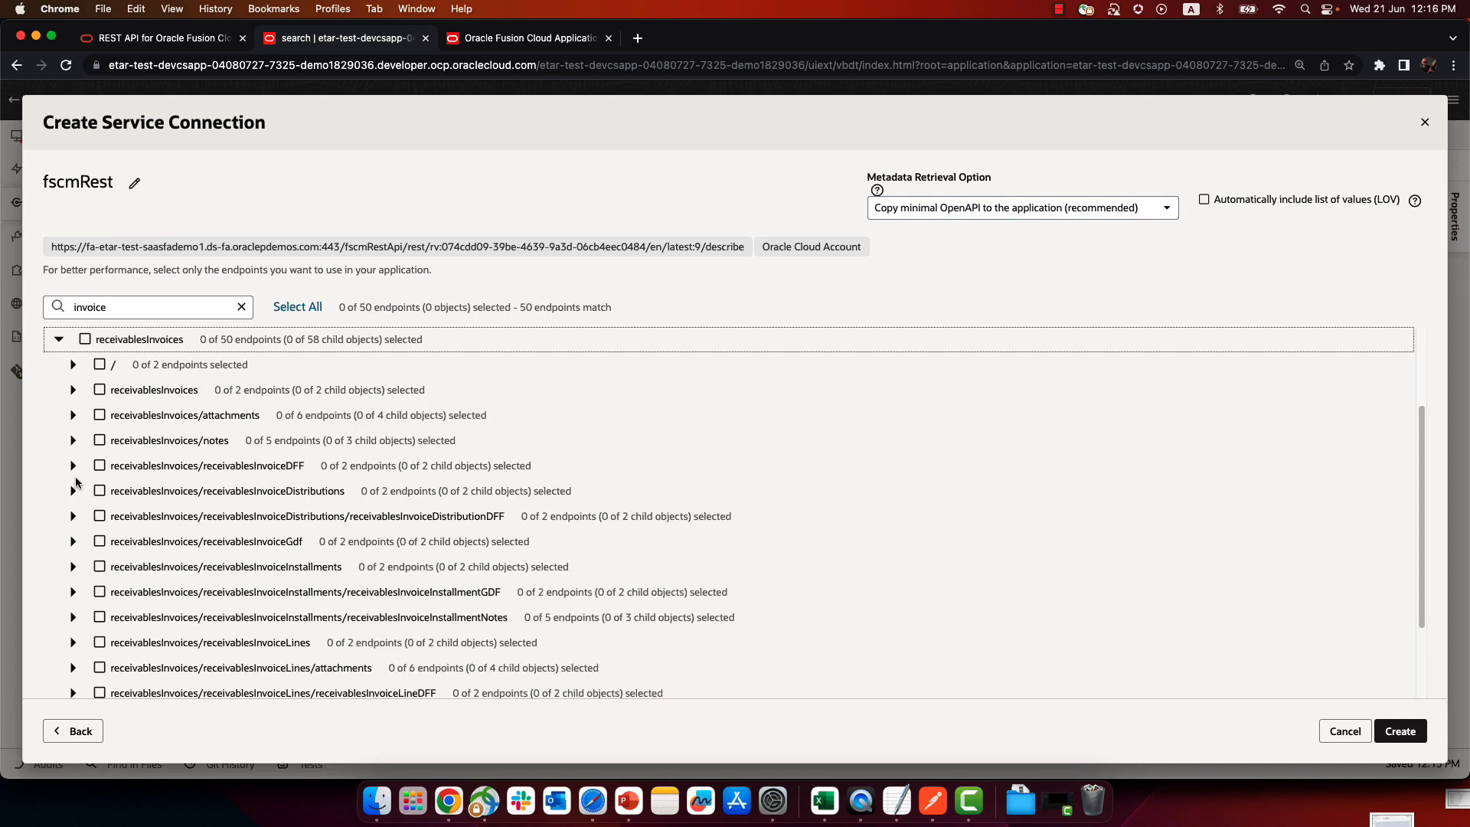
left_click(100, 389)
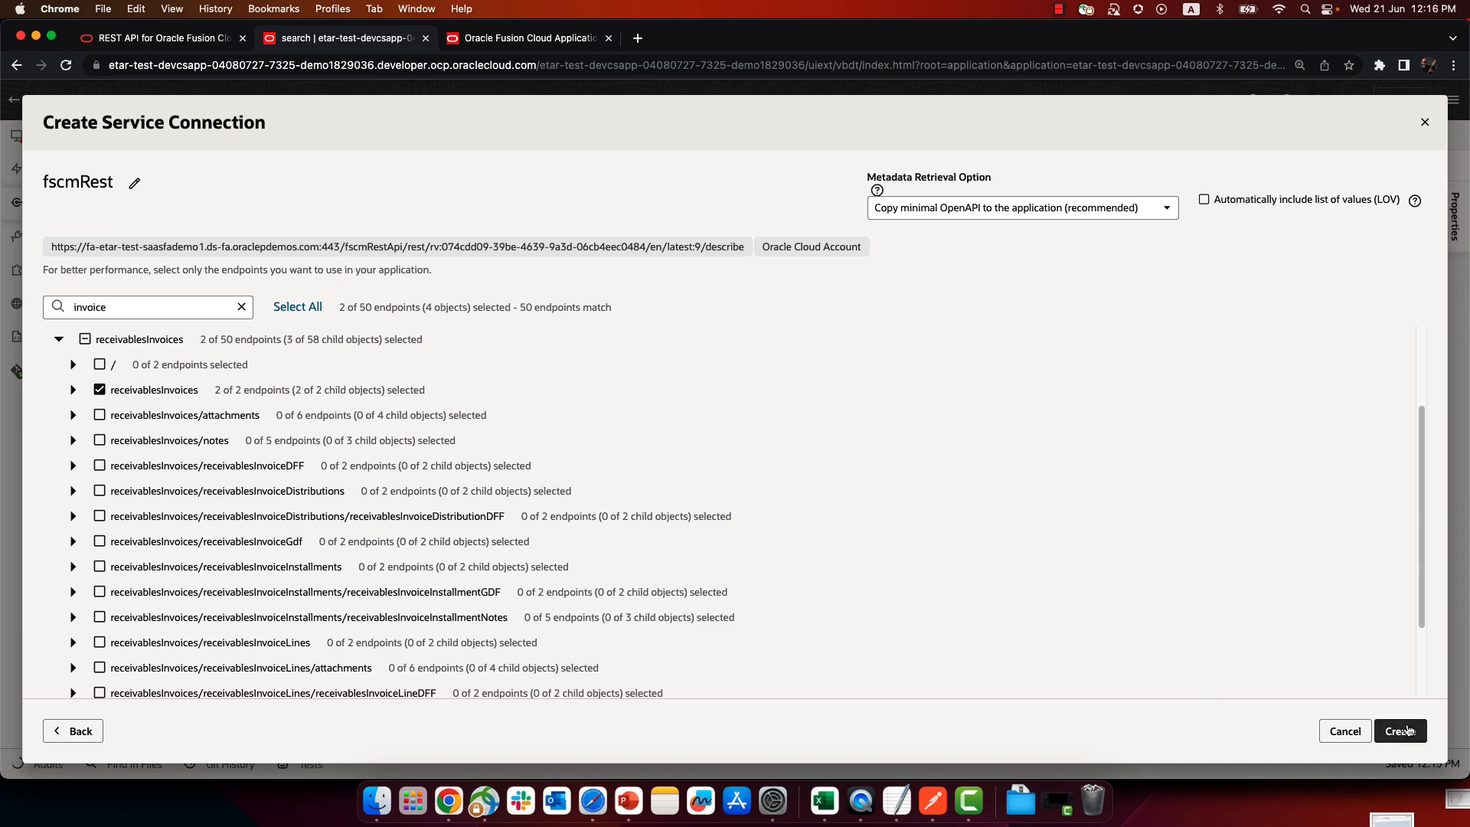
left_click(1399, 730)
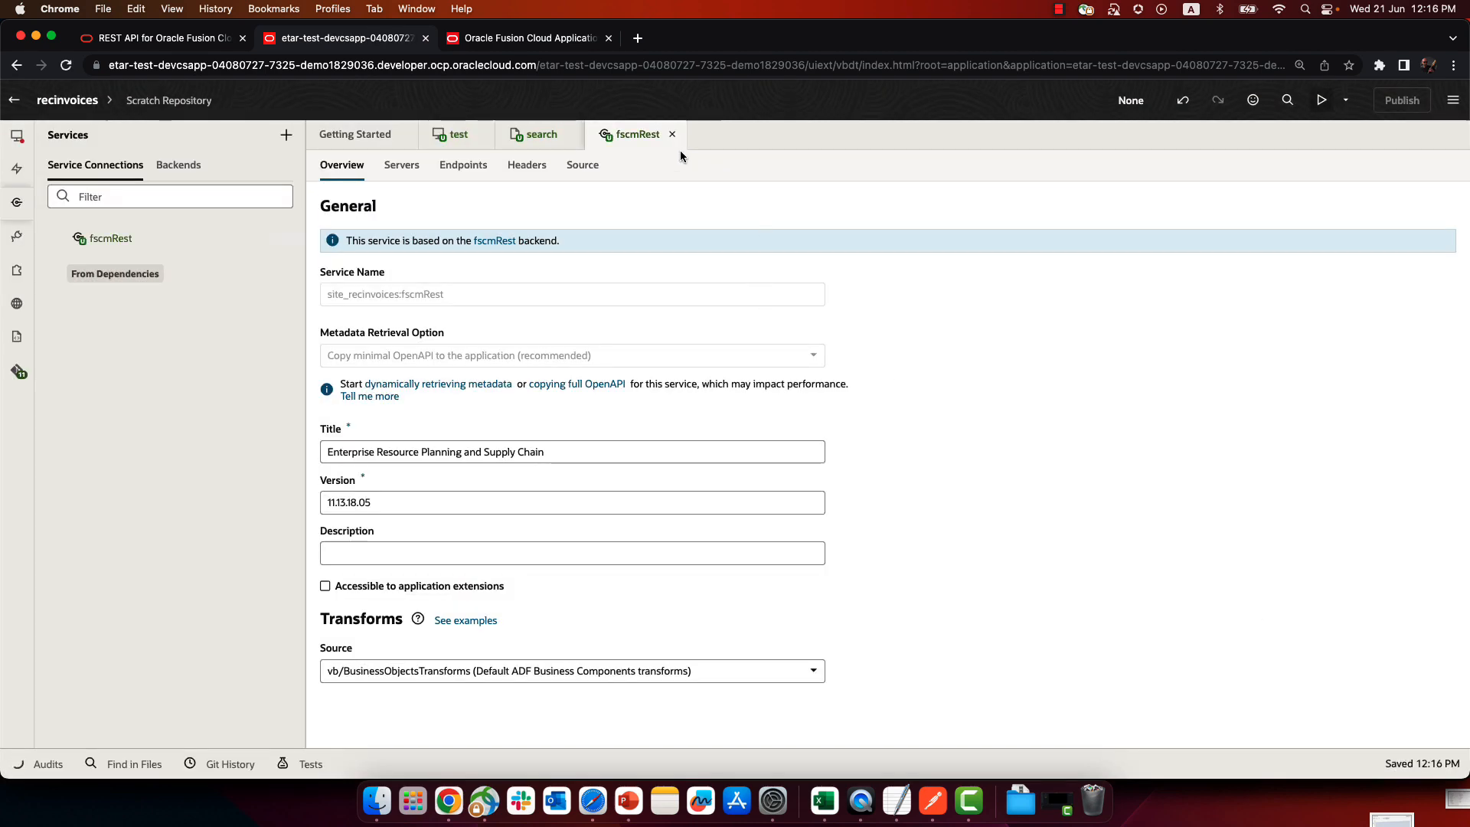
- Drop fscmRest's receivablesInvoices onto the search page's default slot as a dynamic table
left_click(538, 134)
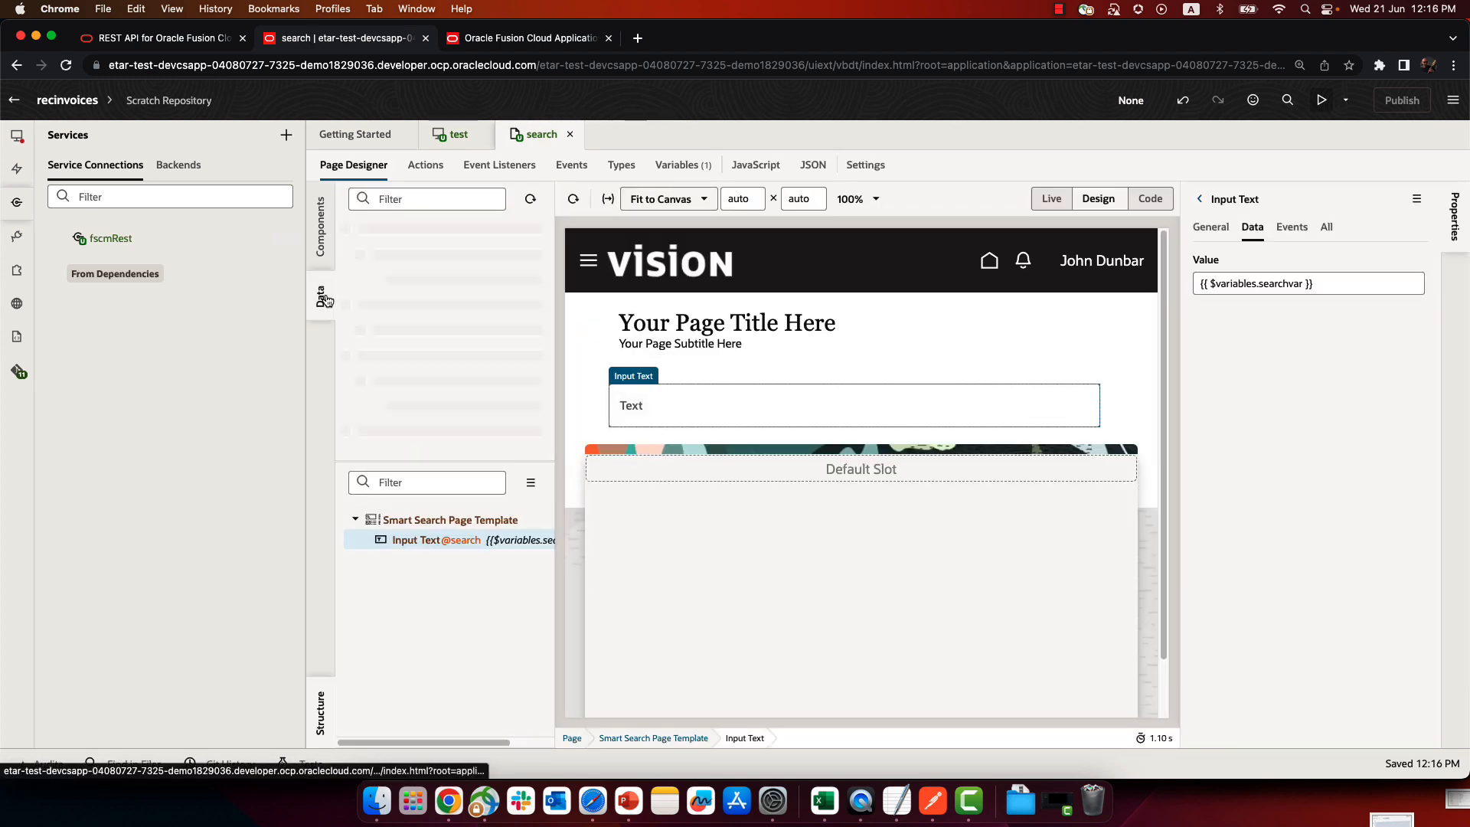
left_click(320, 296)
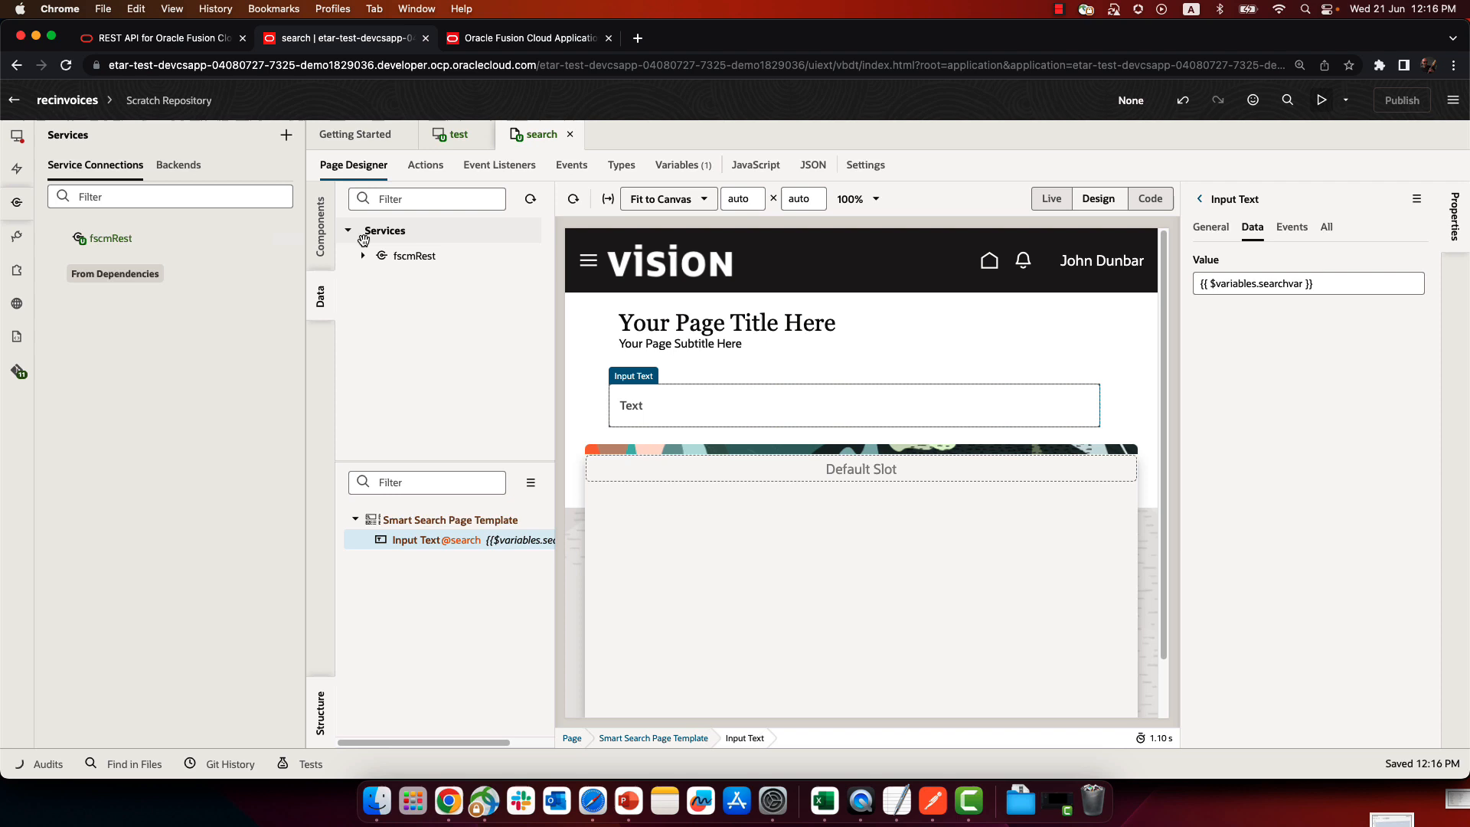
left_click(362, 256)
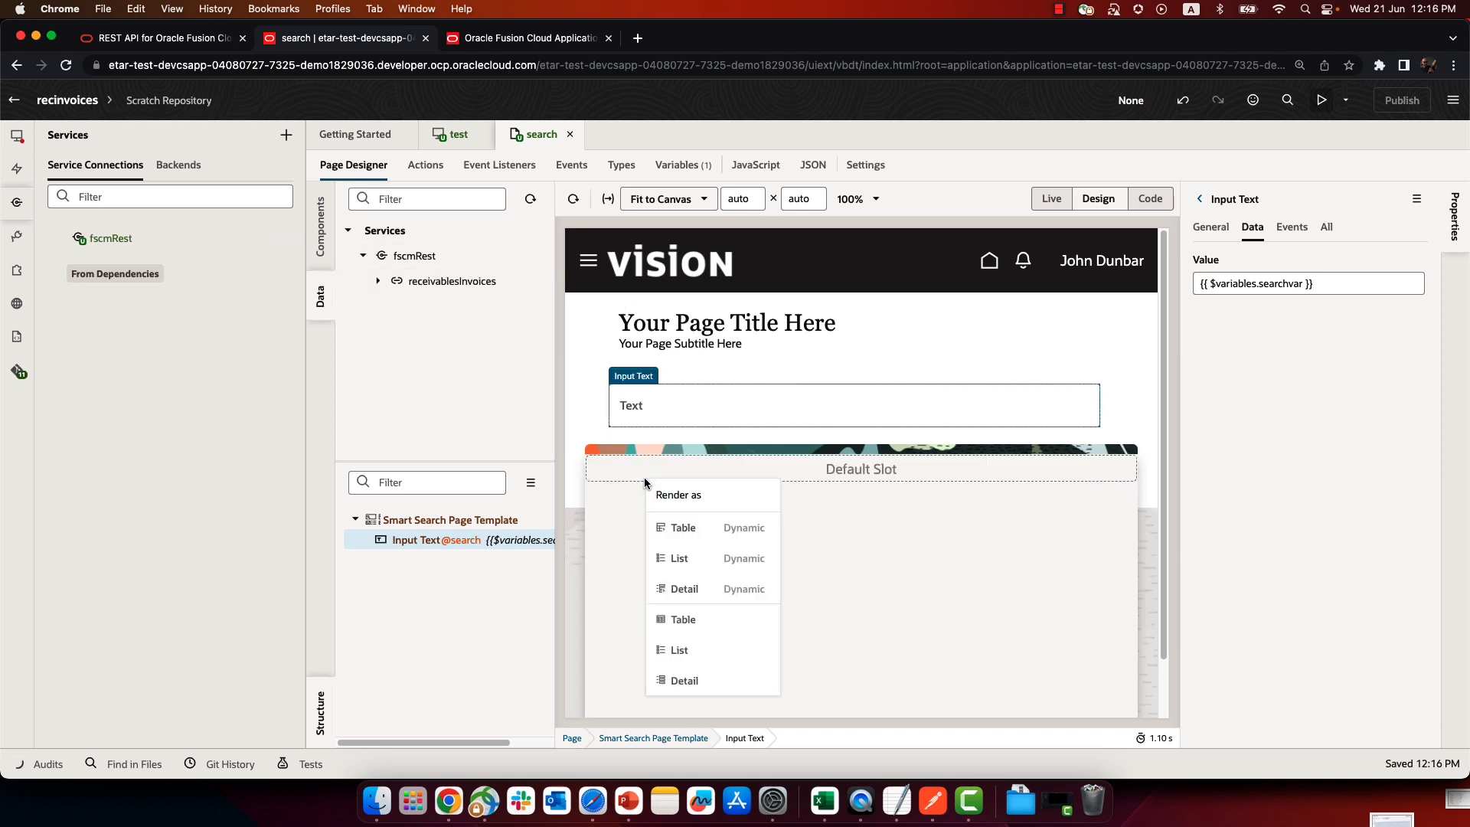
left_click(683, 618)
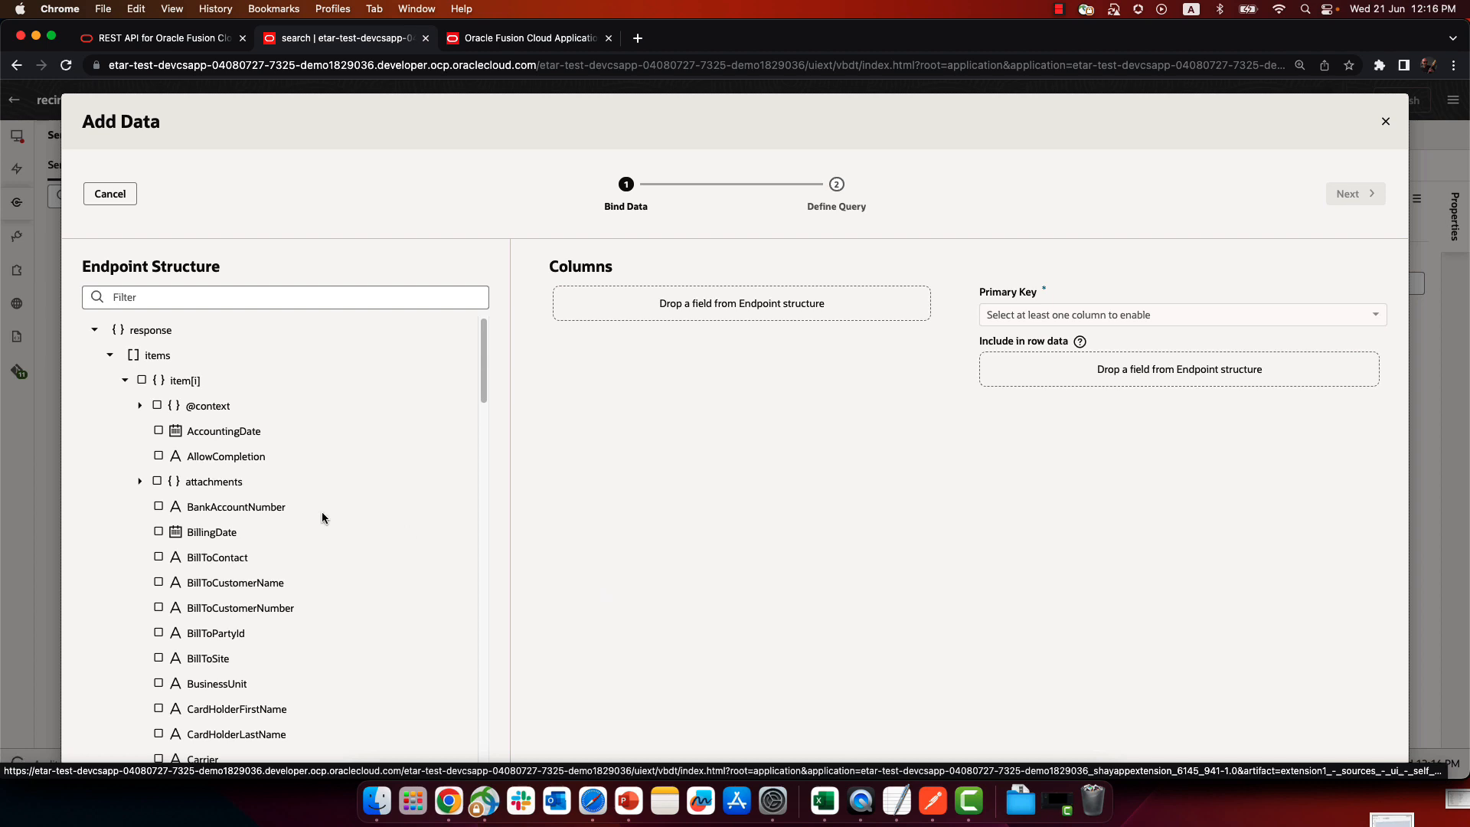
- Bind TransactionSource, ShipToSite and ShipDate as table columns and move on to the query definition
scroll("down", 3)
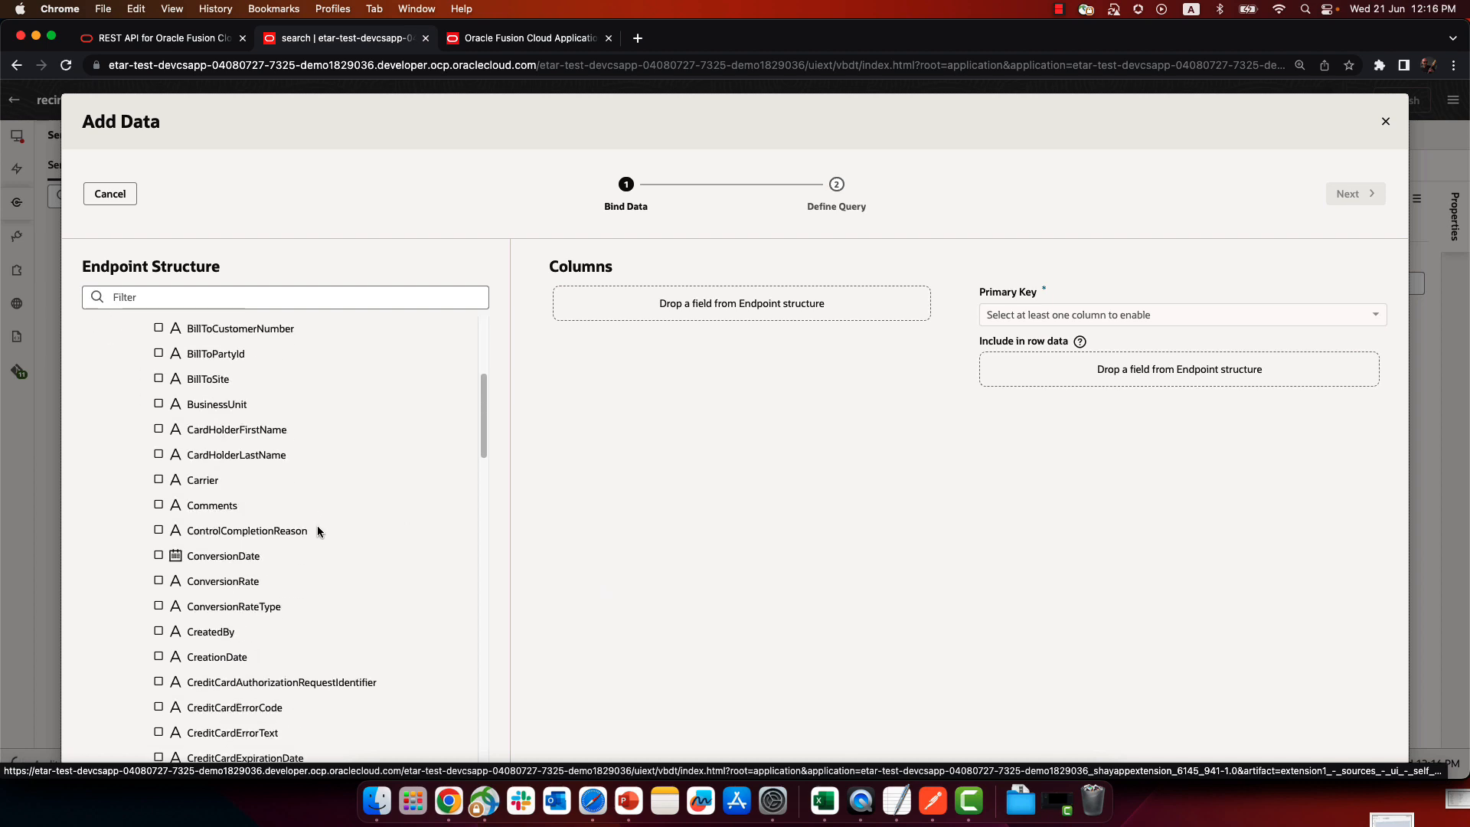
mouse_move(265, 631)
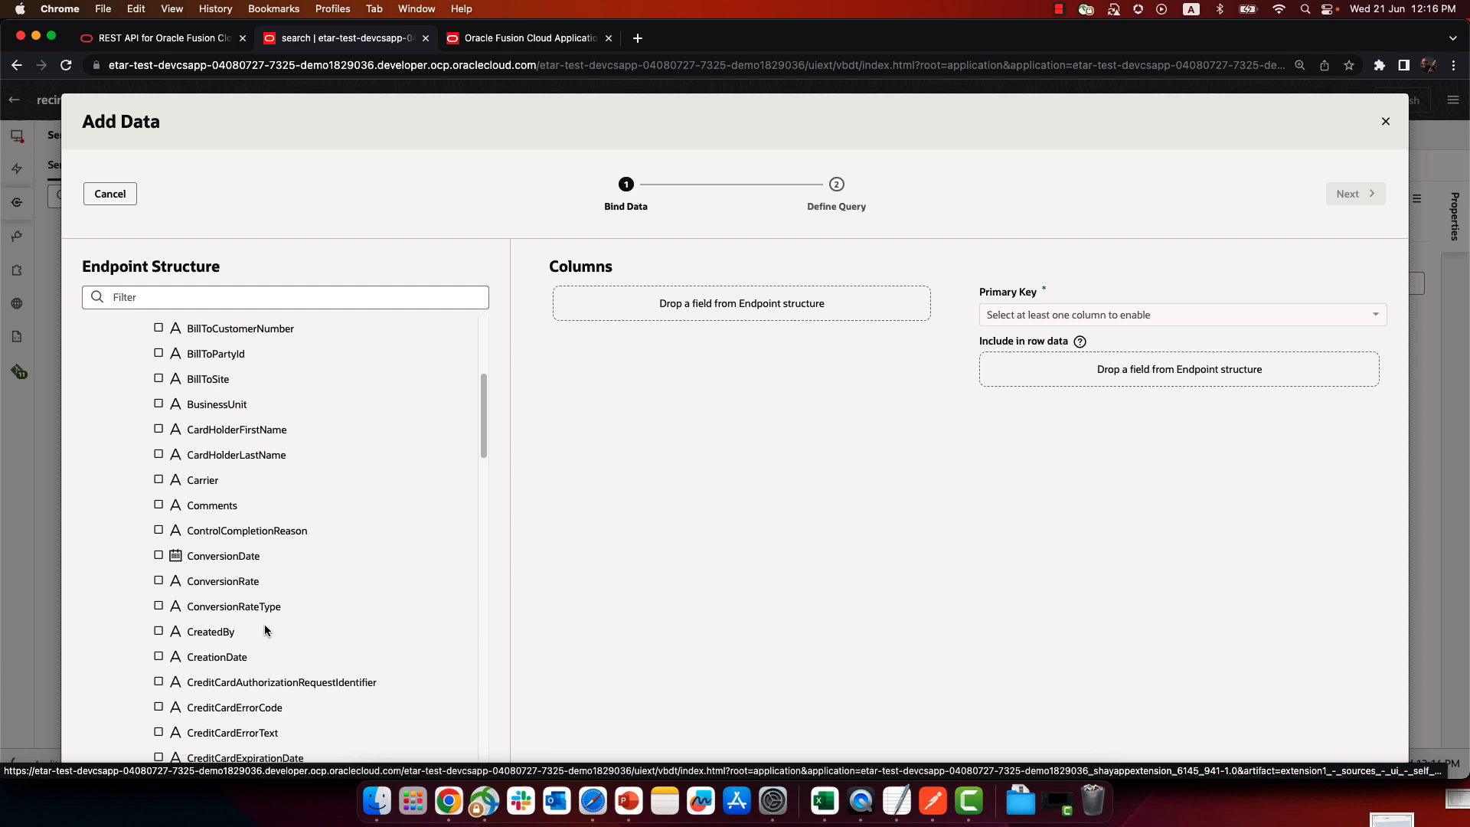
scroll("down", 3)
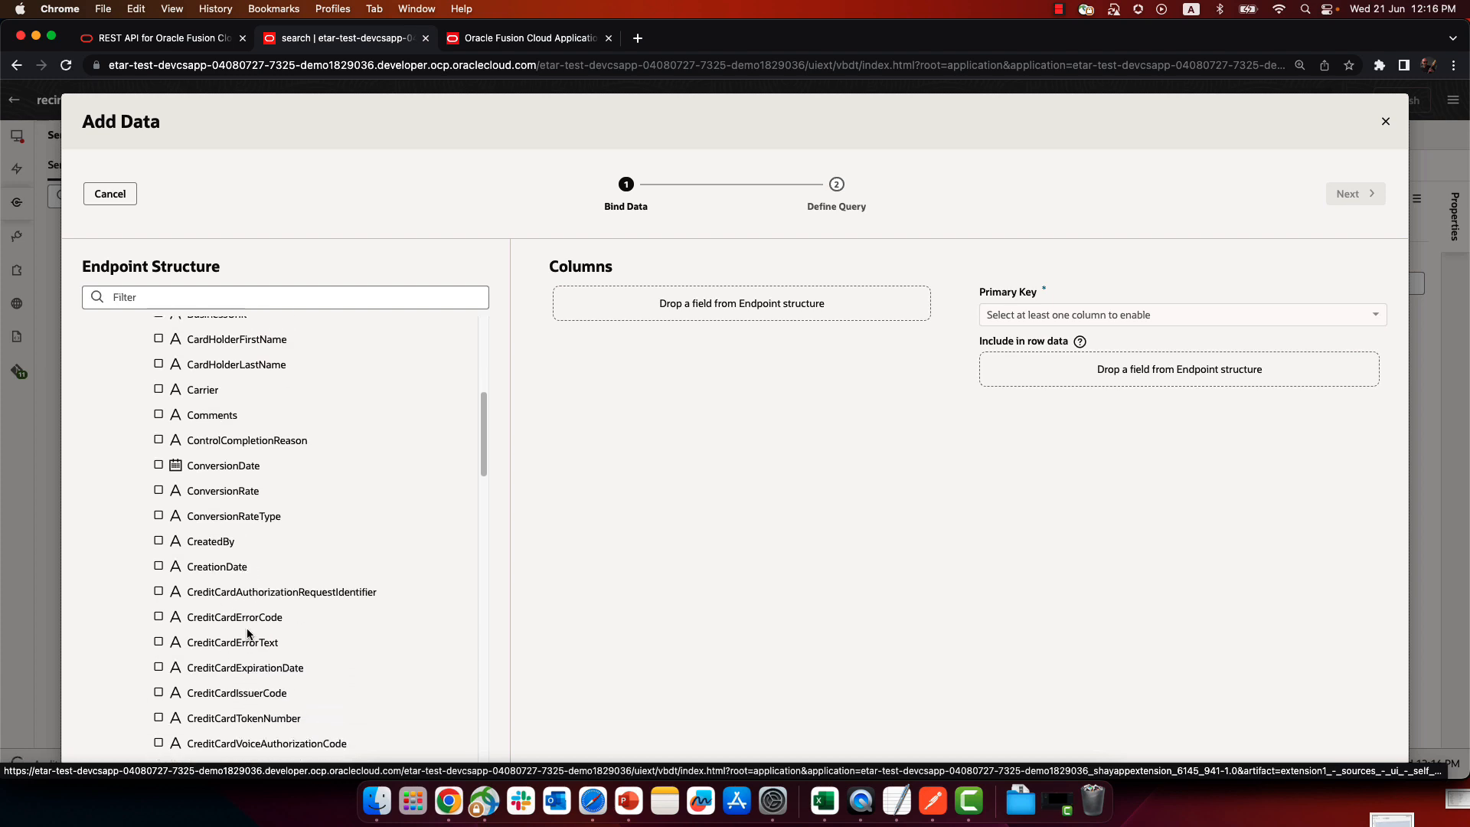
scroll("down", 3)
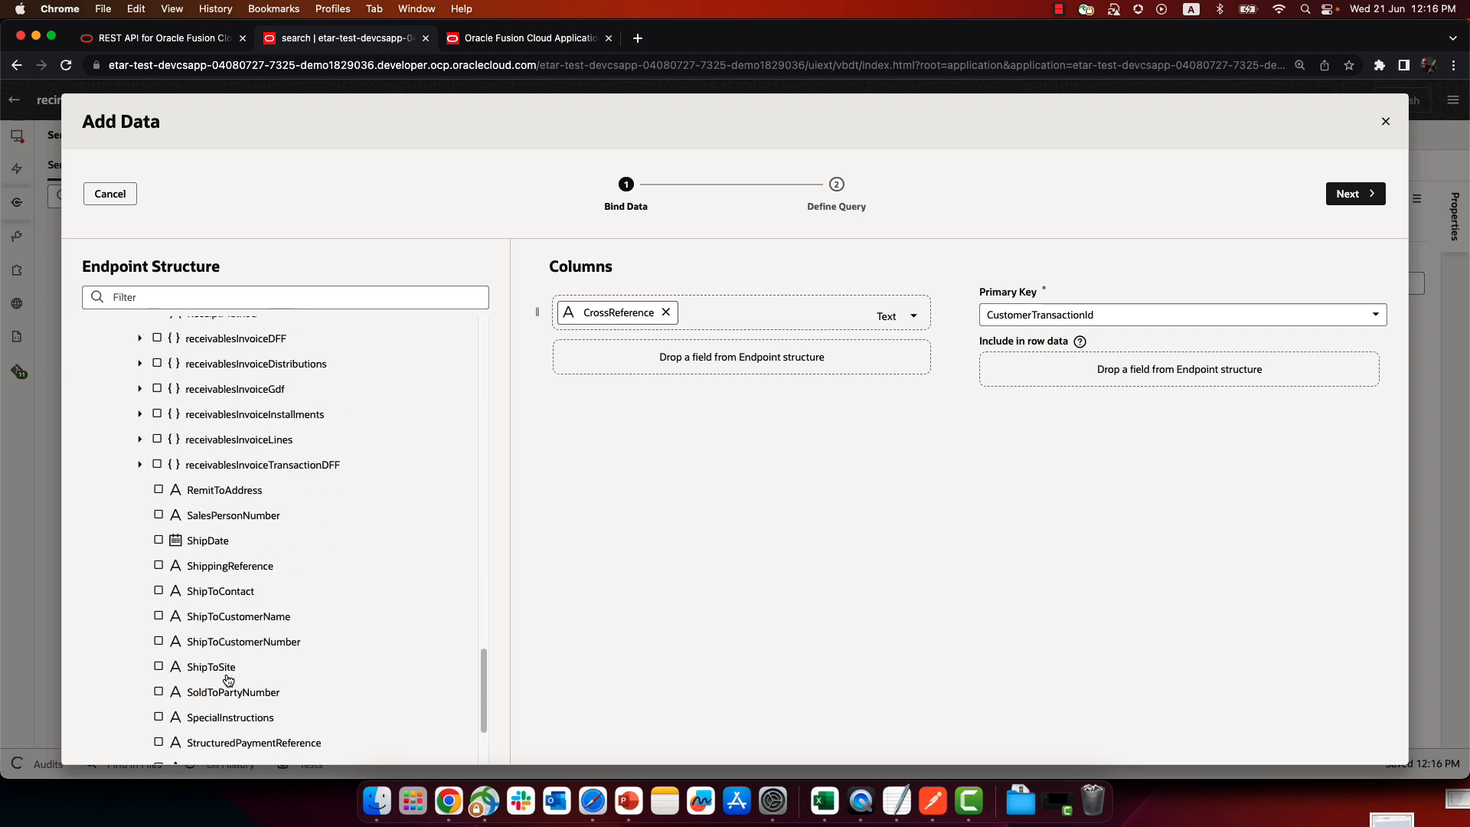
left_click(158, 700)
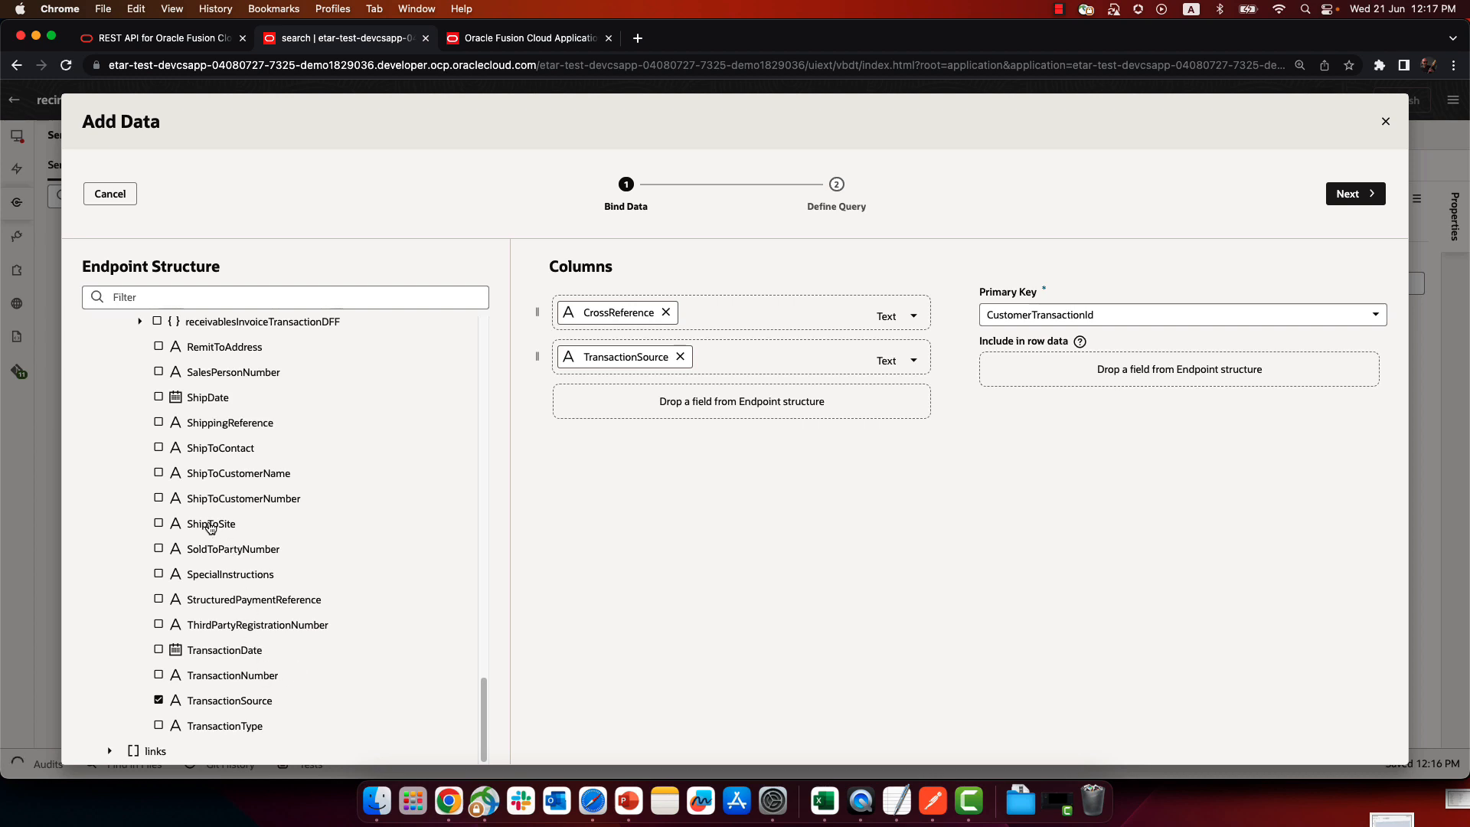
left_click(158, 523)
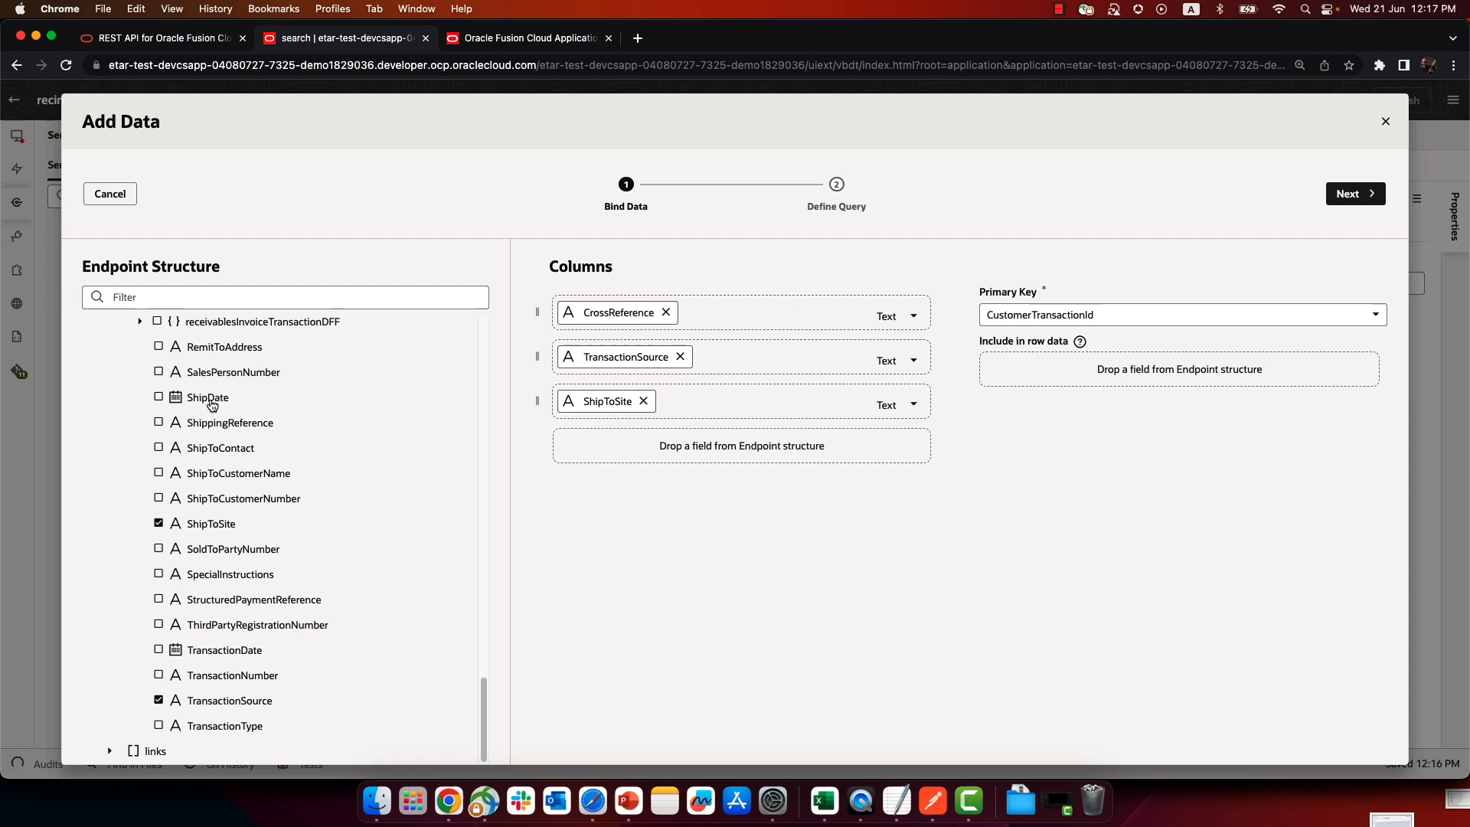
left_click(158, 398)
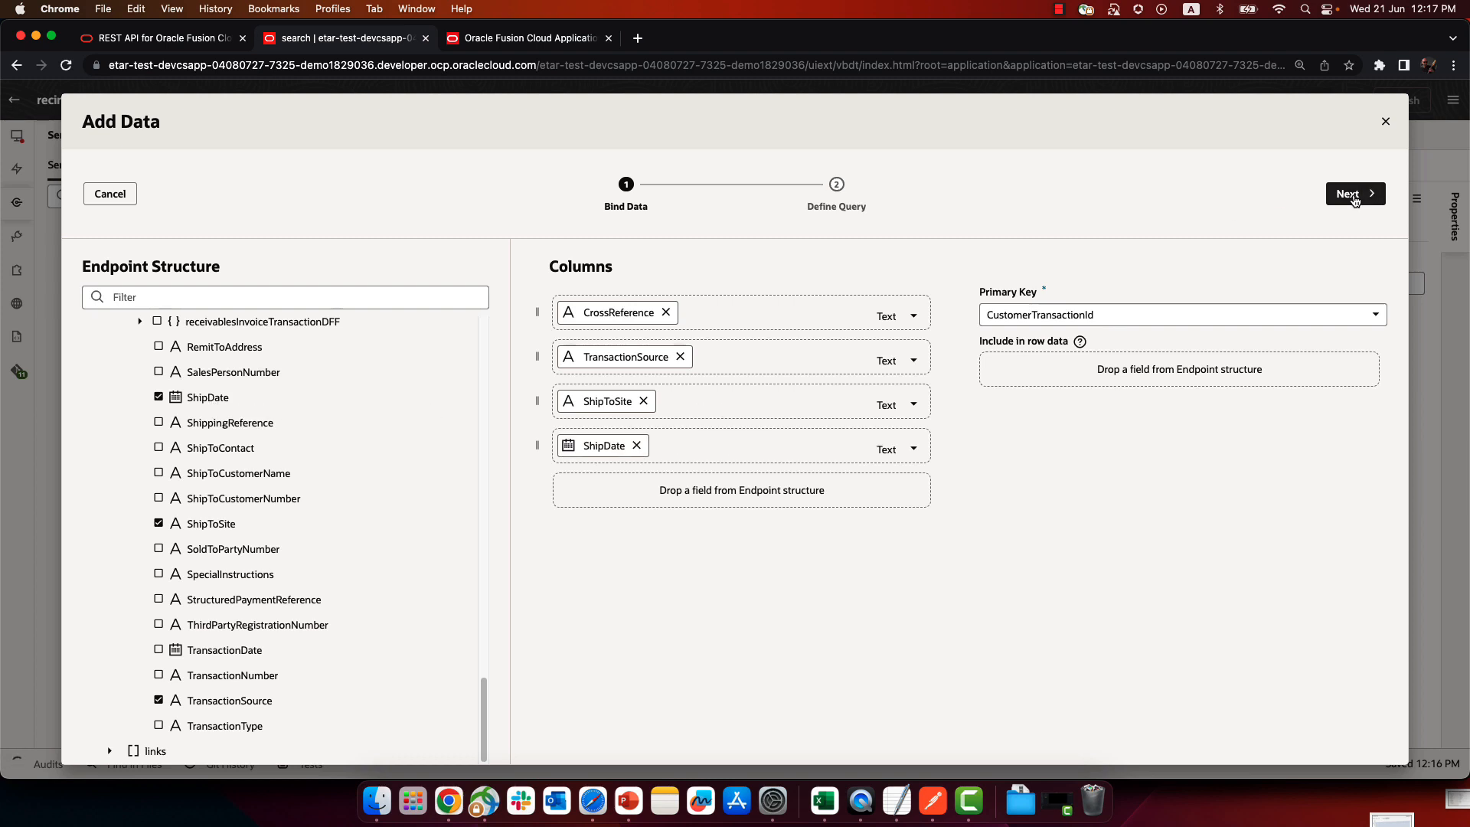
left_click(1353, 194)
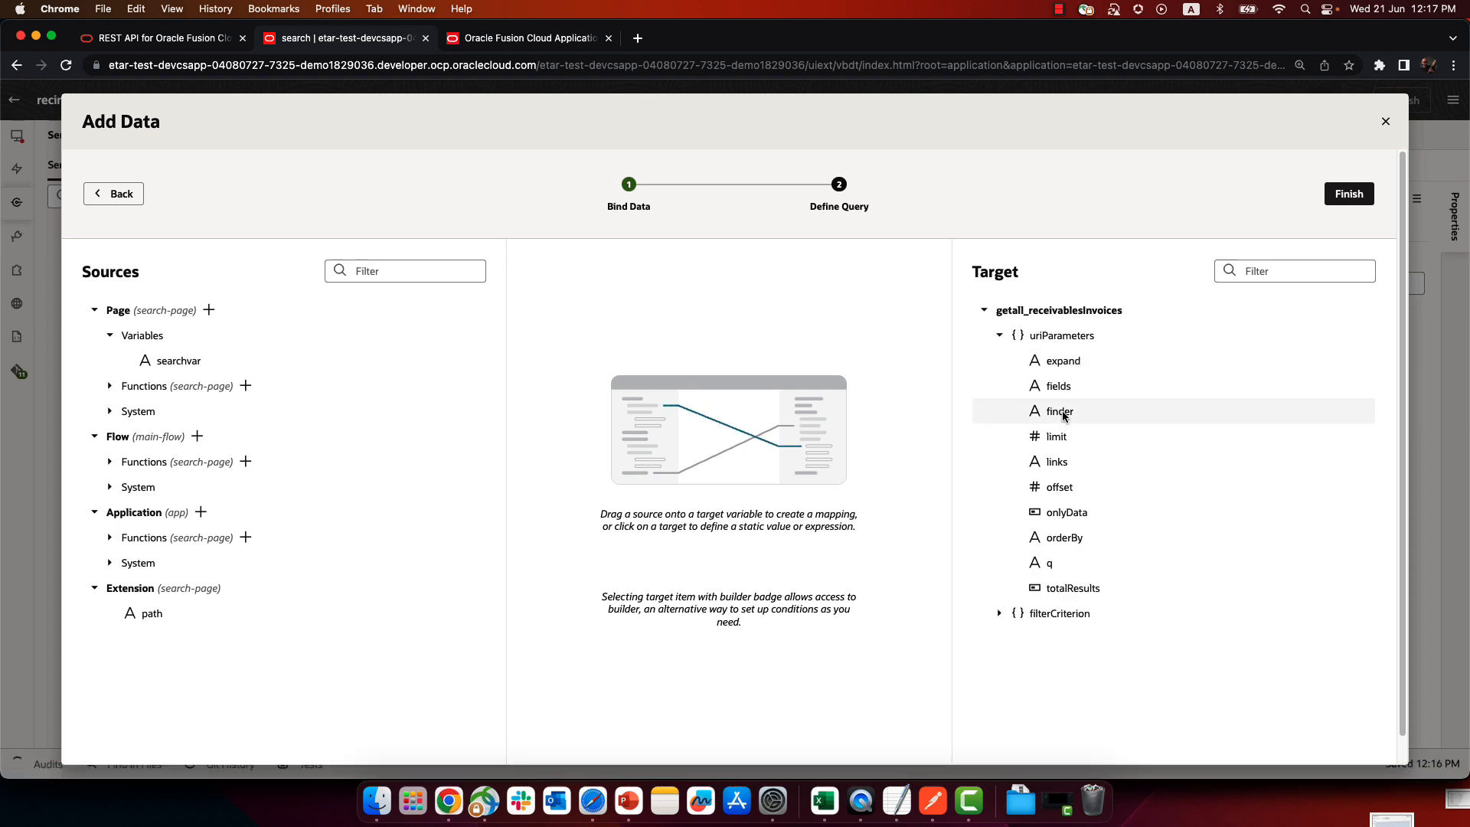
left_click(1058, 411)
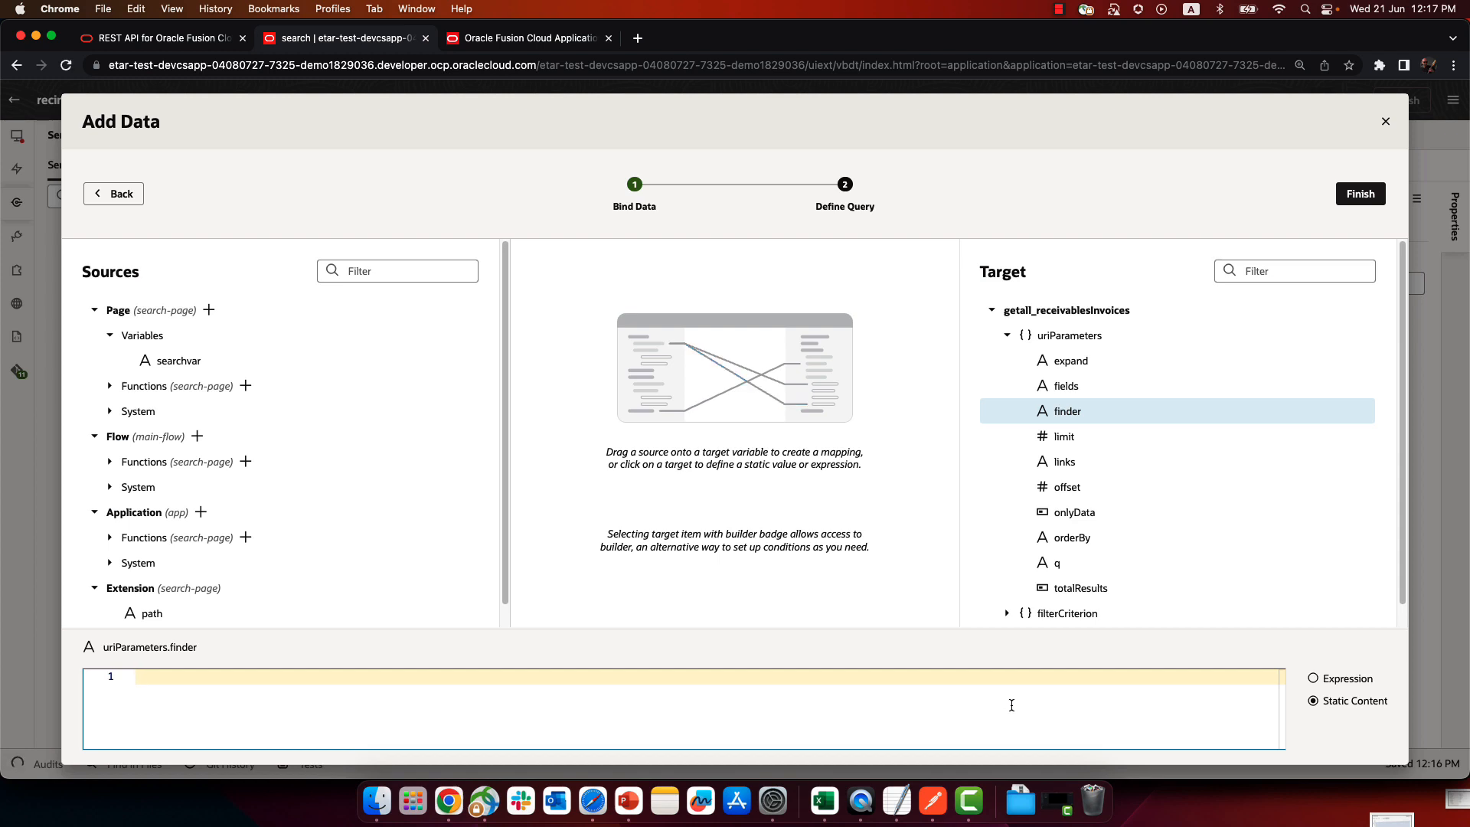
type("invoiceSearch;CrossReference=\"142161716210\",TransactionSource=\"Receivables Import\",")
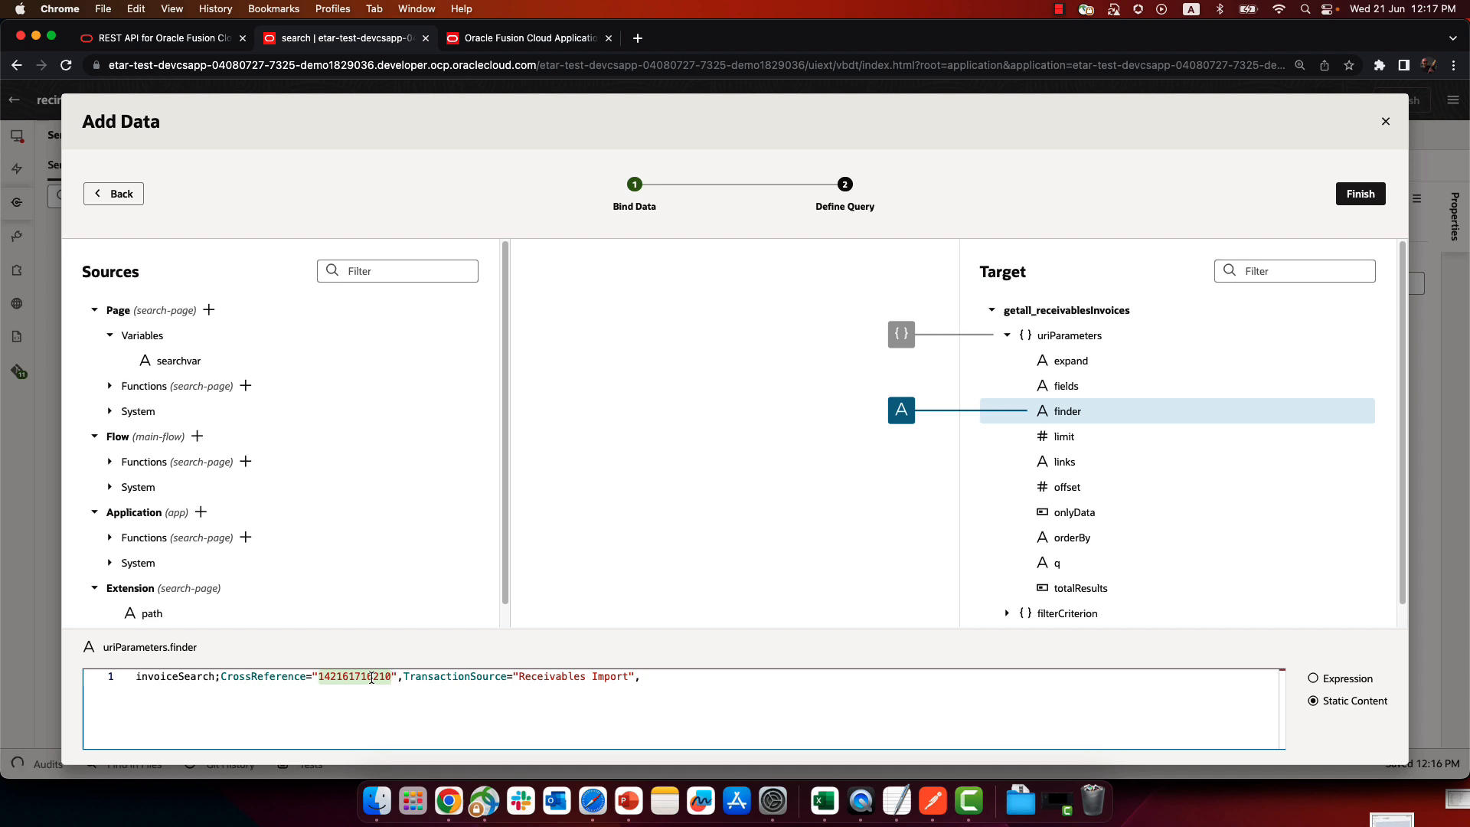
left_click(401, 676)
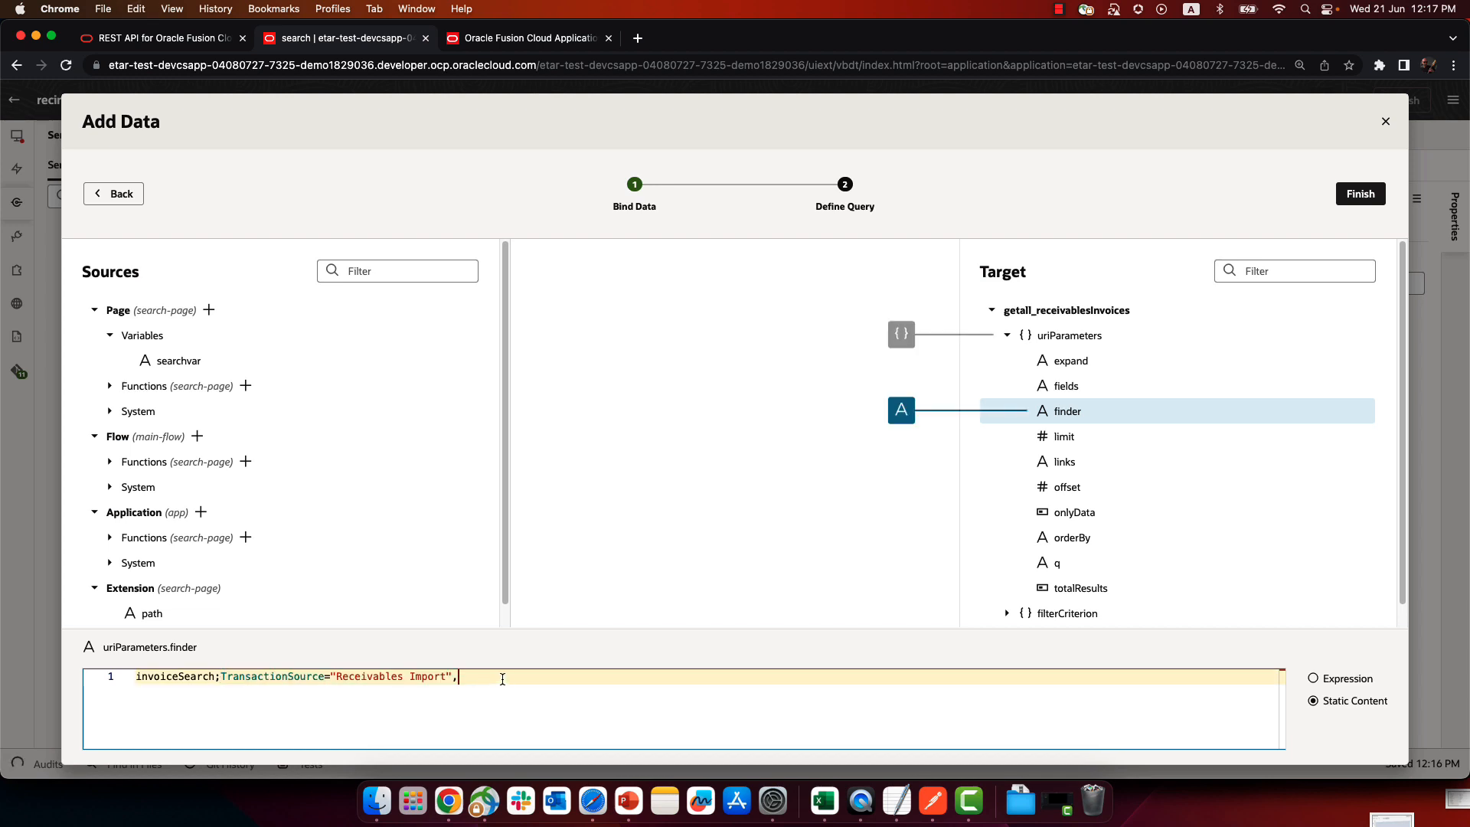
type("CrossReference=\"142161716210")
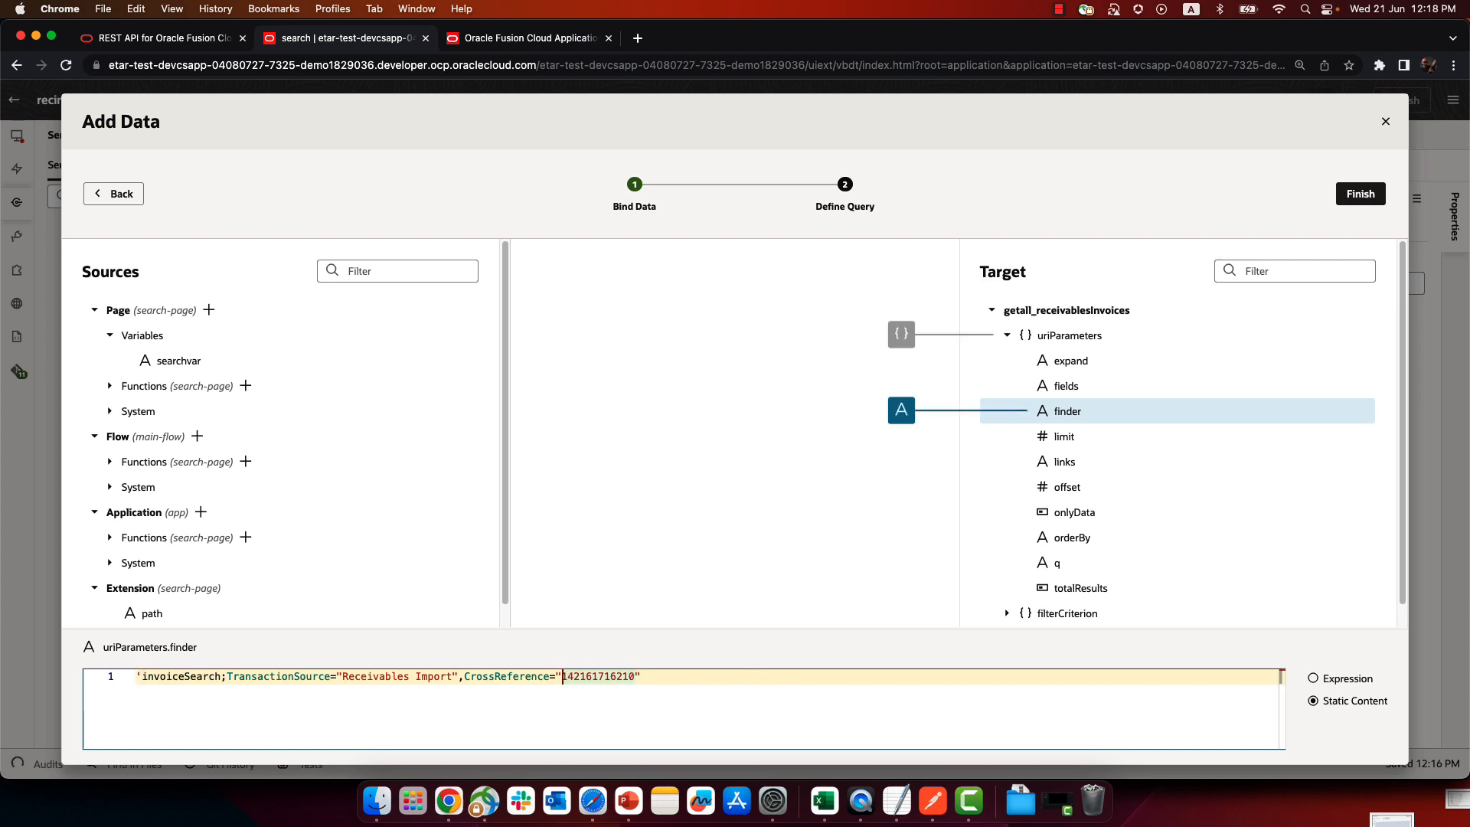
- Turn the finder into an expression appending $variables.searchvar as the CrossReference value and finish the wizard
type("' + $variables.searchvar")
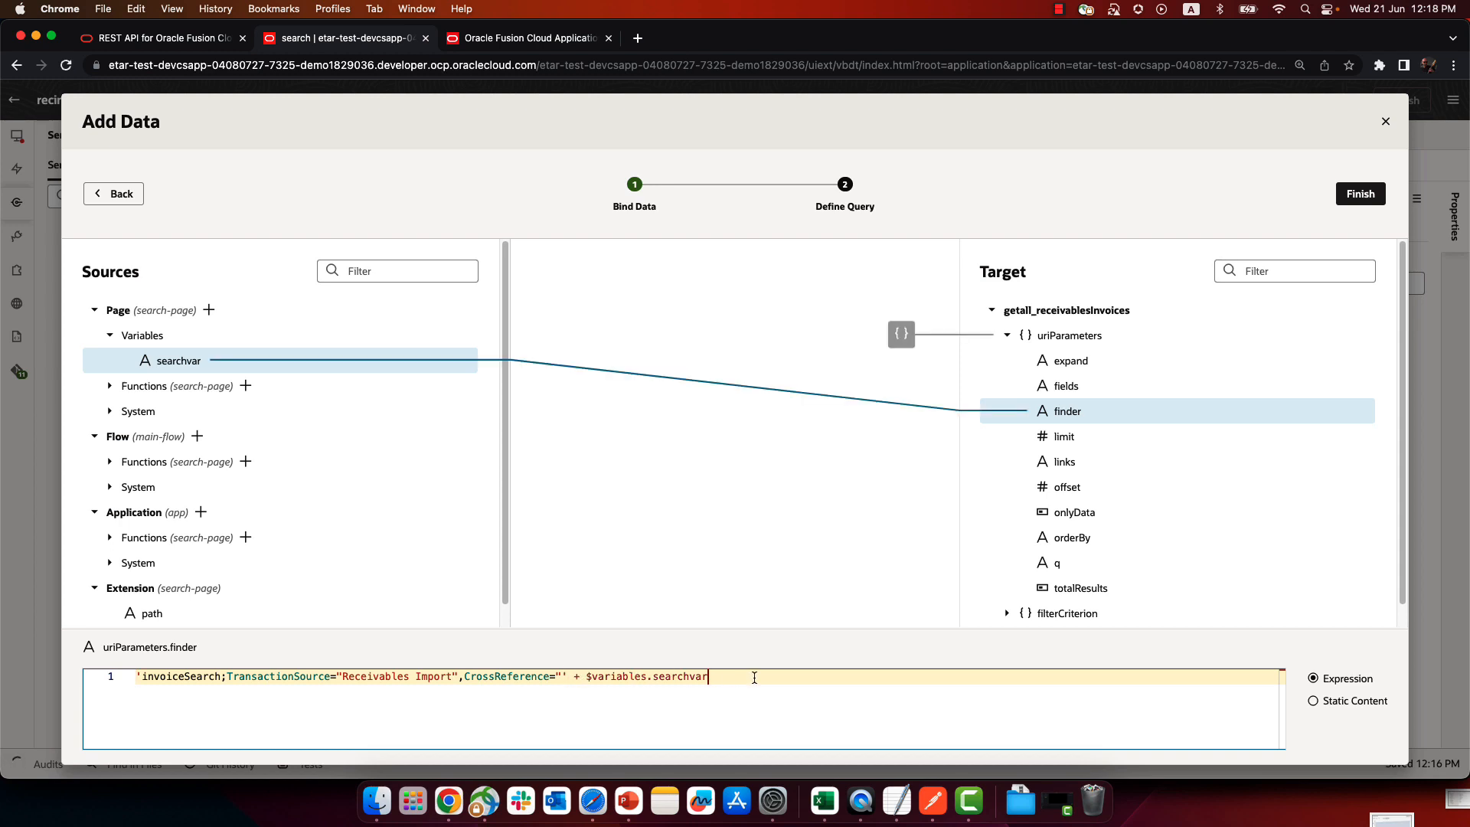
type("+")
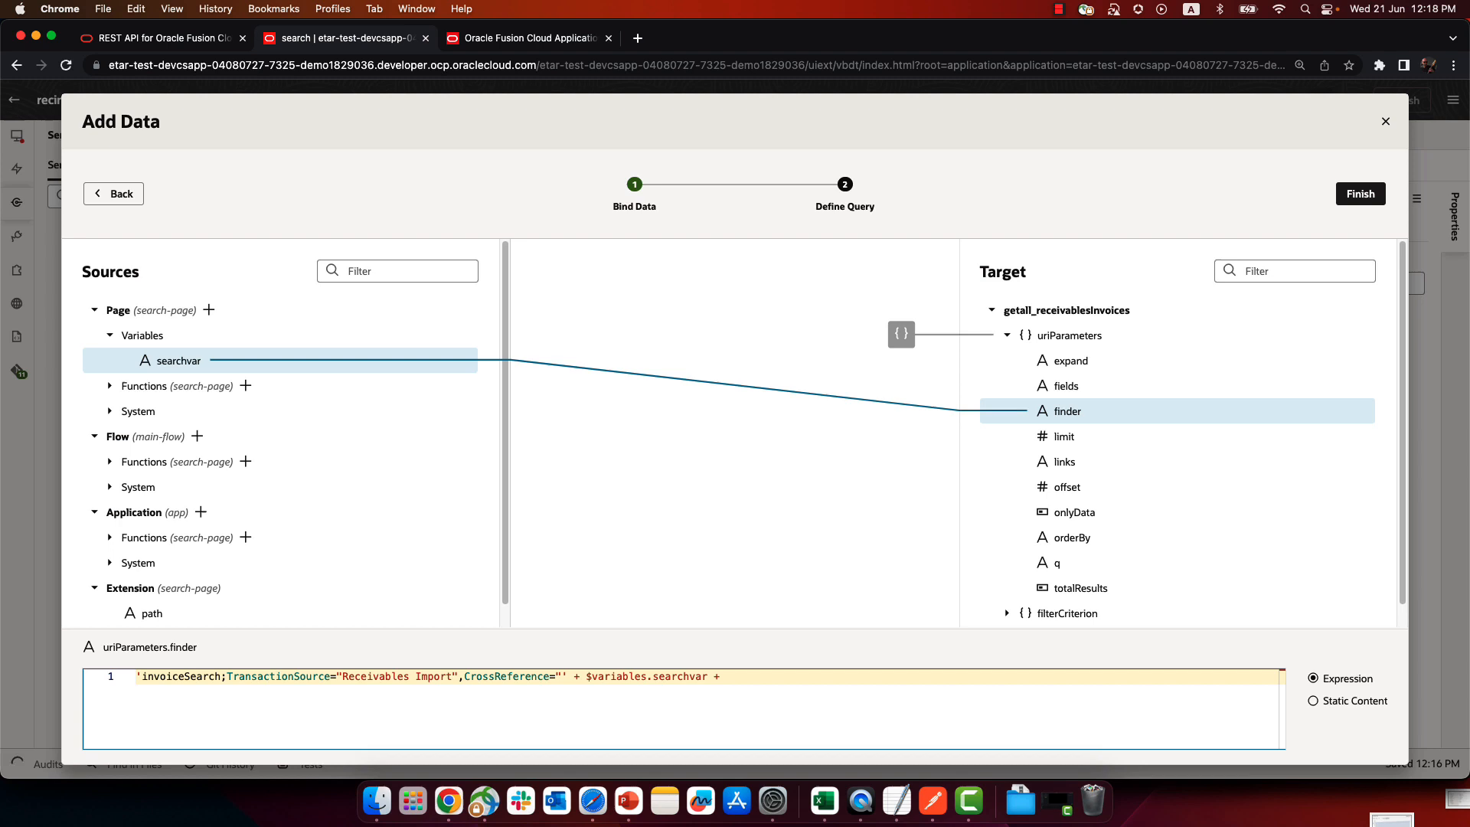
type("'\"'")
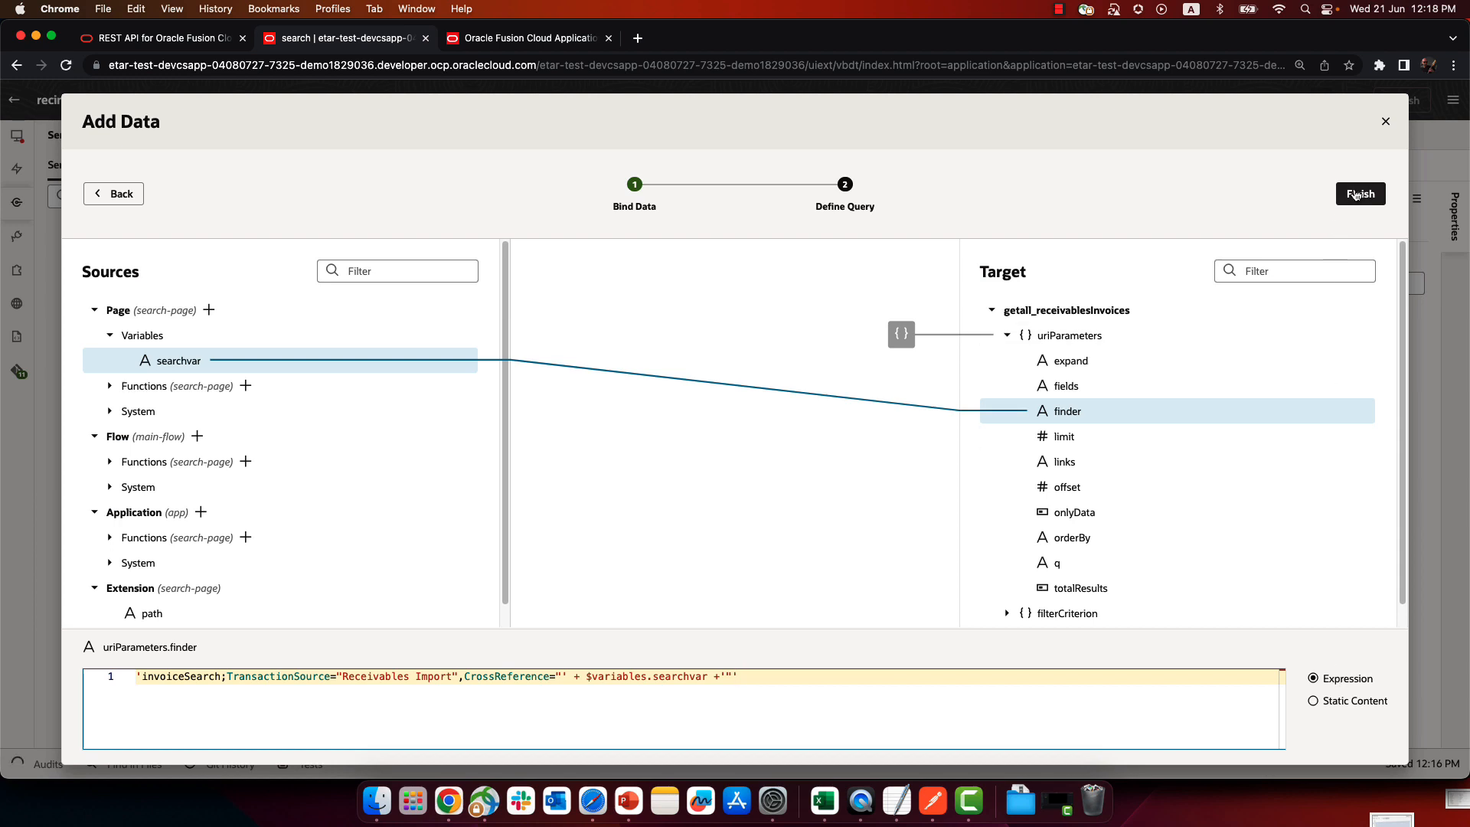
left_click(1359, 195)
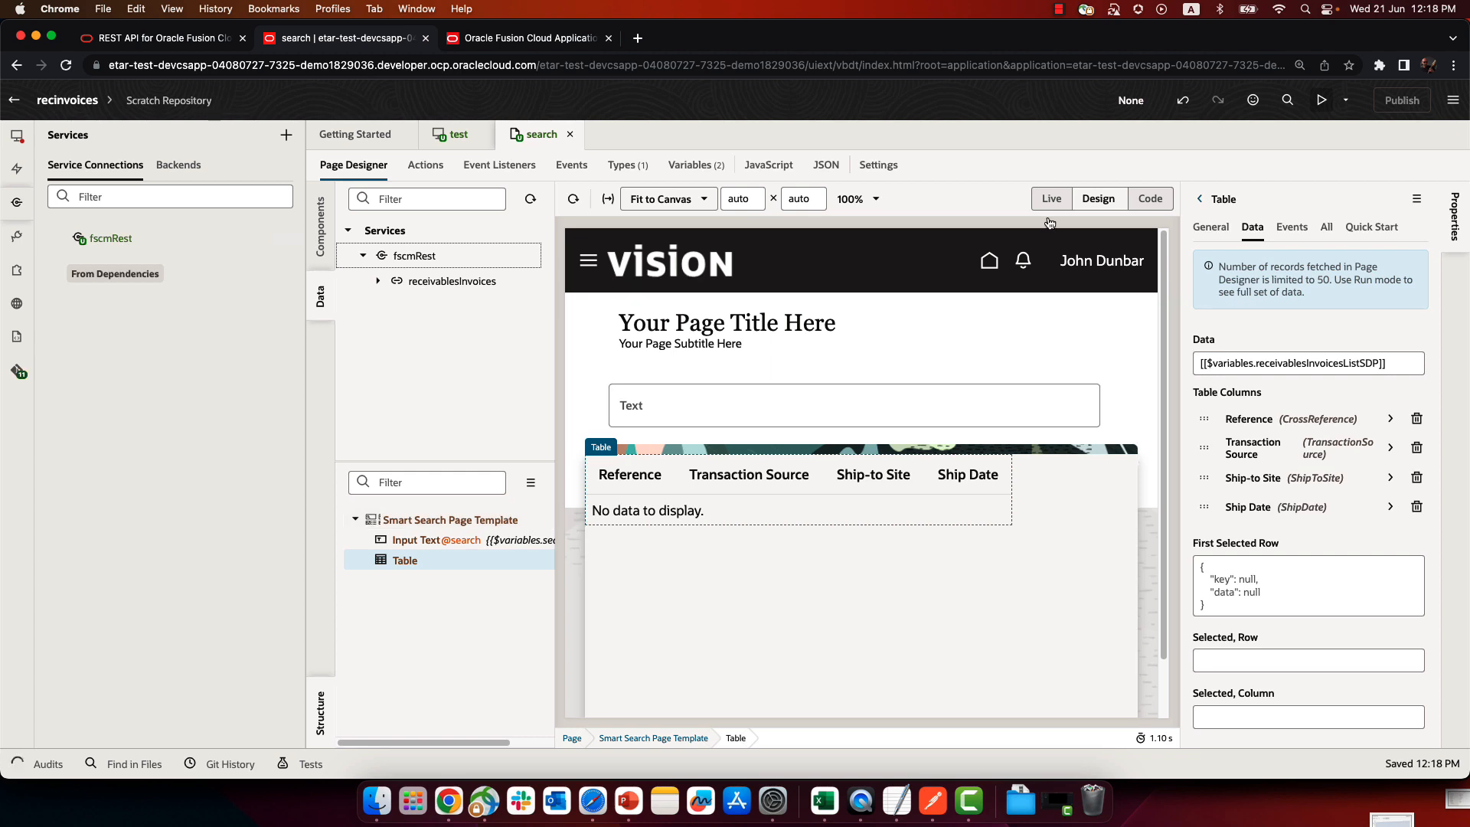
left_click(1050, 198)
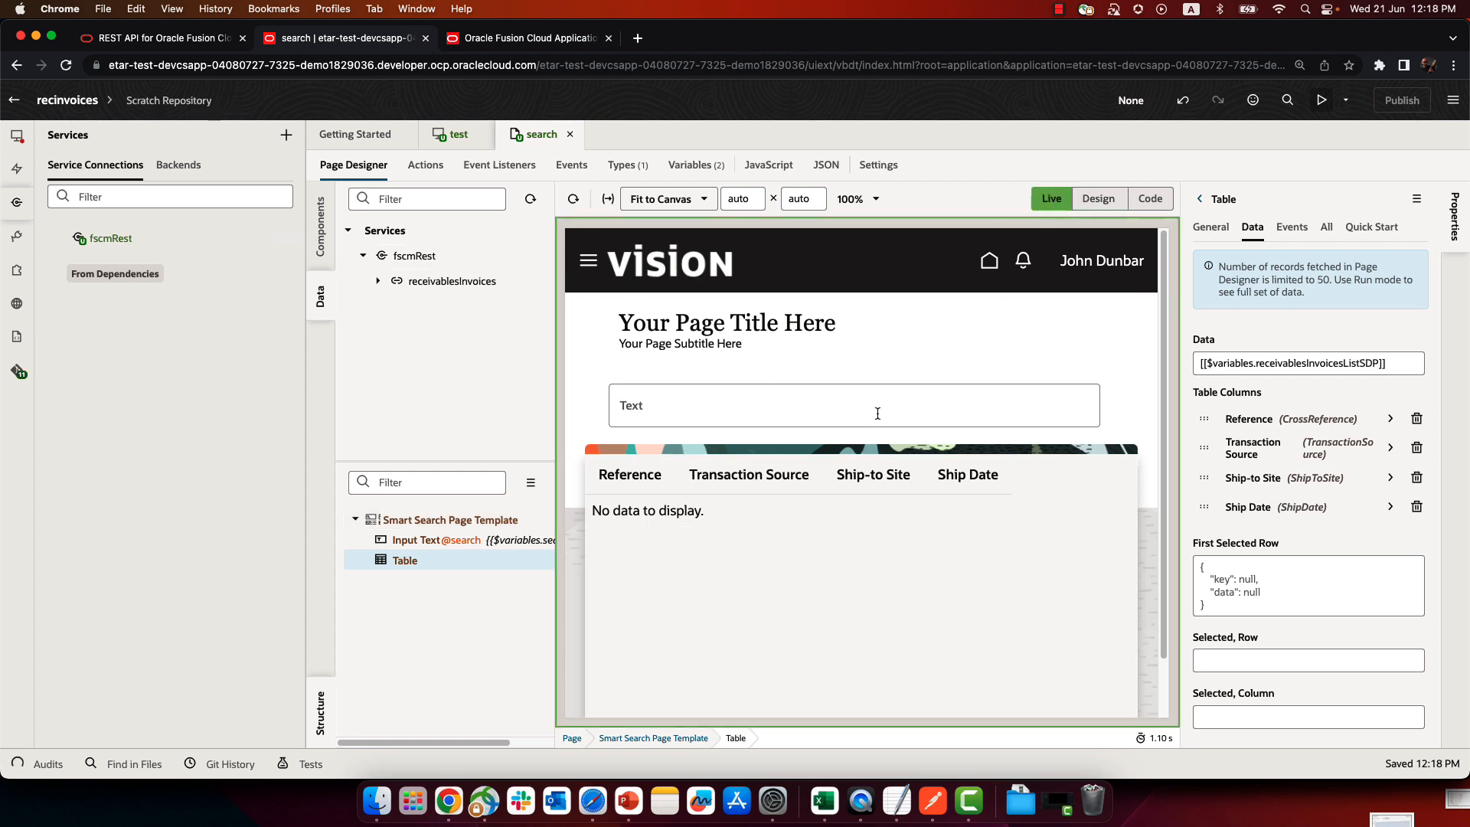
type("CrossReference=\"142161716210\"")
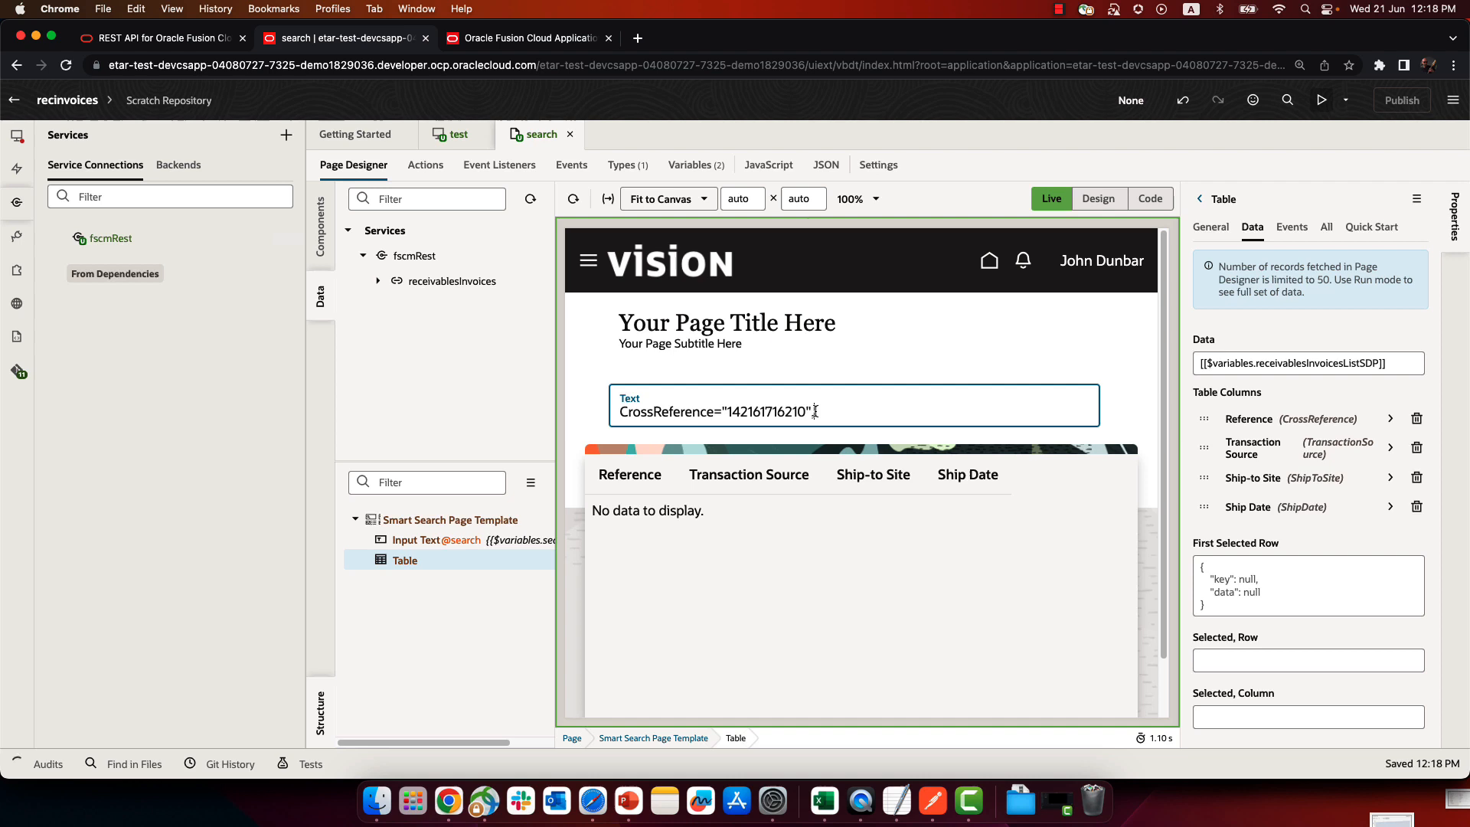
key("Backspace")
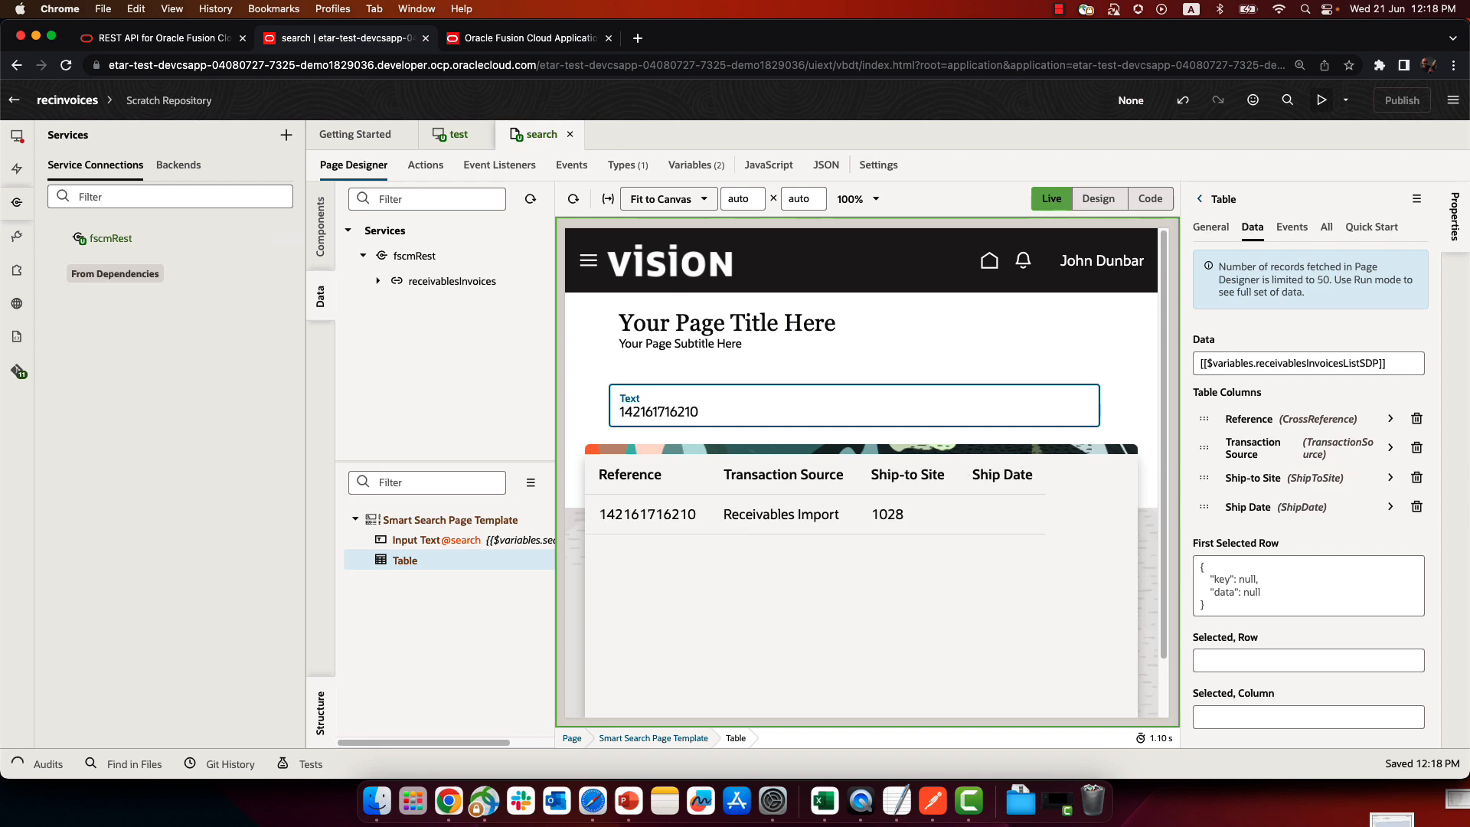
left_click(623, 410)
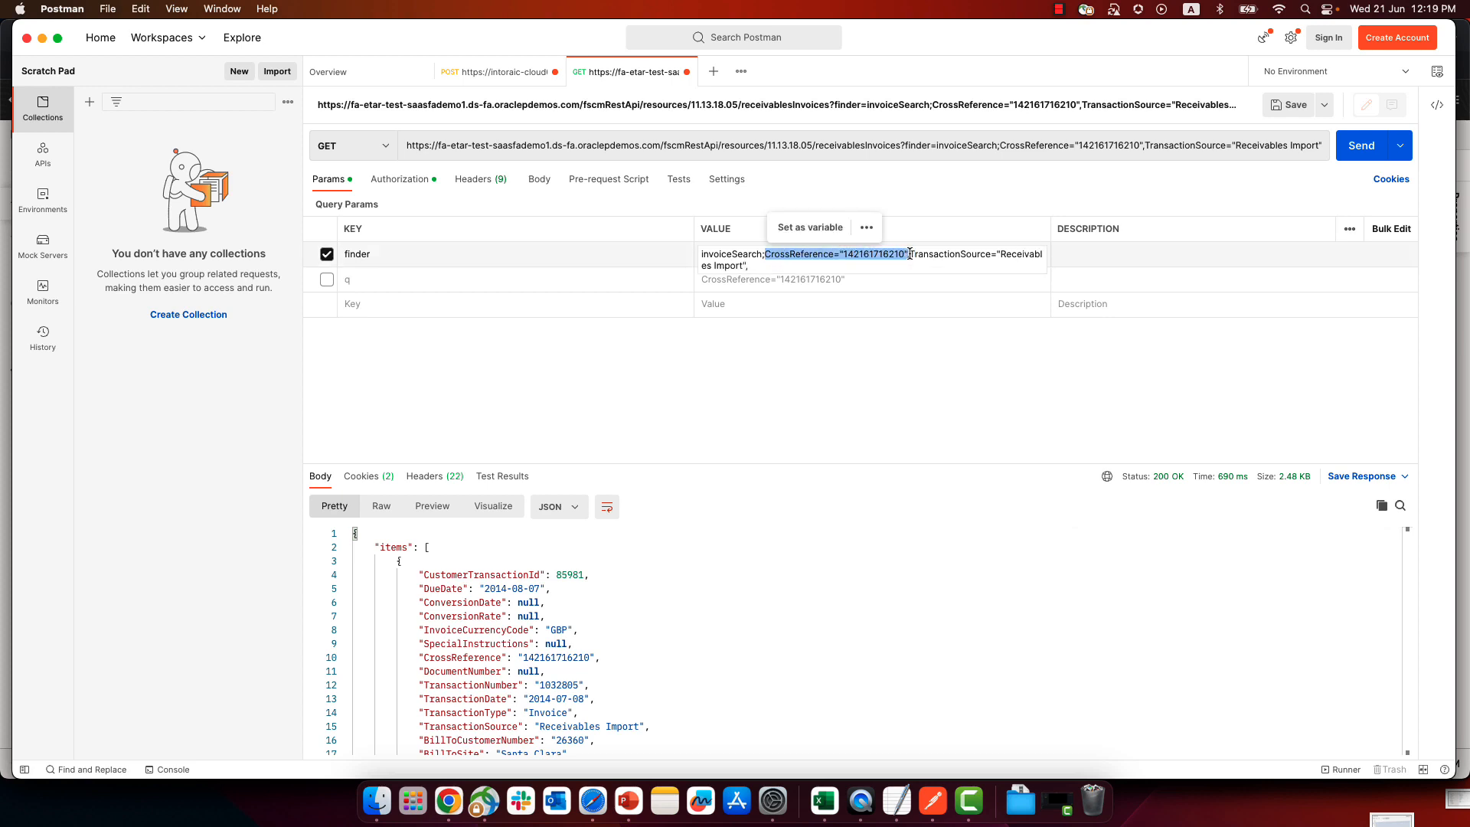
- Resend the request with only TransactionSource="Receivables Import" and scroll through the 200 OK invoice list
key("Delete")
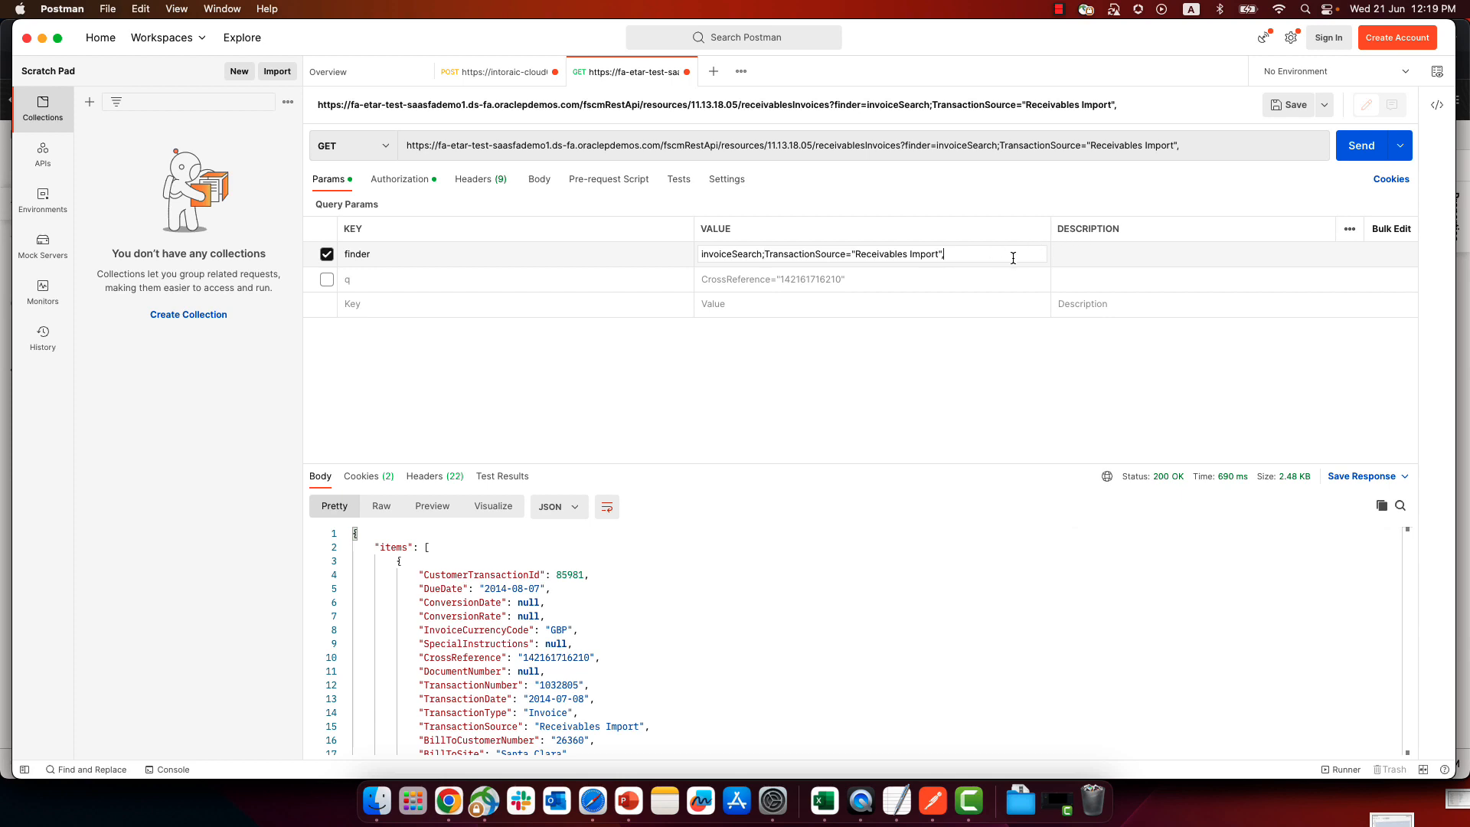
left_click(1359, 145)
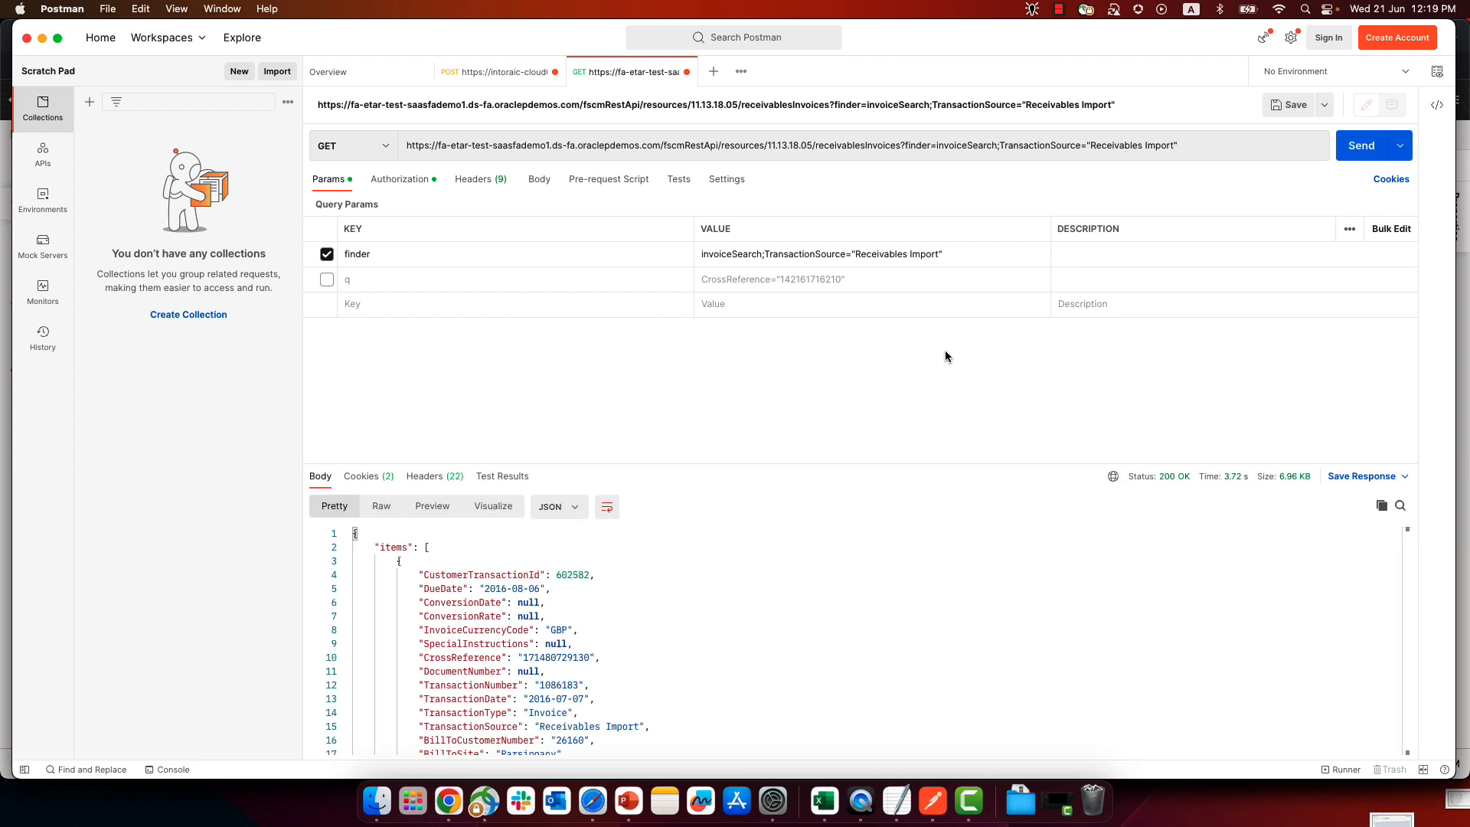
mouse_move(732, 453)
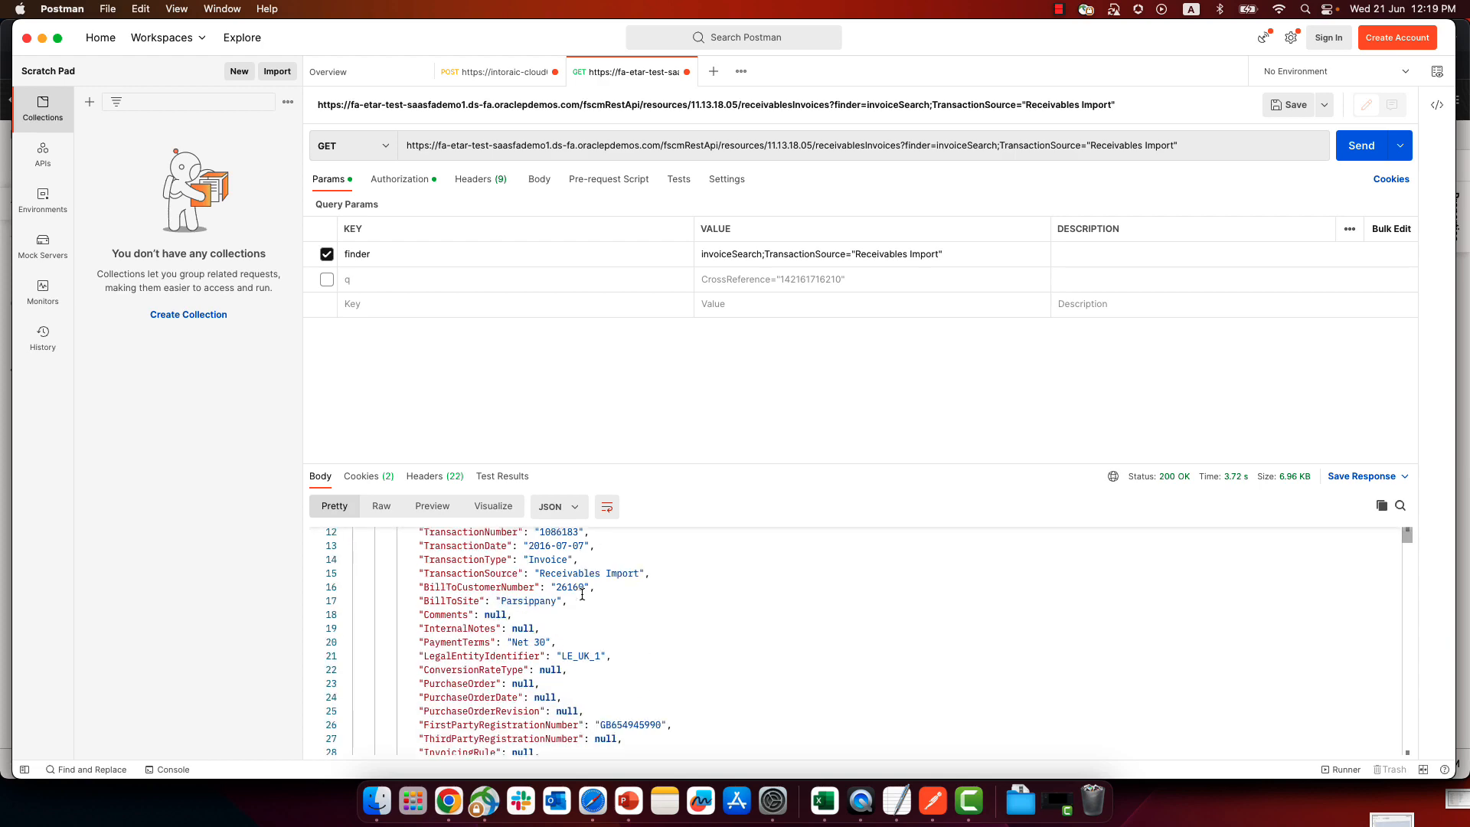
scroll("down", 3)
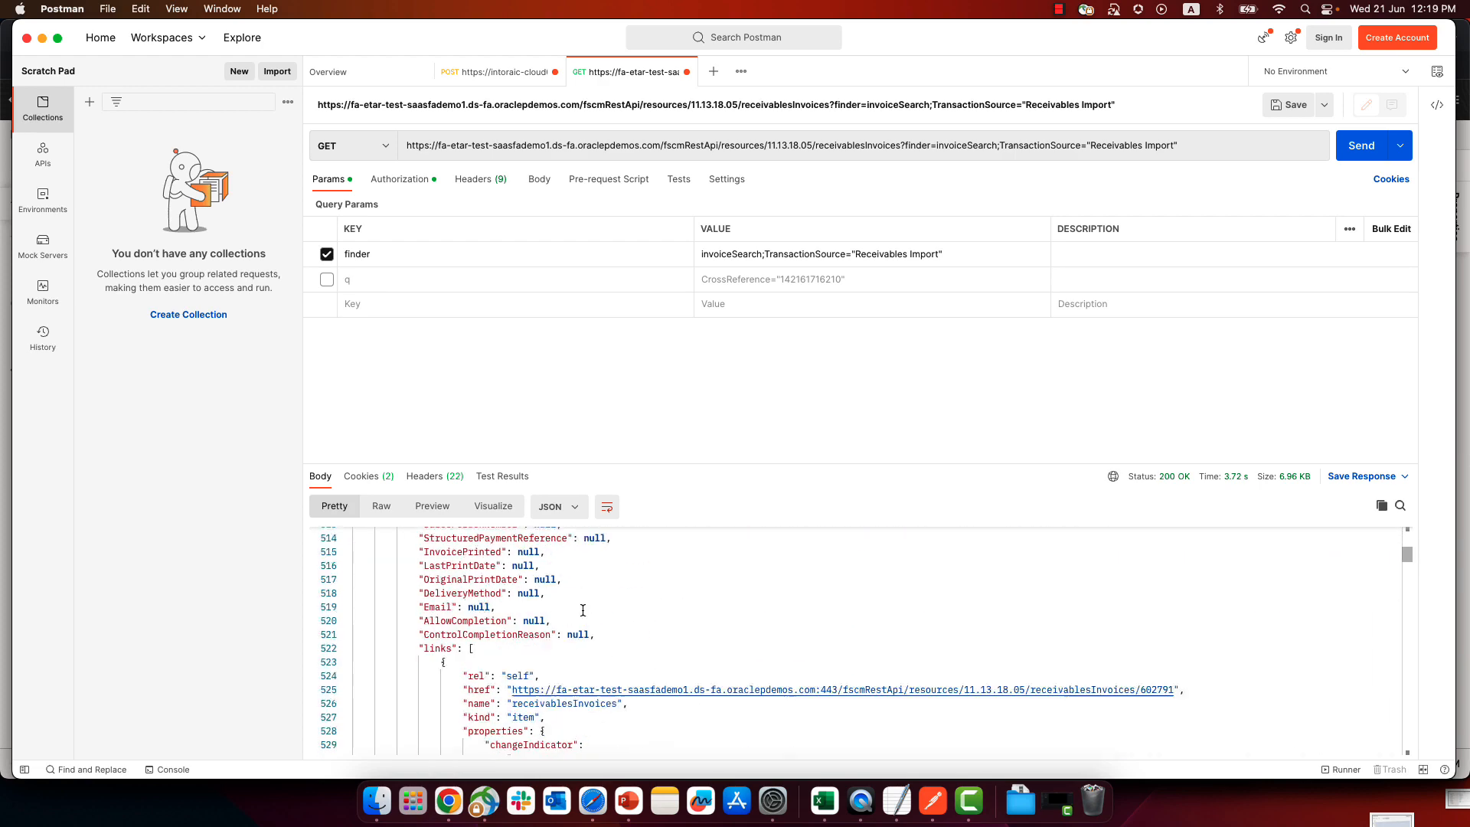
scroll("down", 3)
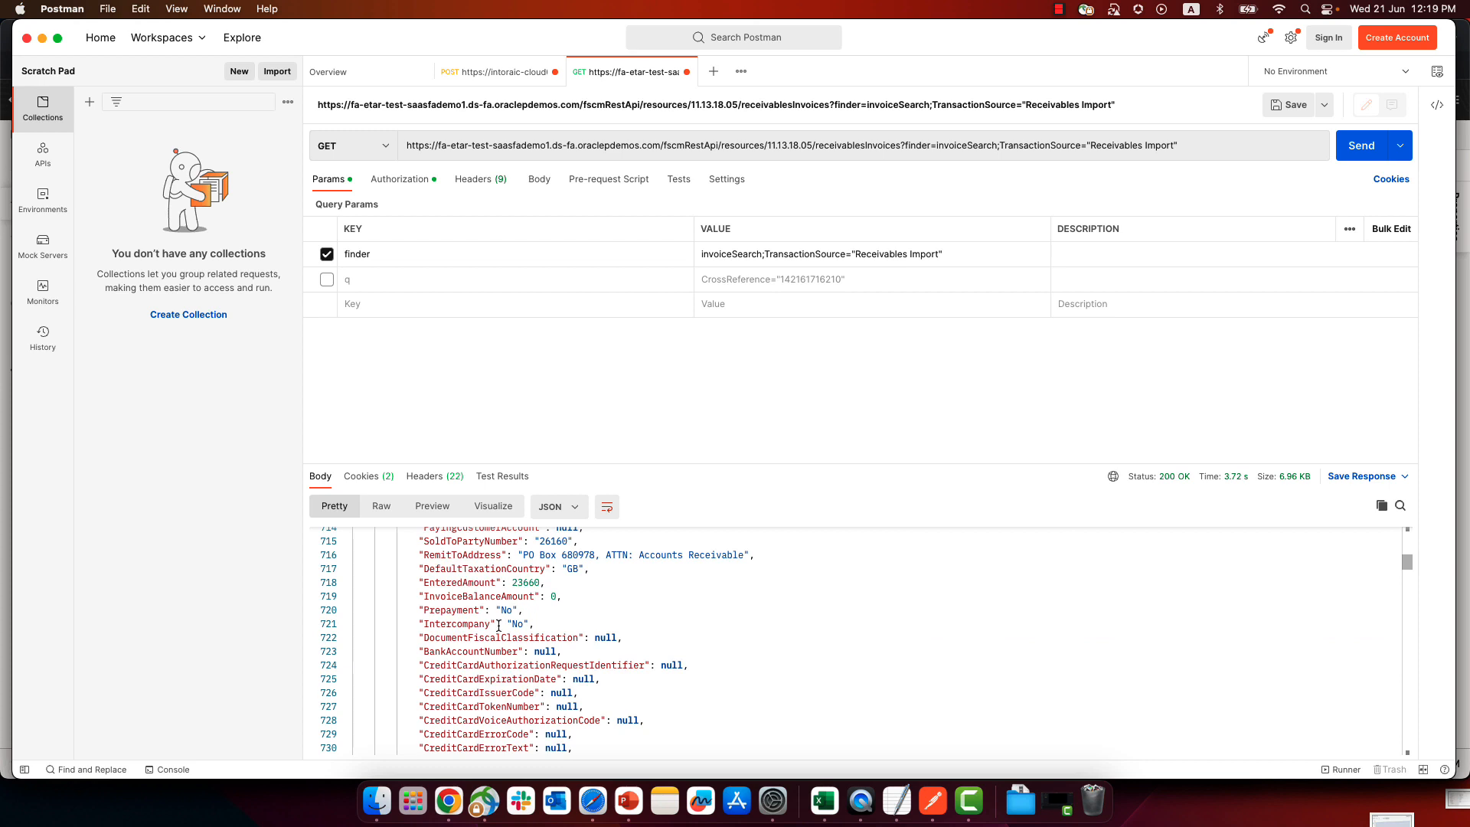
scroll("down", 3)
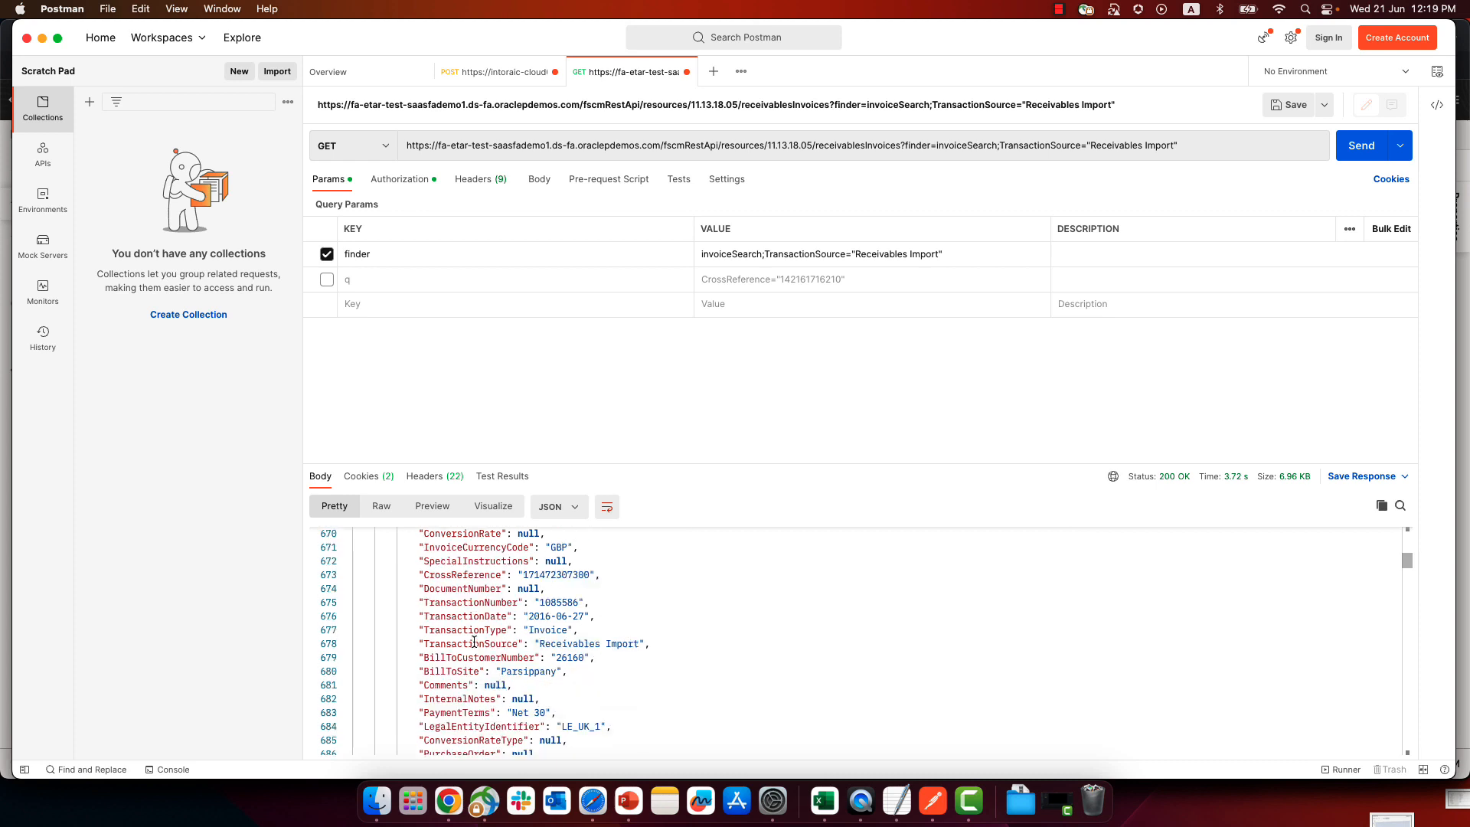
mouse_move(549, 577)
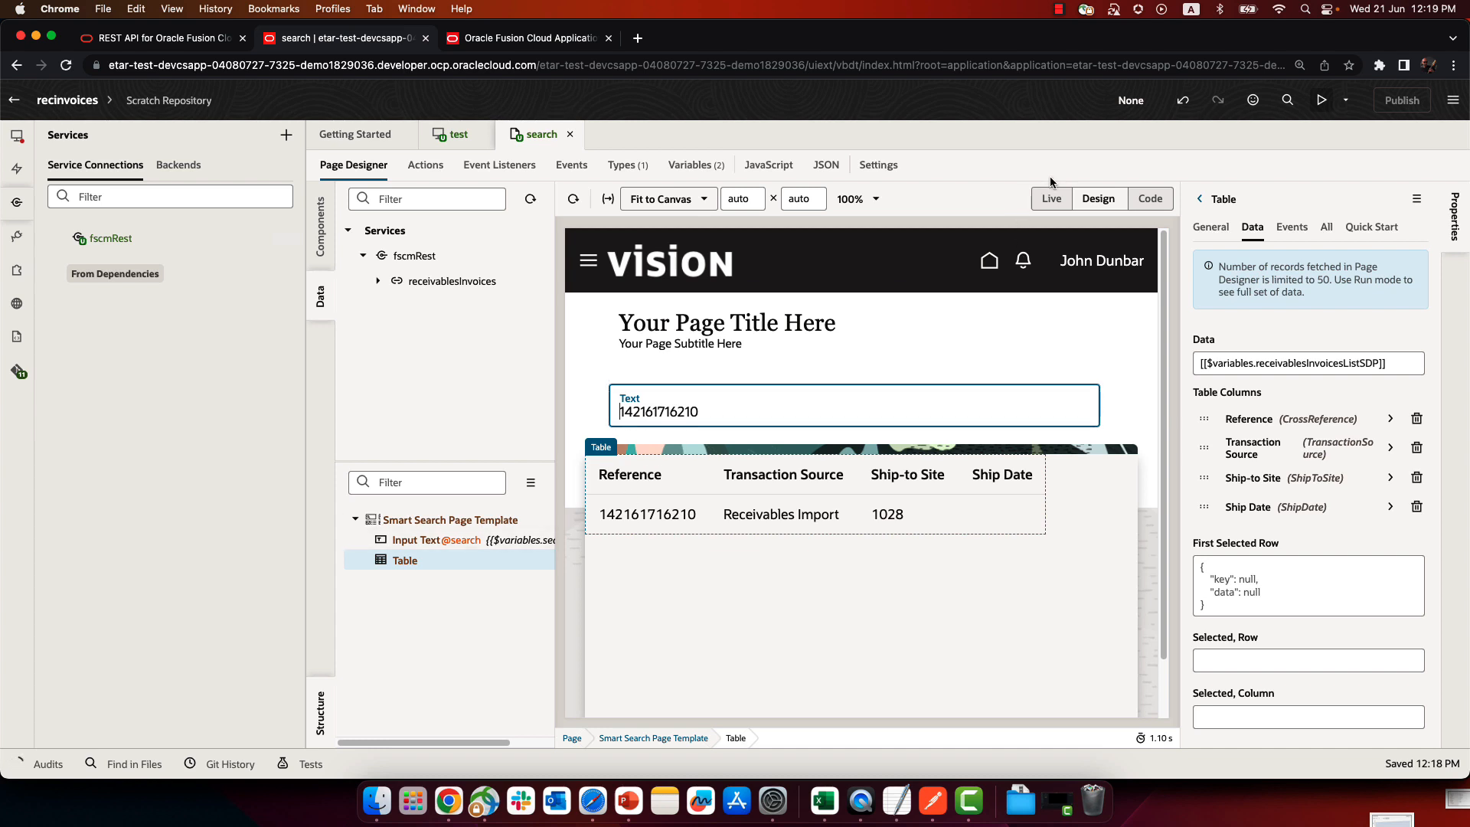
left_click(1050, 197)
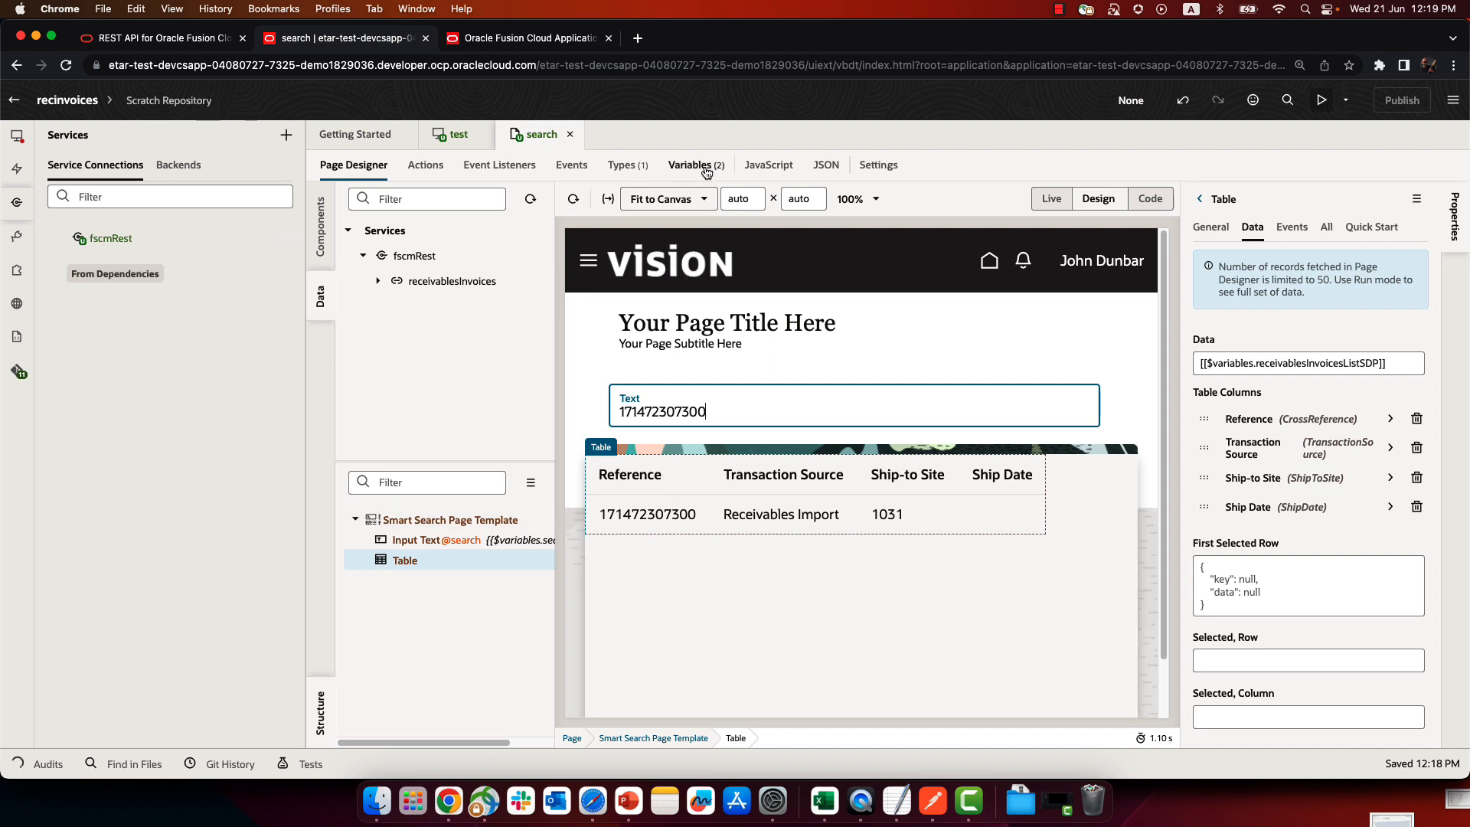
- Show the searchvar-to-finder parameter mapping of receivablesInvoicesListSDP from the Variables list
left_click(691, 164)
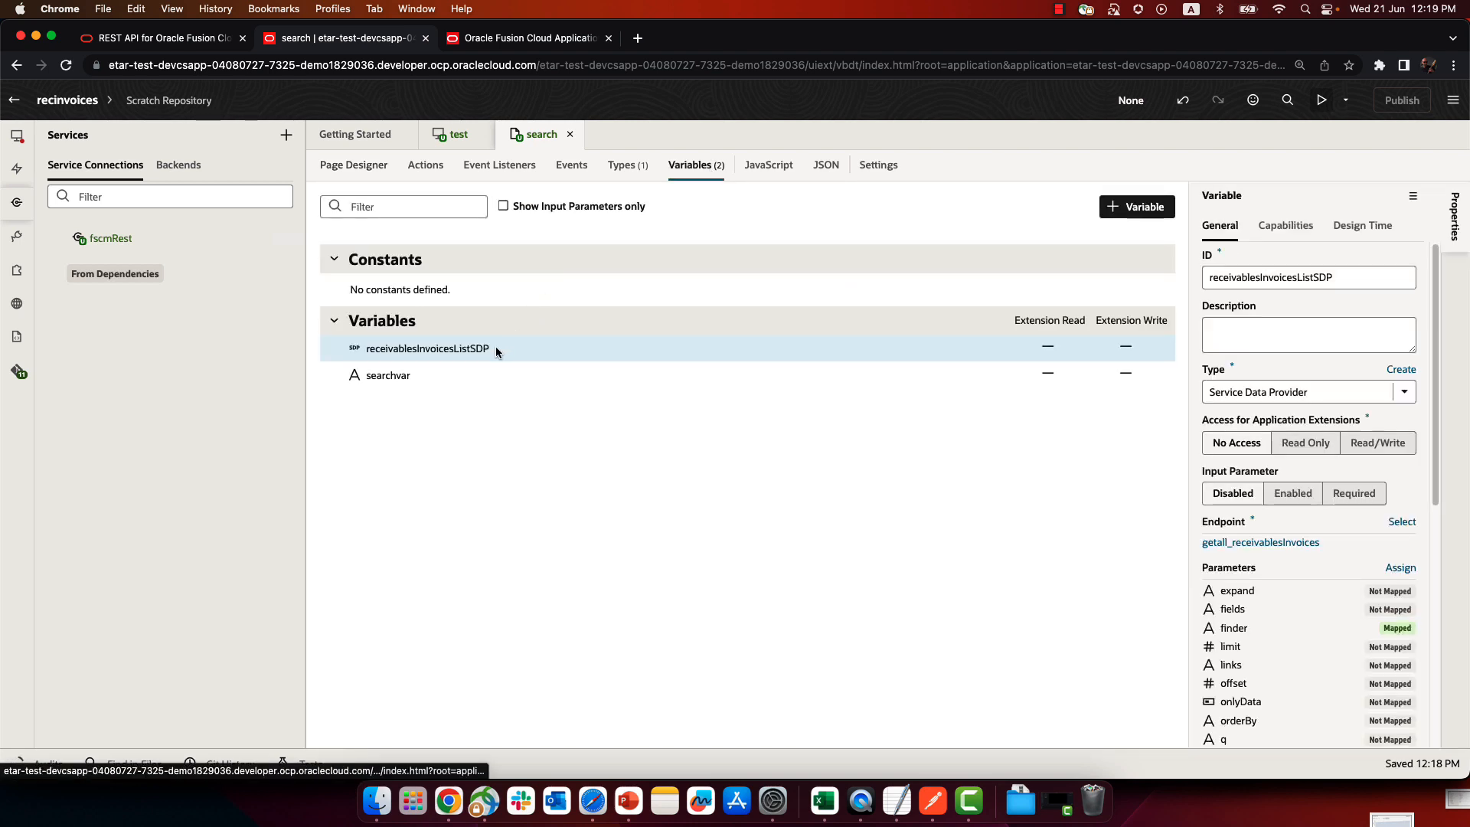
mouse_move(1180, 622)
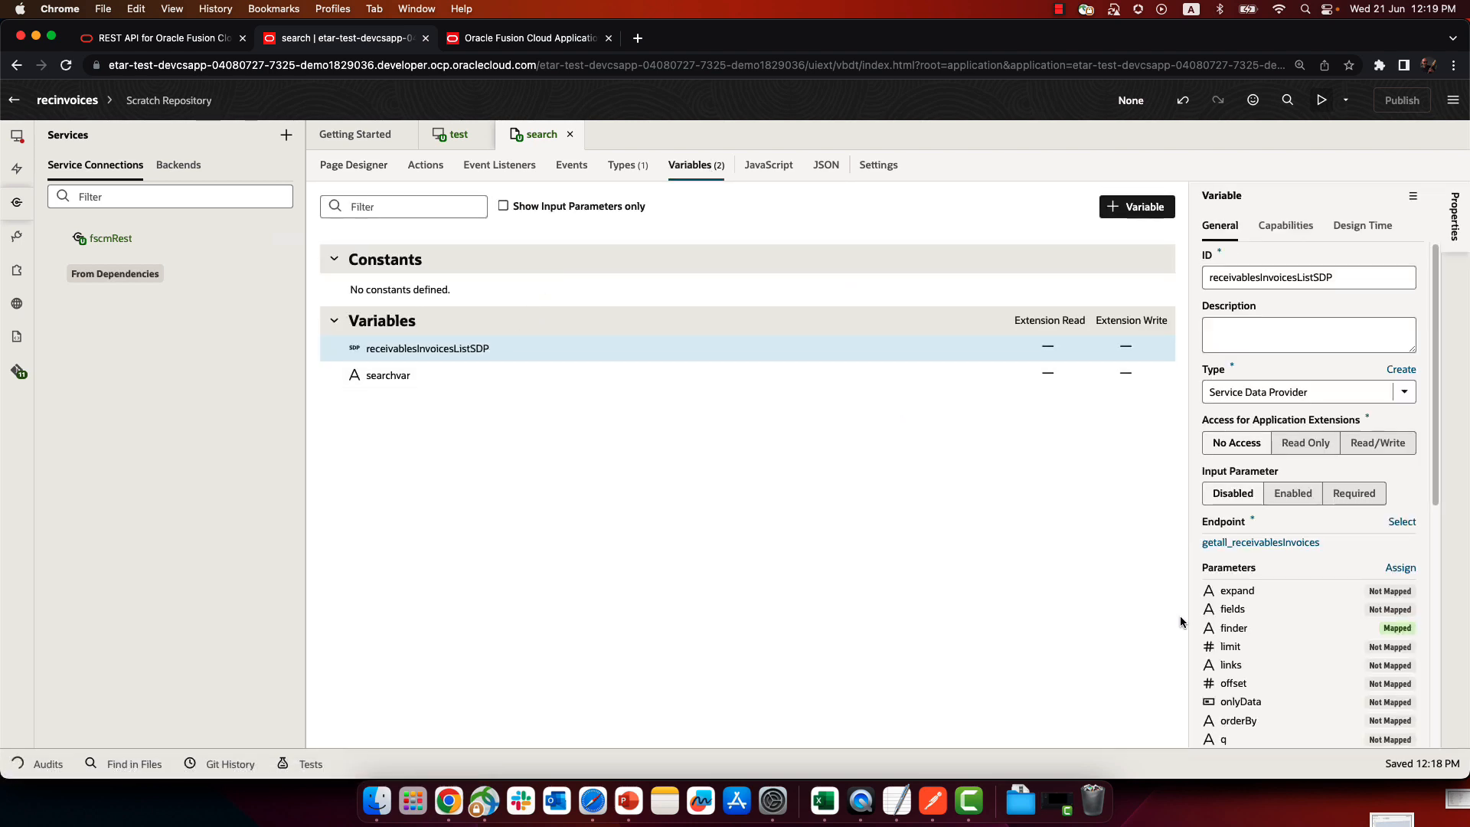
left_click(1400, 566)
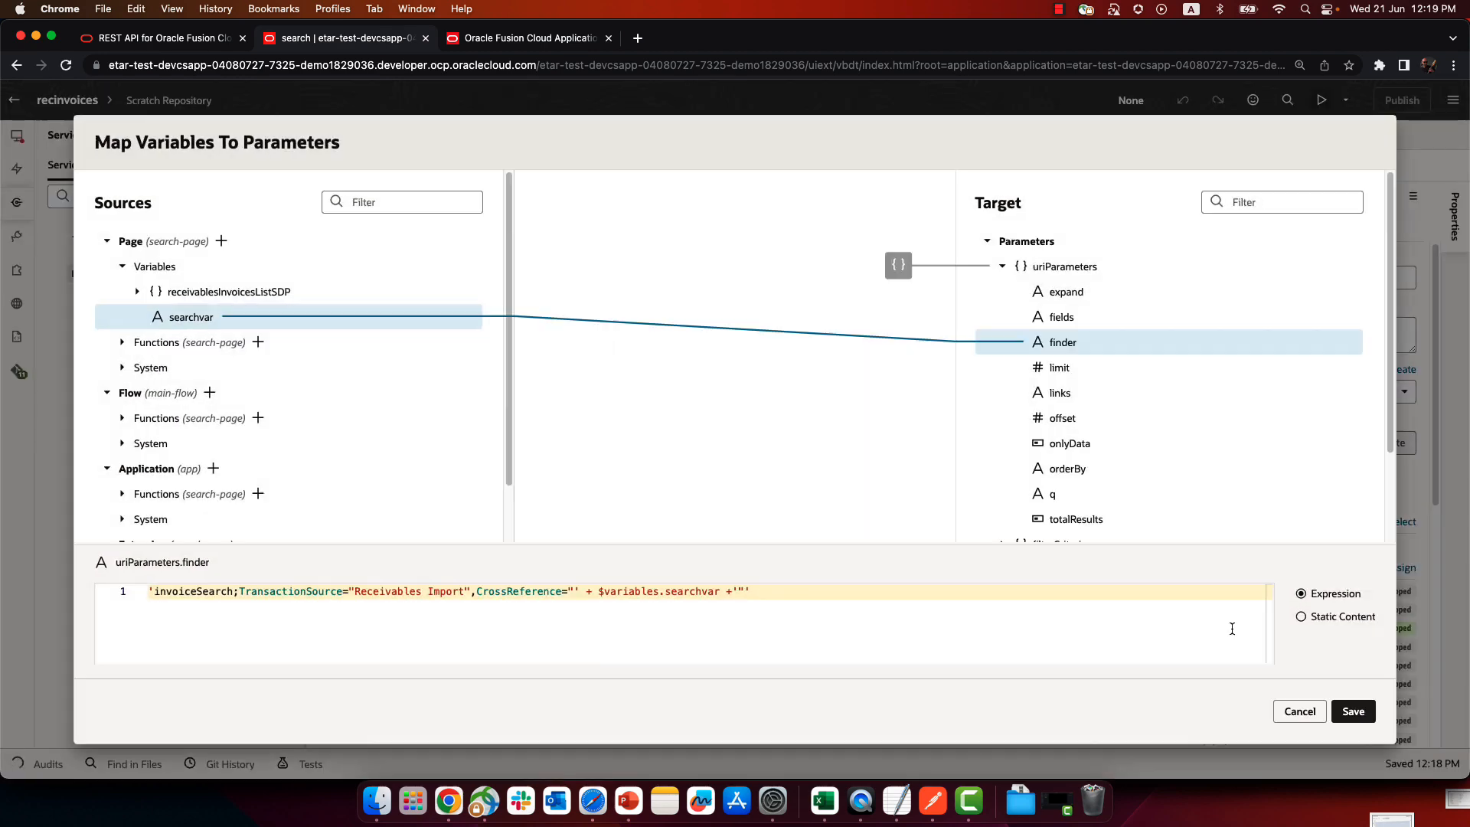